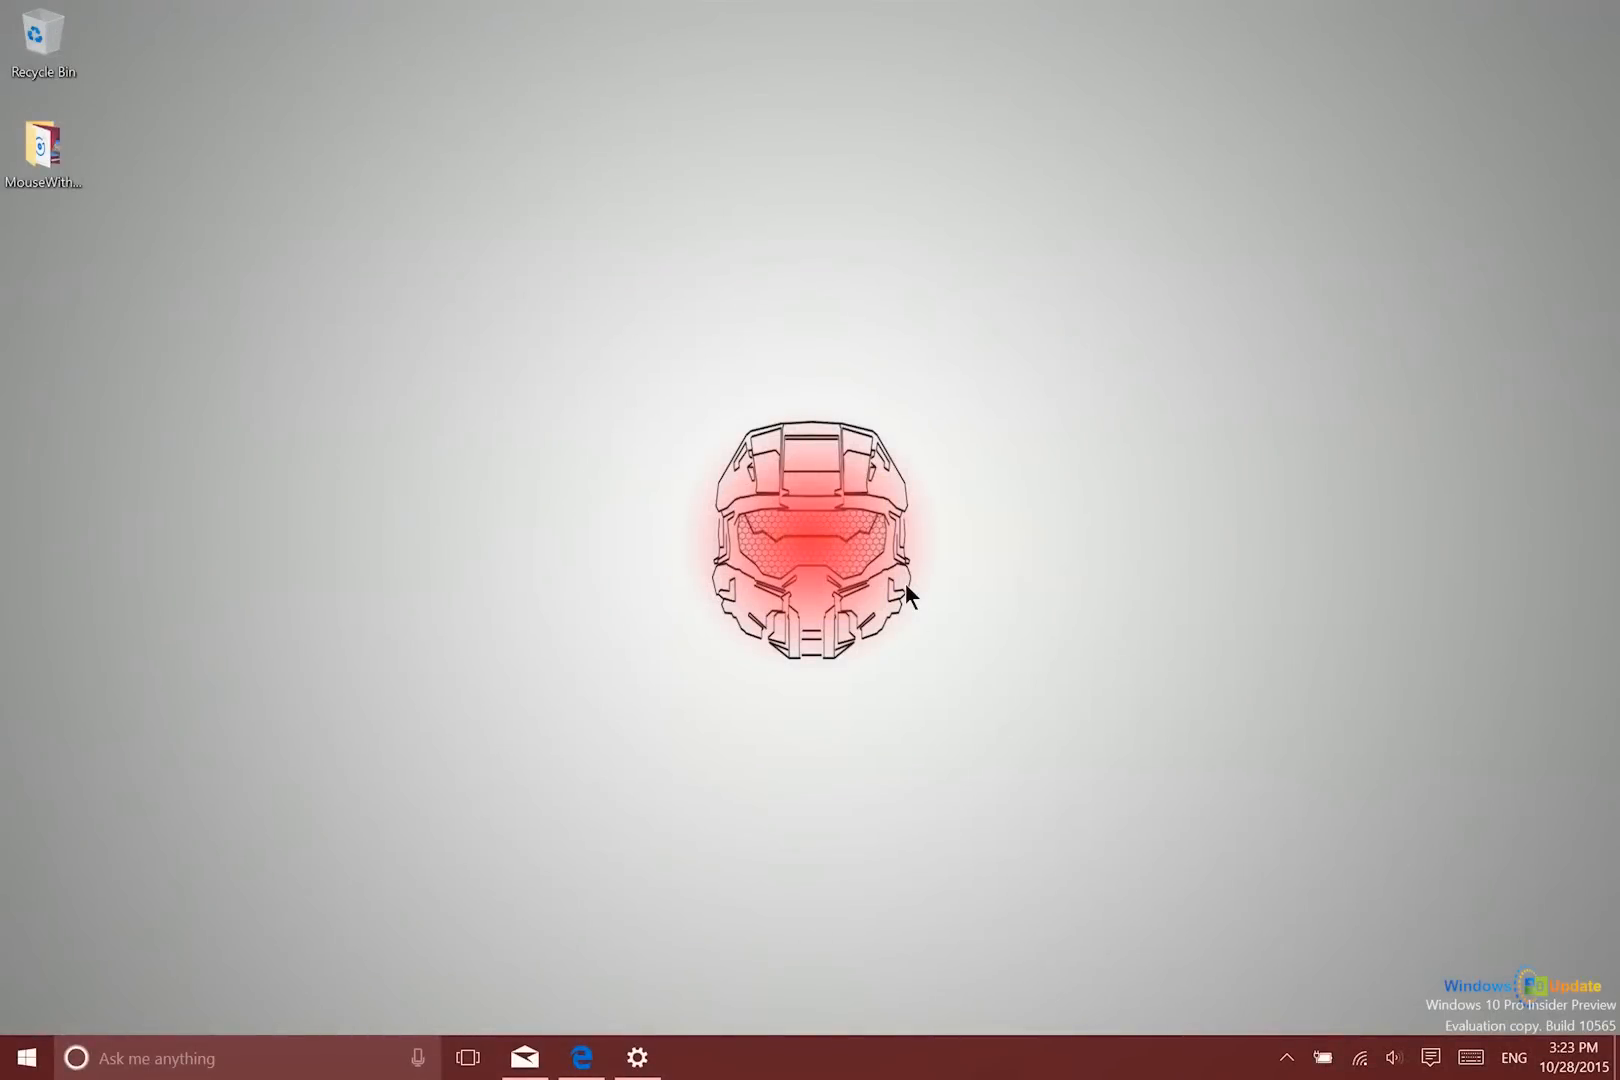
{"action": "mouse_move", "coordinate": [912, 608]}
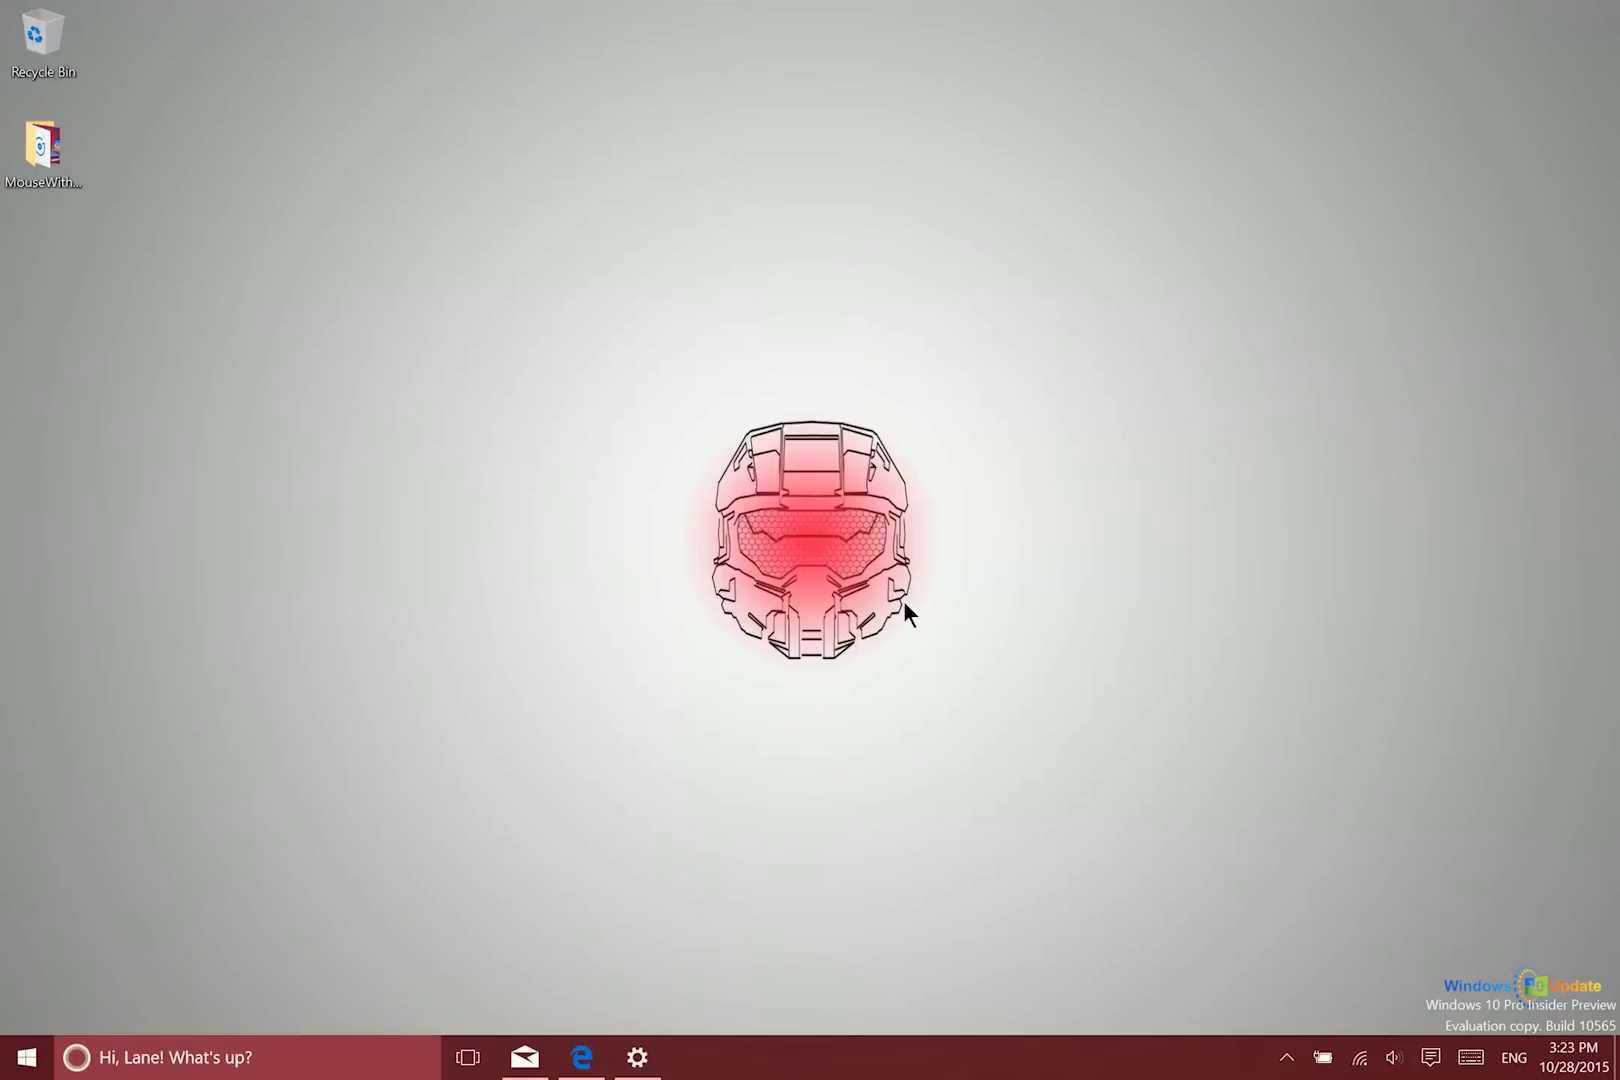
{"action": "mouse_move", "coordinate": [822, 644]}
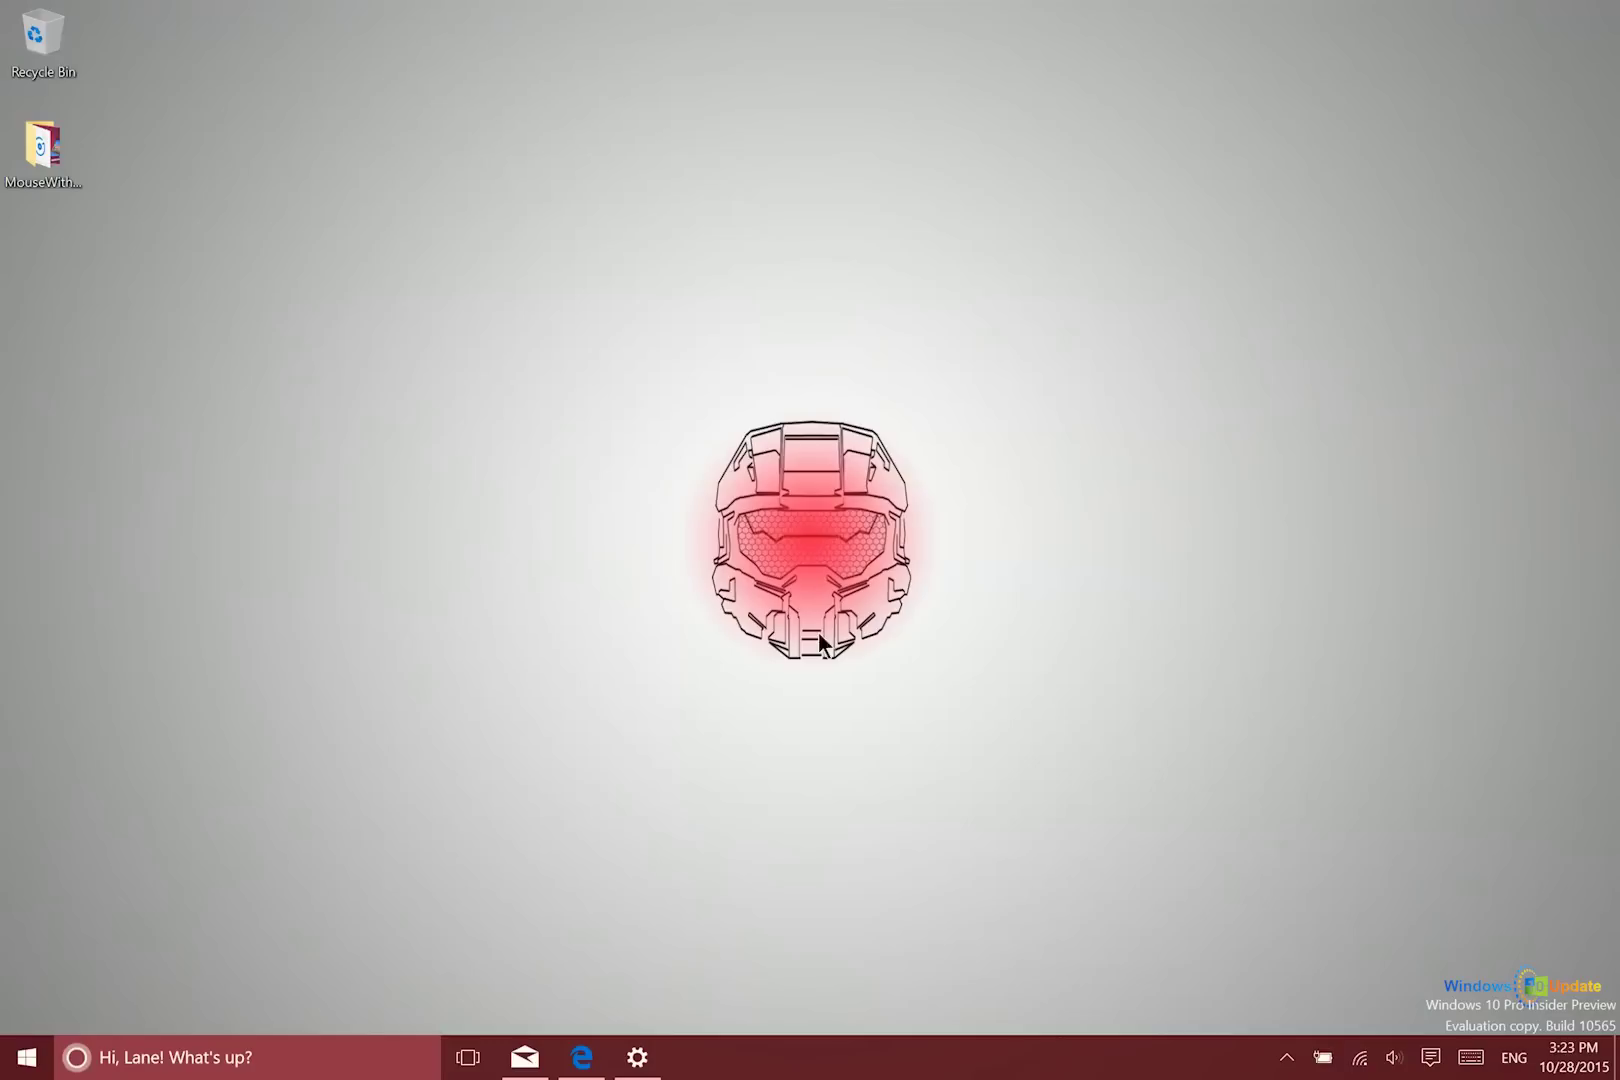
{"action": "mouse_move", "coordinate": [82, 758]}
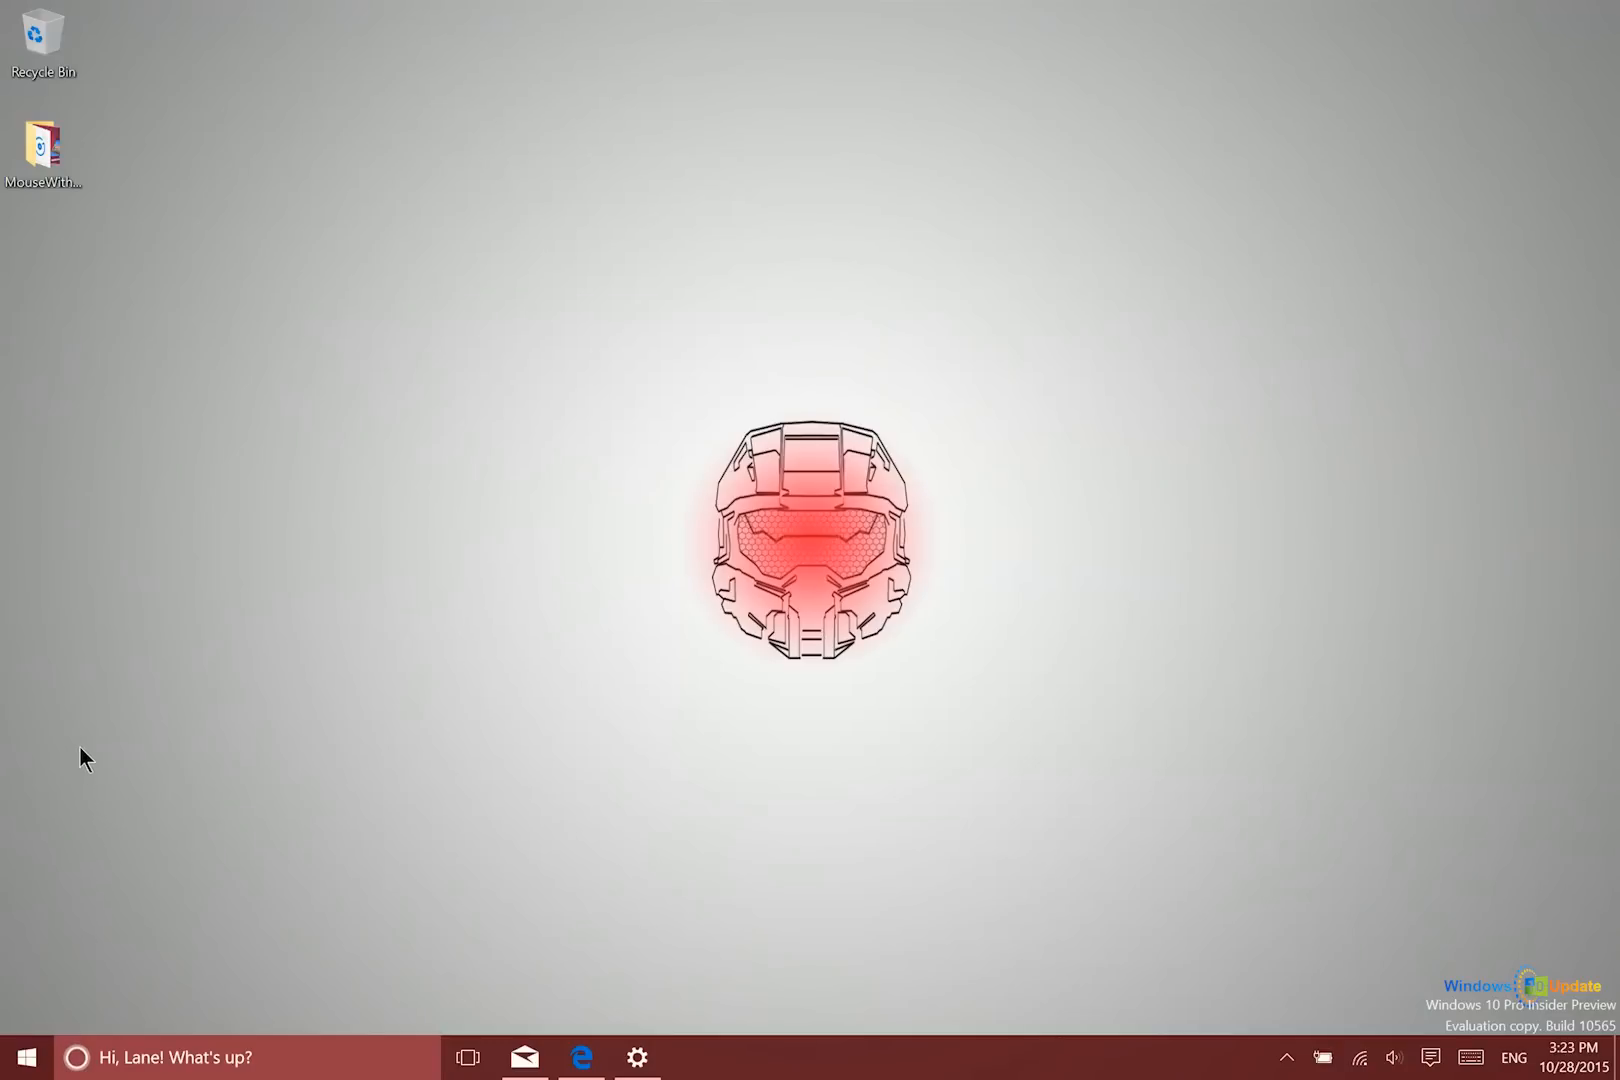
{"action": "mouse_move", "coordinate": [118, 584]}
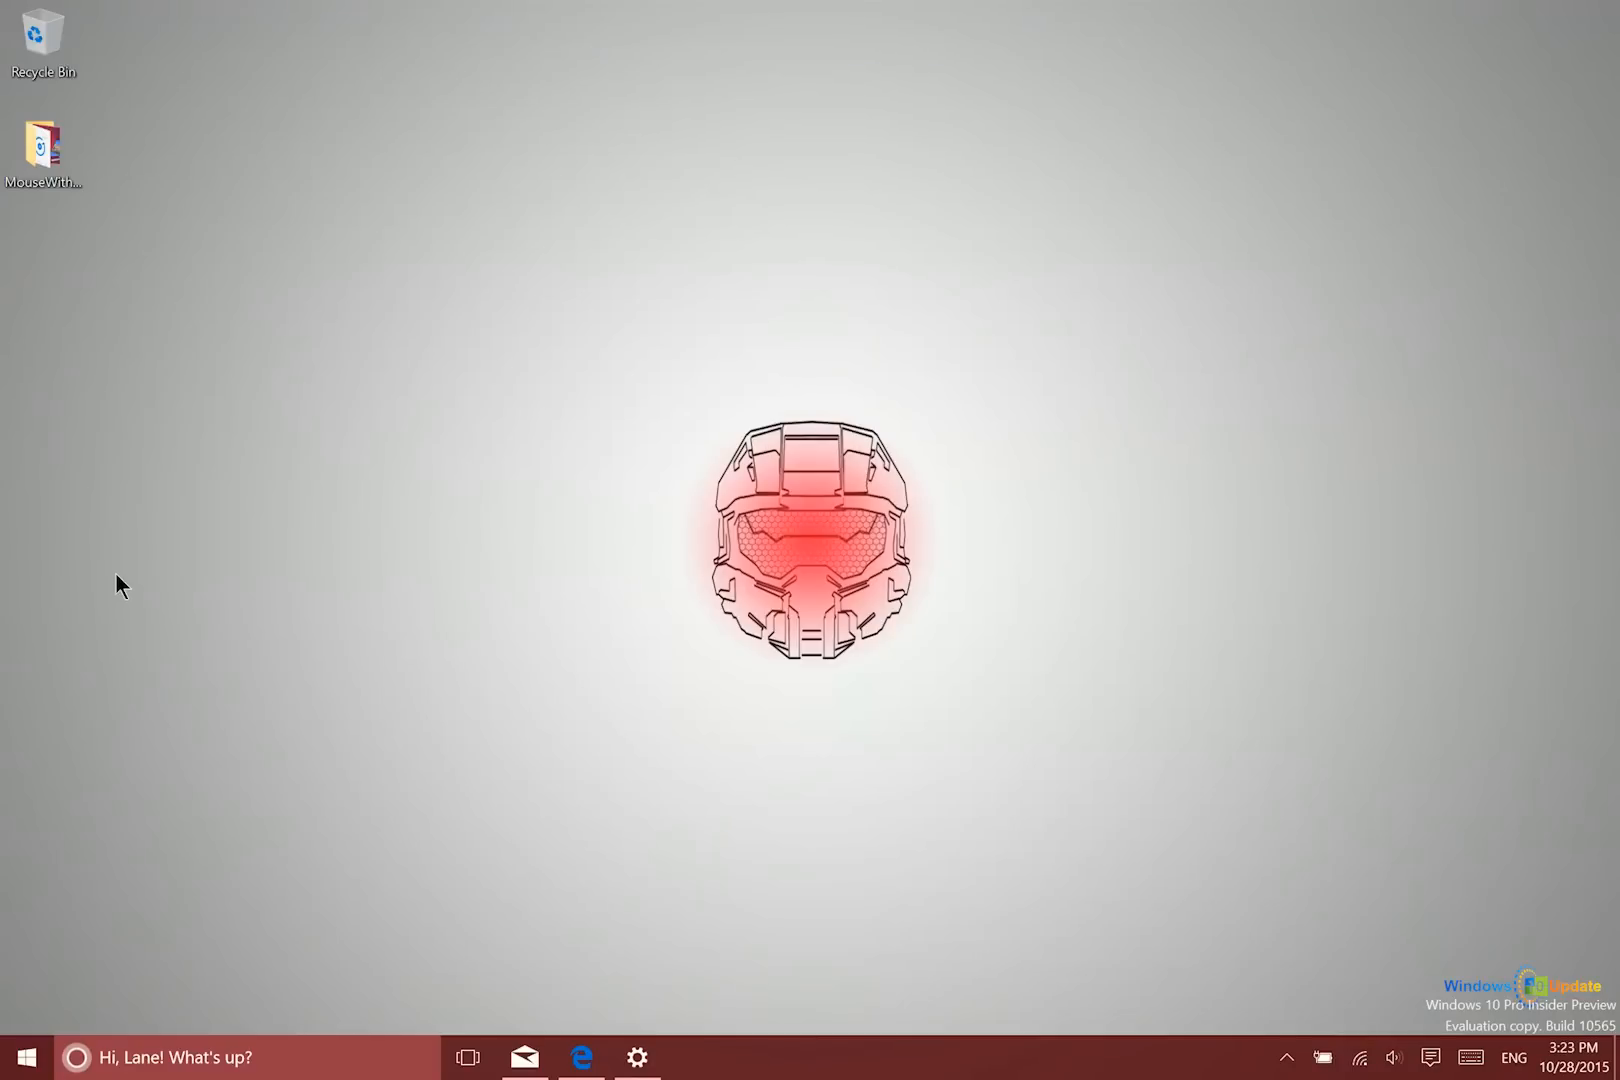
{"action": "mouse_move", "coordinate": [96, 592]}
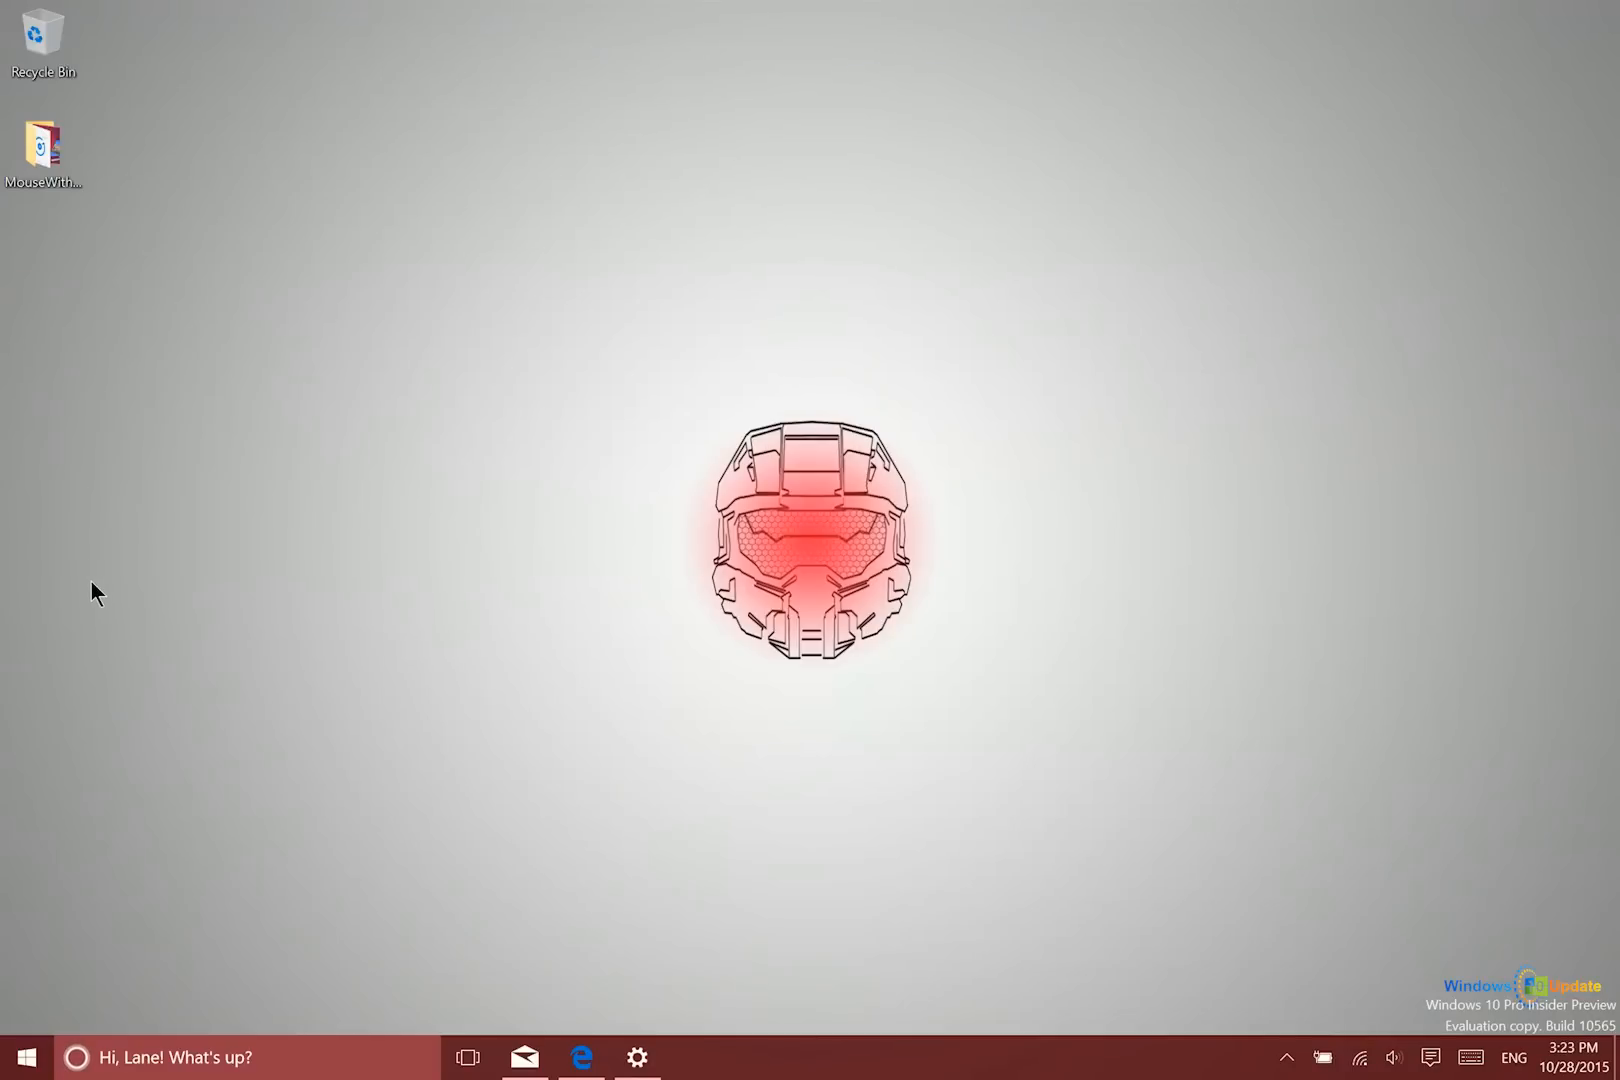
{"action": "mouse_move", "coordinate": [642, 872]}
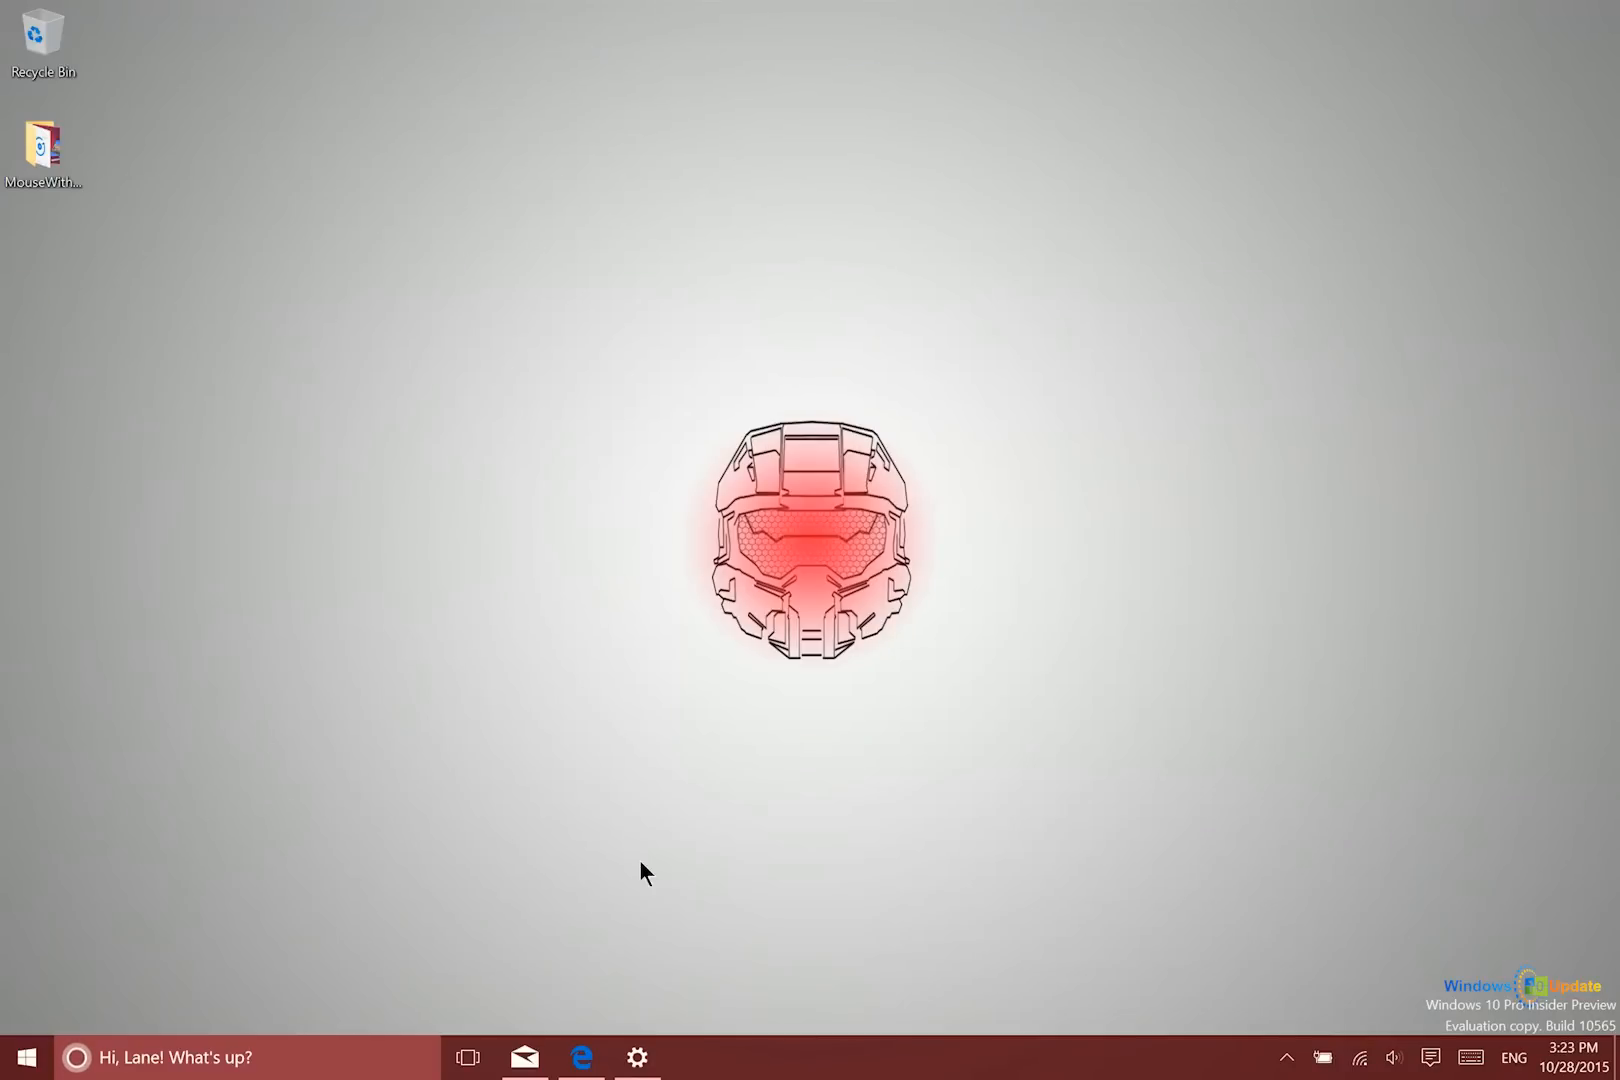
{"action": "mouse_move", "coordinate": [636, 1034]}
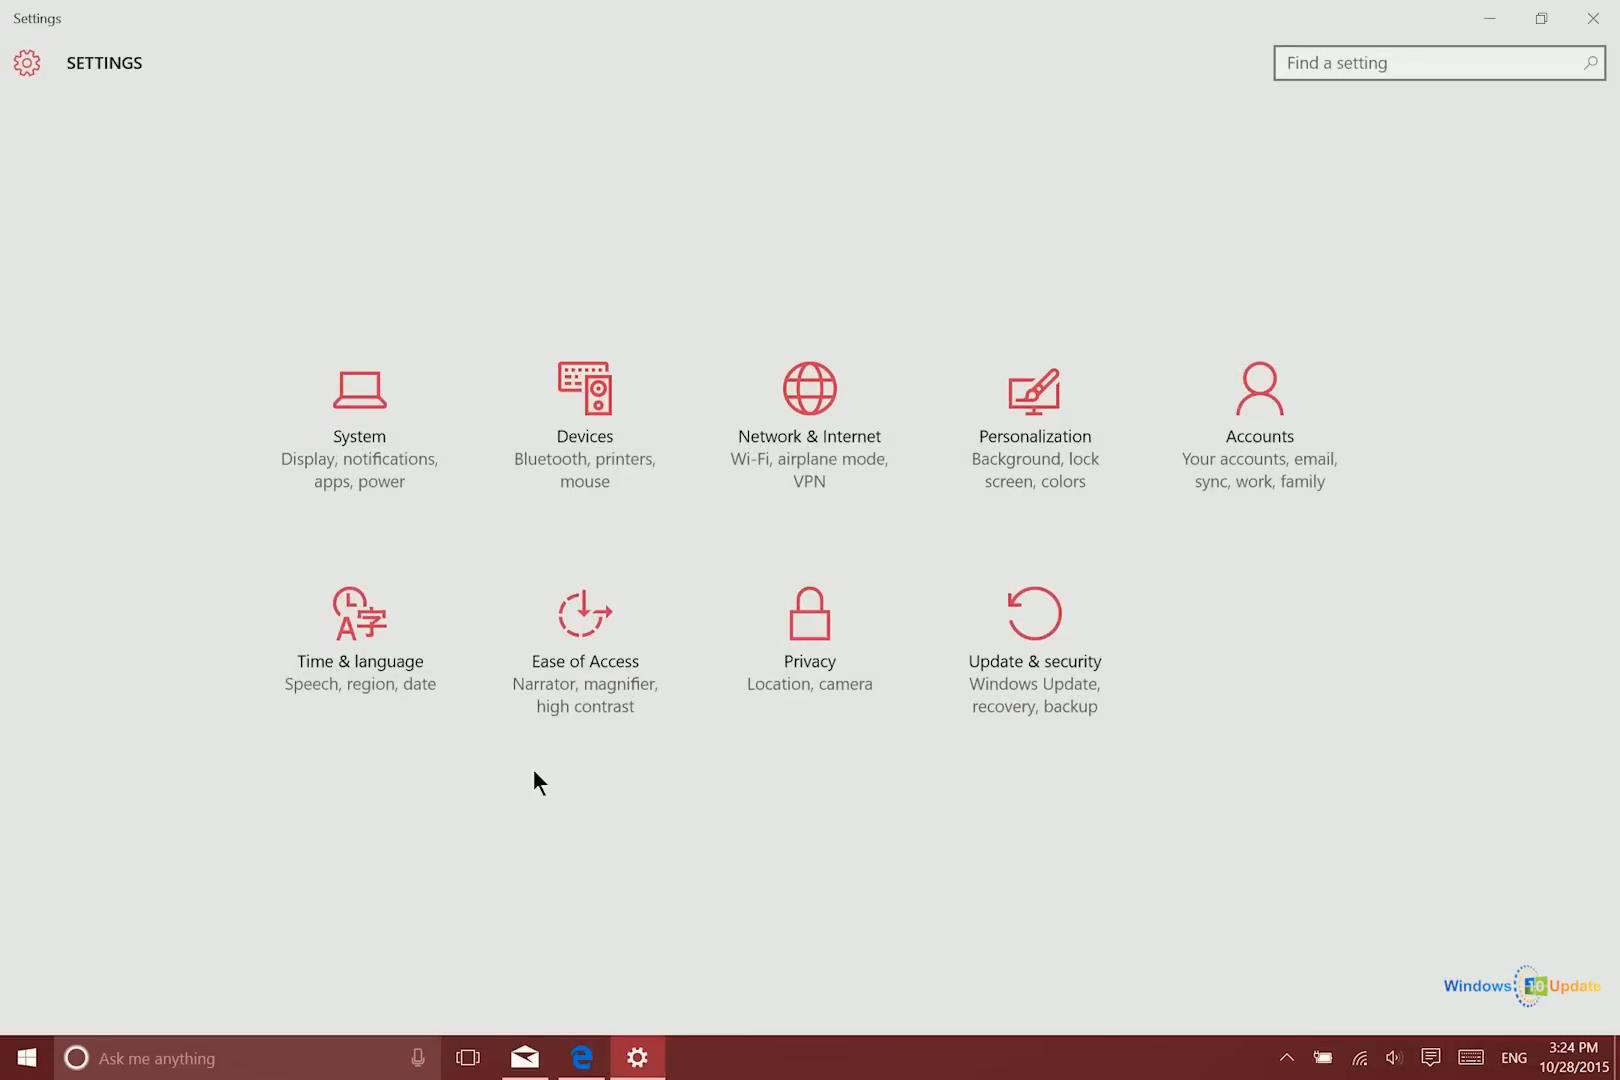
{"action": "mouse_move", "coordinate": [808, 640]}
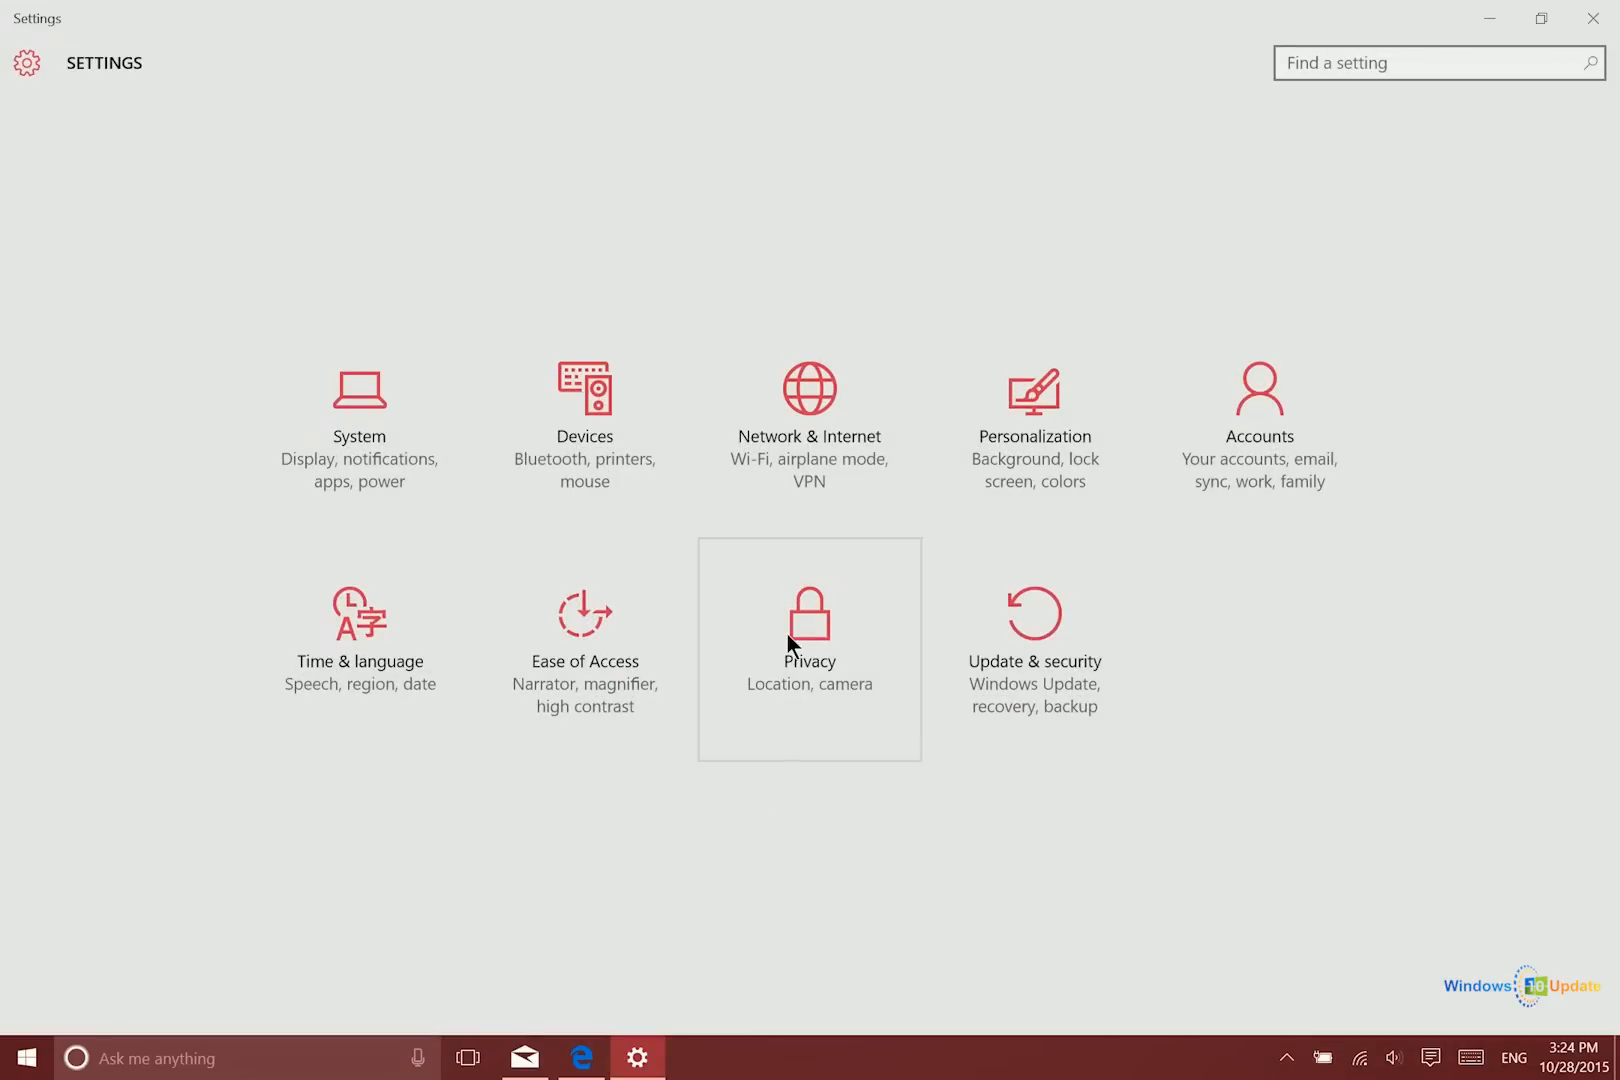
- Show the Privacy section's General page from the Settings home screen
{"action": "left_click", "coordinate": [808, 620]}
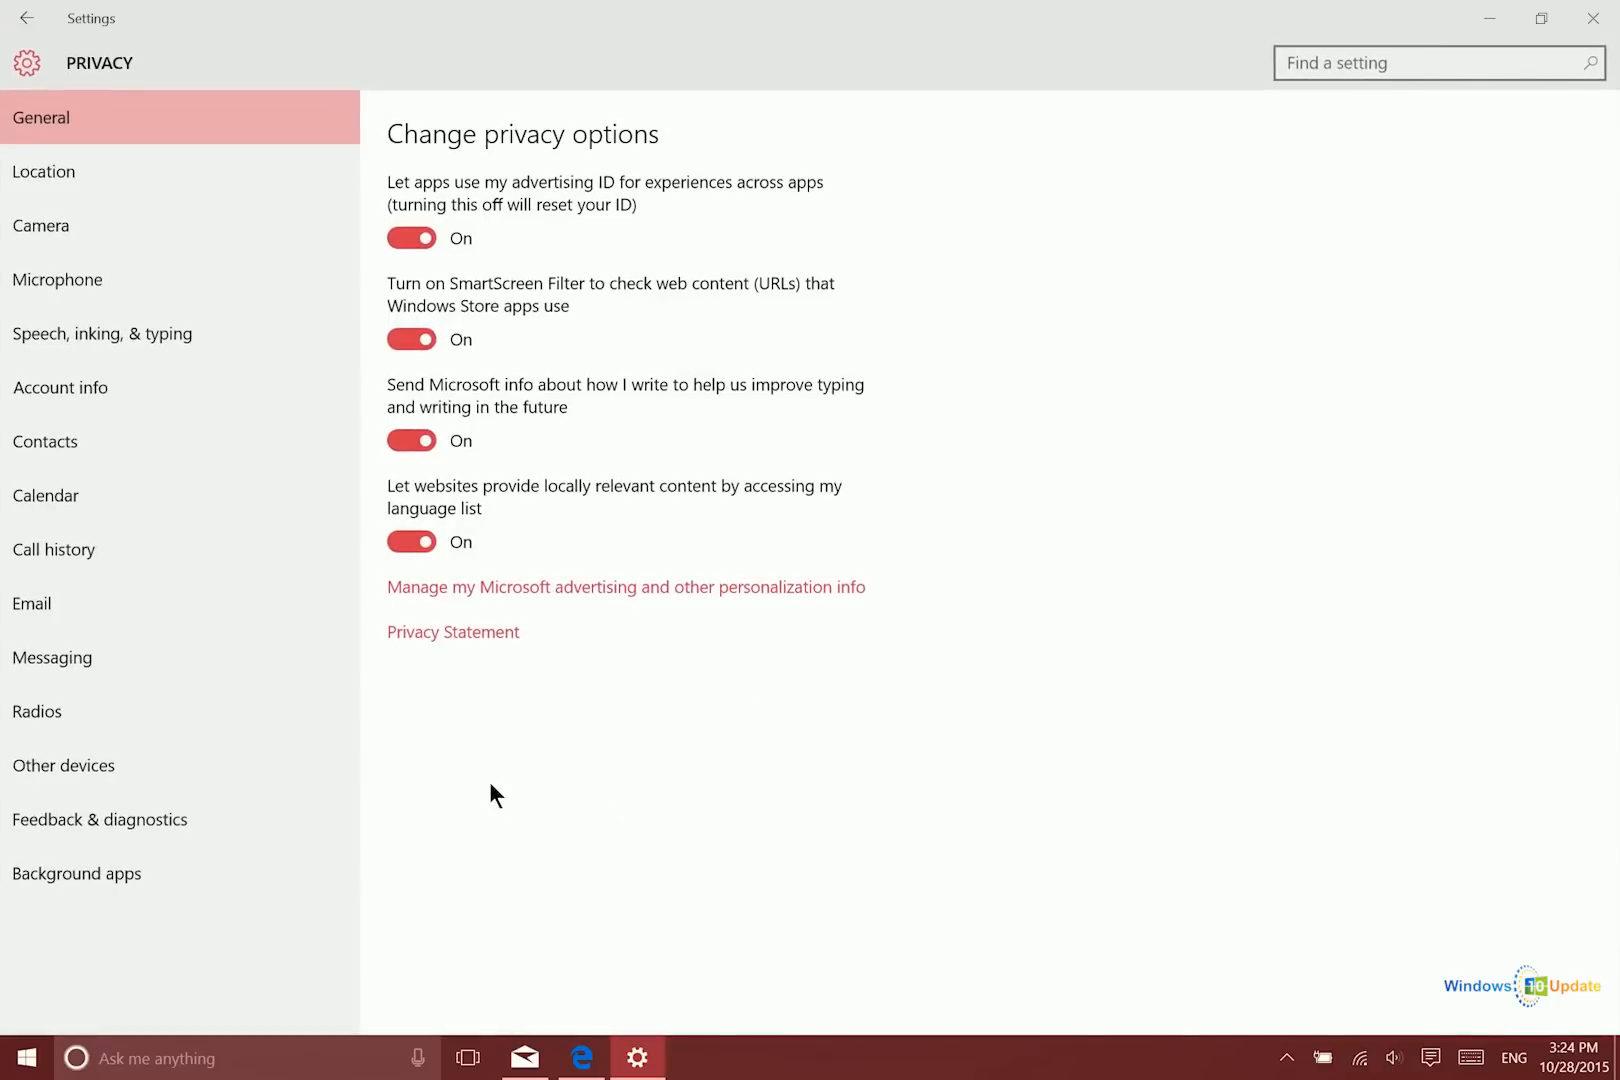
{"action": "mouse_move", "coordinate": [102, 332]}
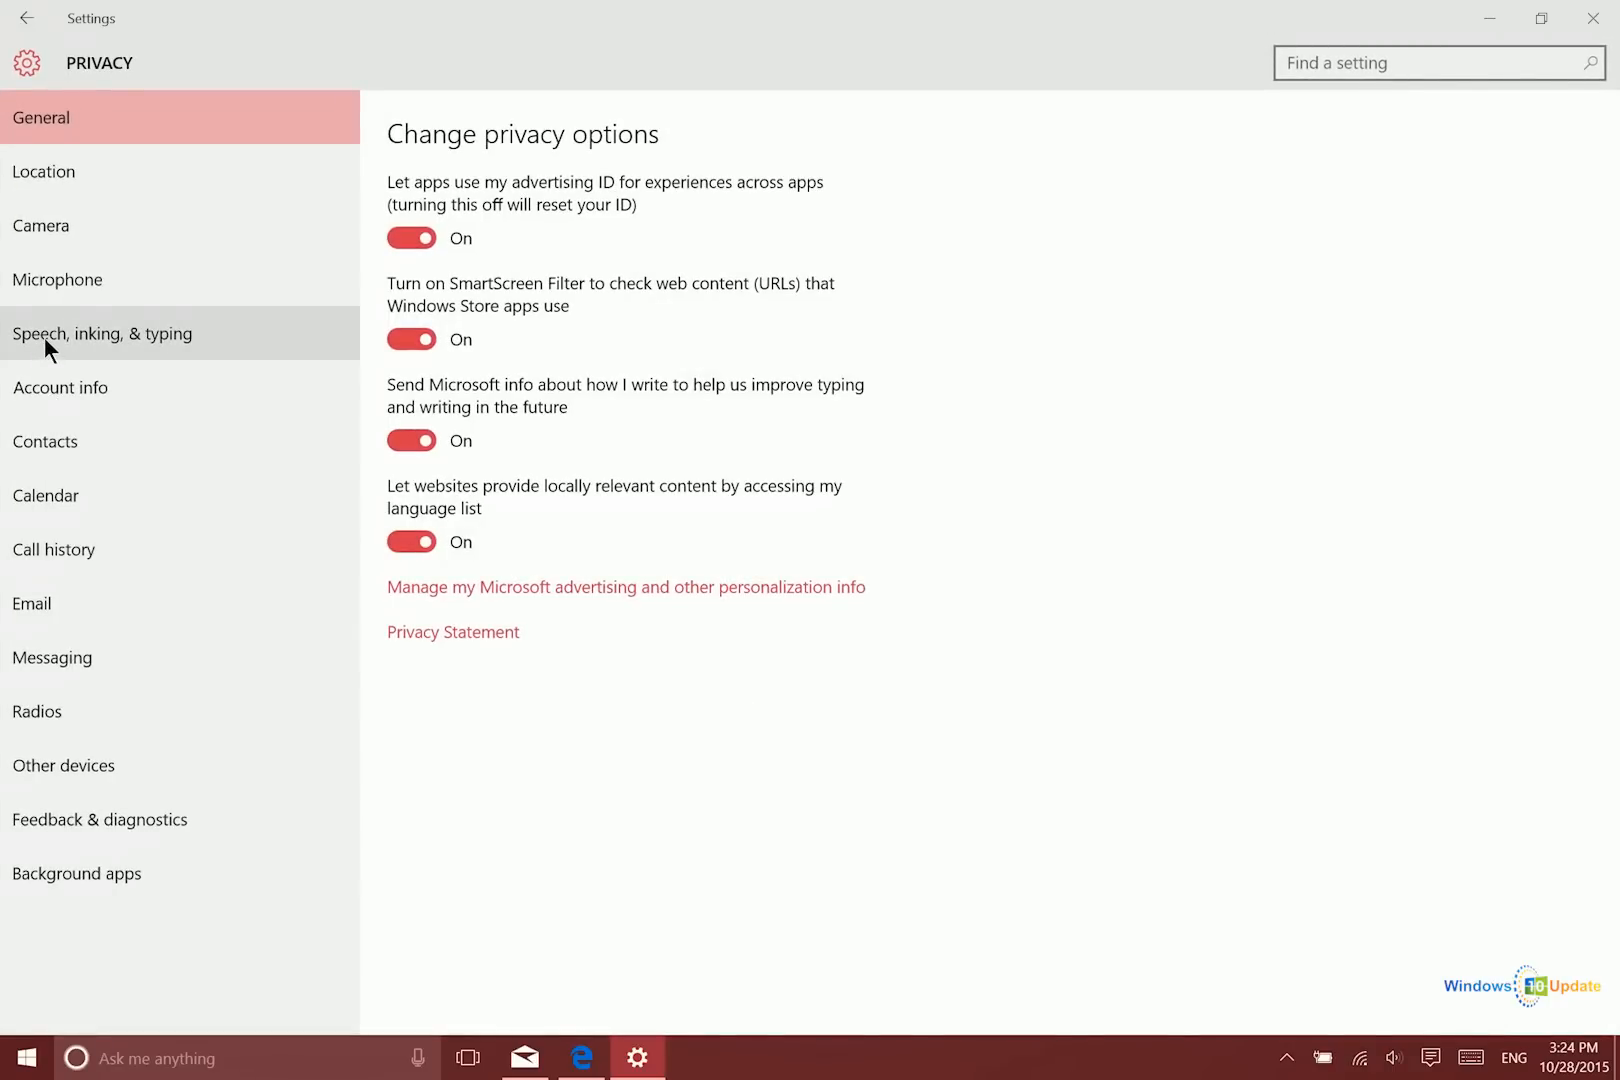
- In Speech, inking & typing, stop 'getting to know me', confirming Turn off for dictation and Cortana
{"action": "left_click", "coordinate": [102, 332]}
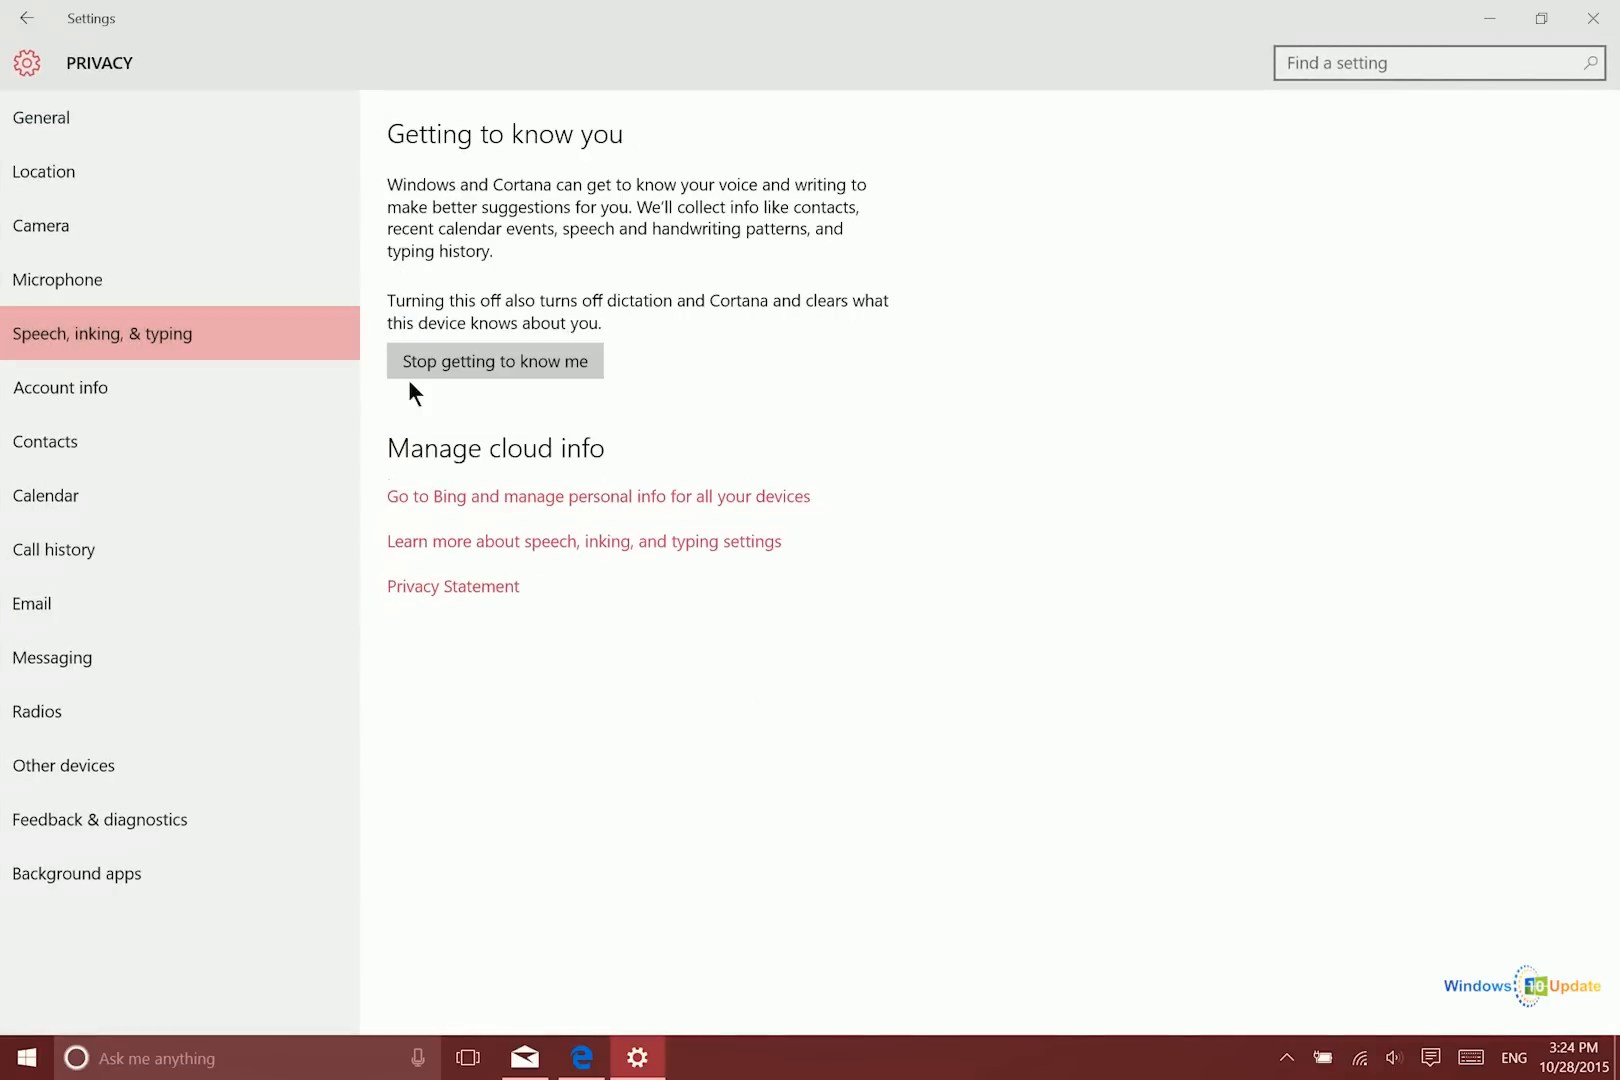
{"action": "mouse_move", "coordinate": [544, 354]}
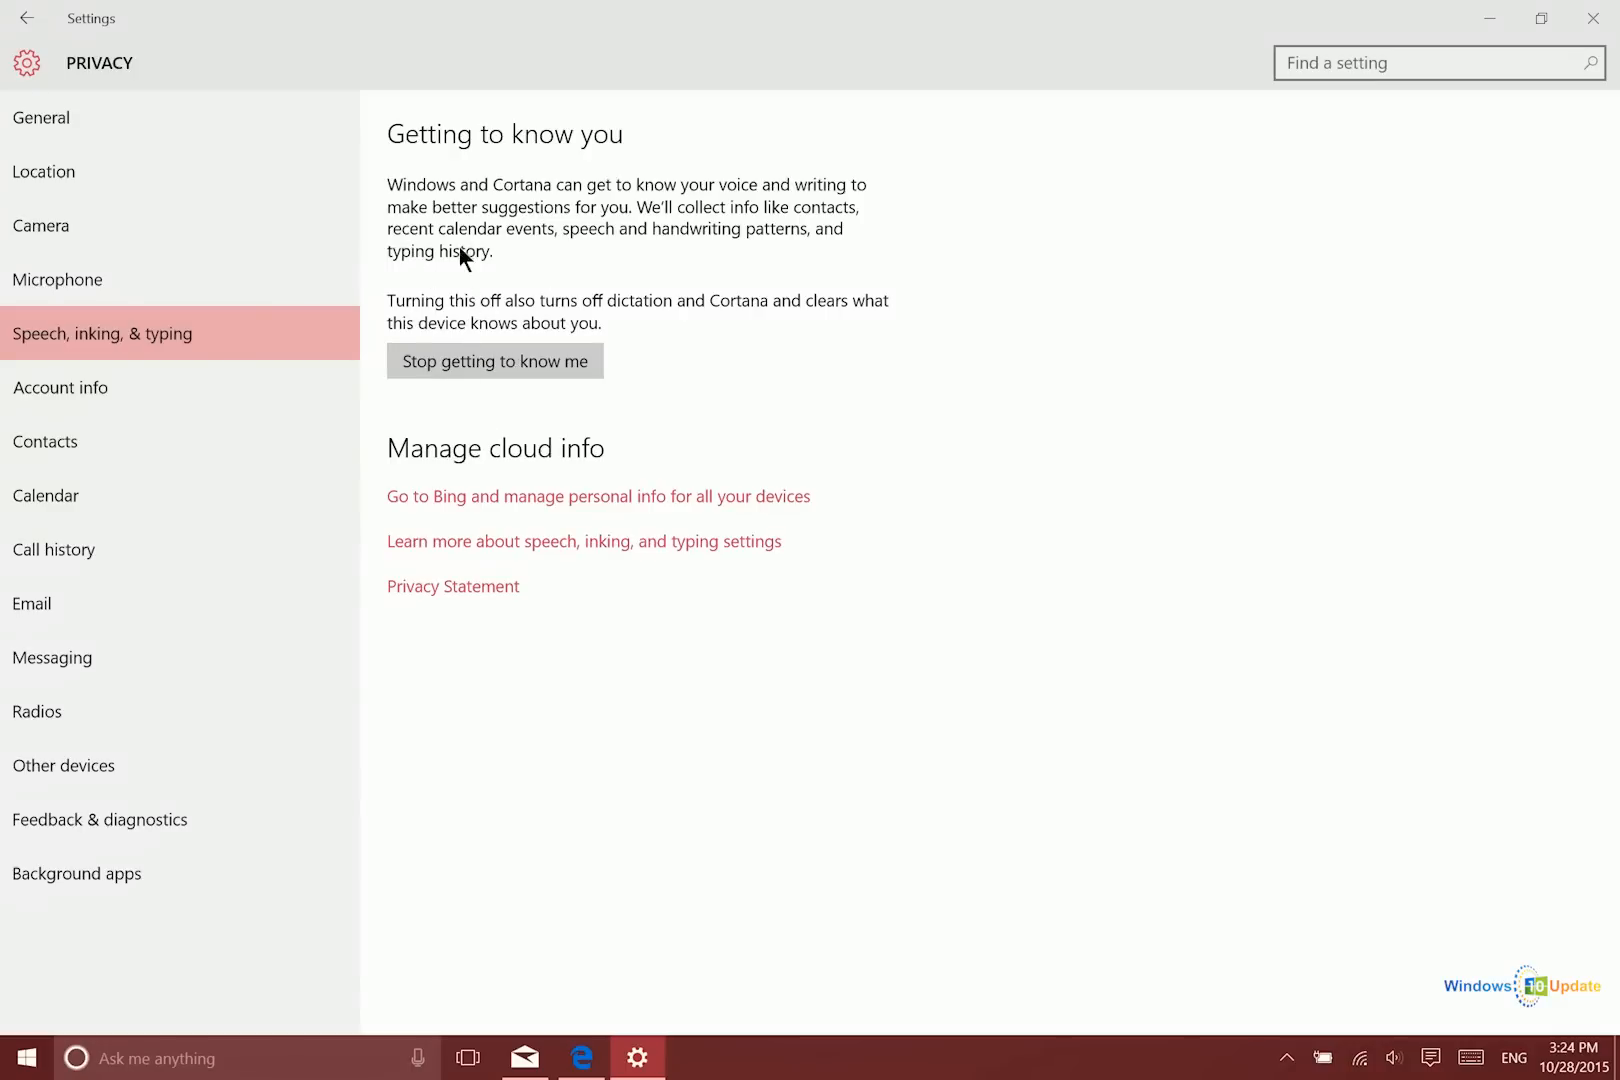
{"action": "mouse_move", "coordinate": [202, 1058]}
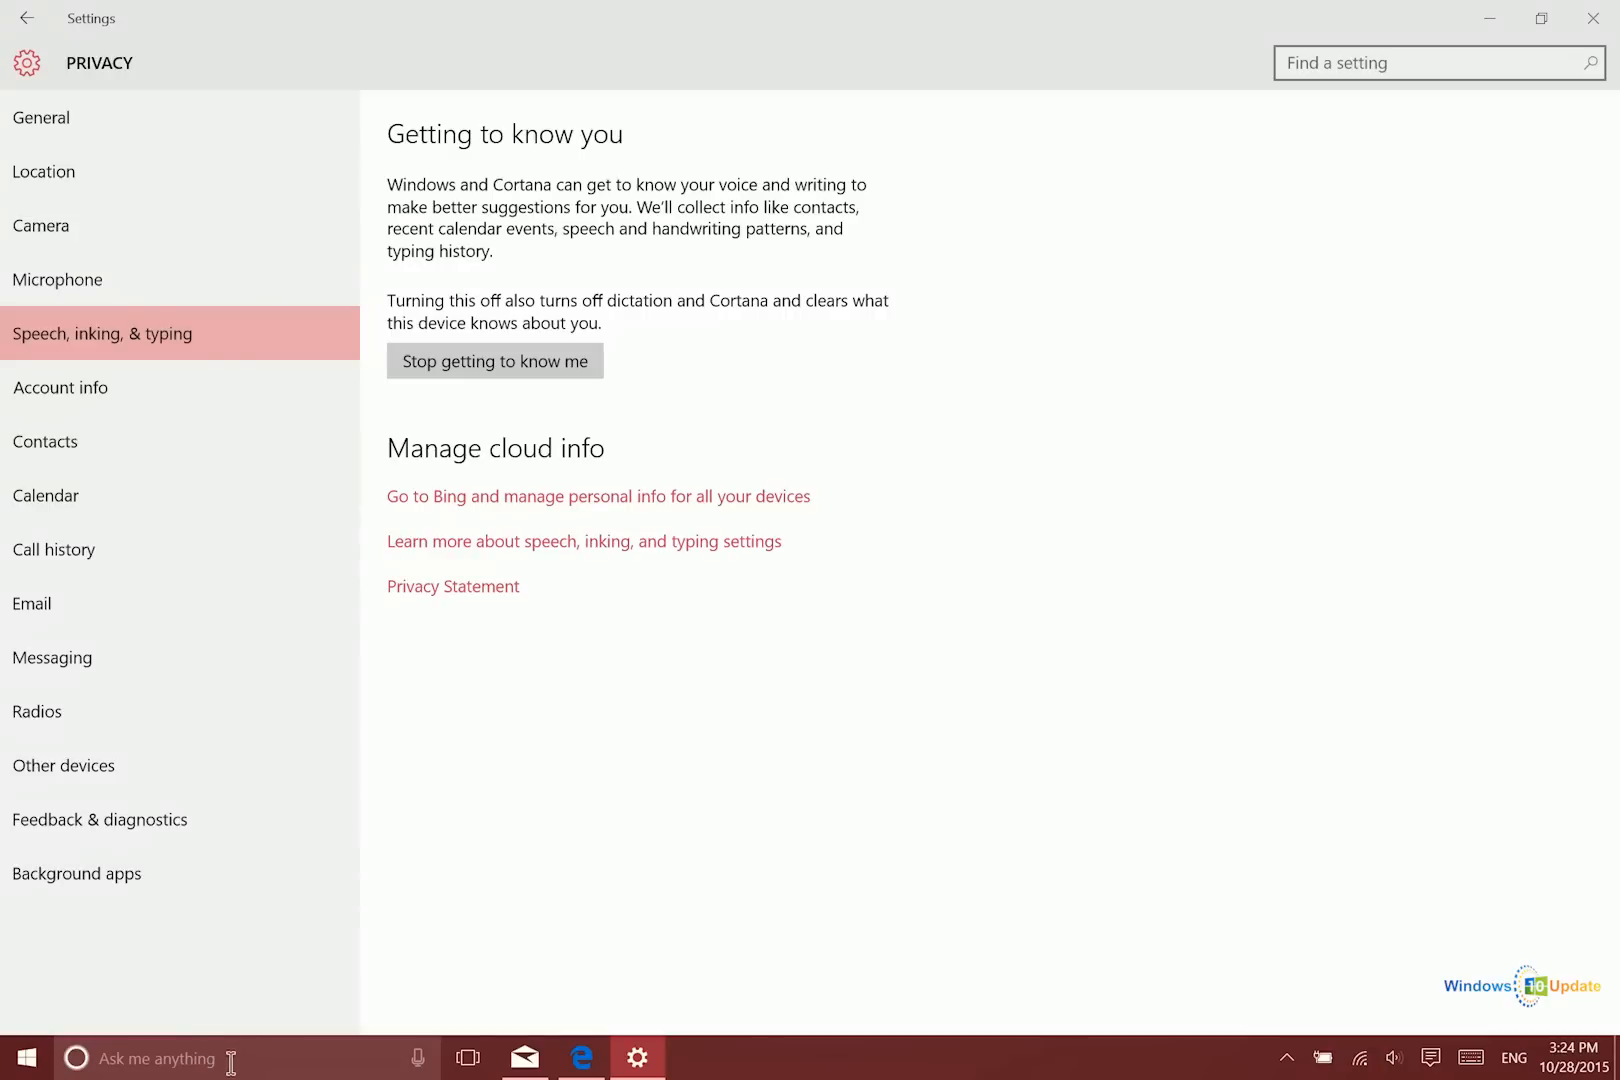
{"action": "mouse_move", "coordinate": [204, 1058]}
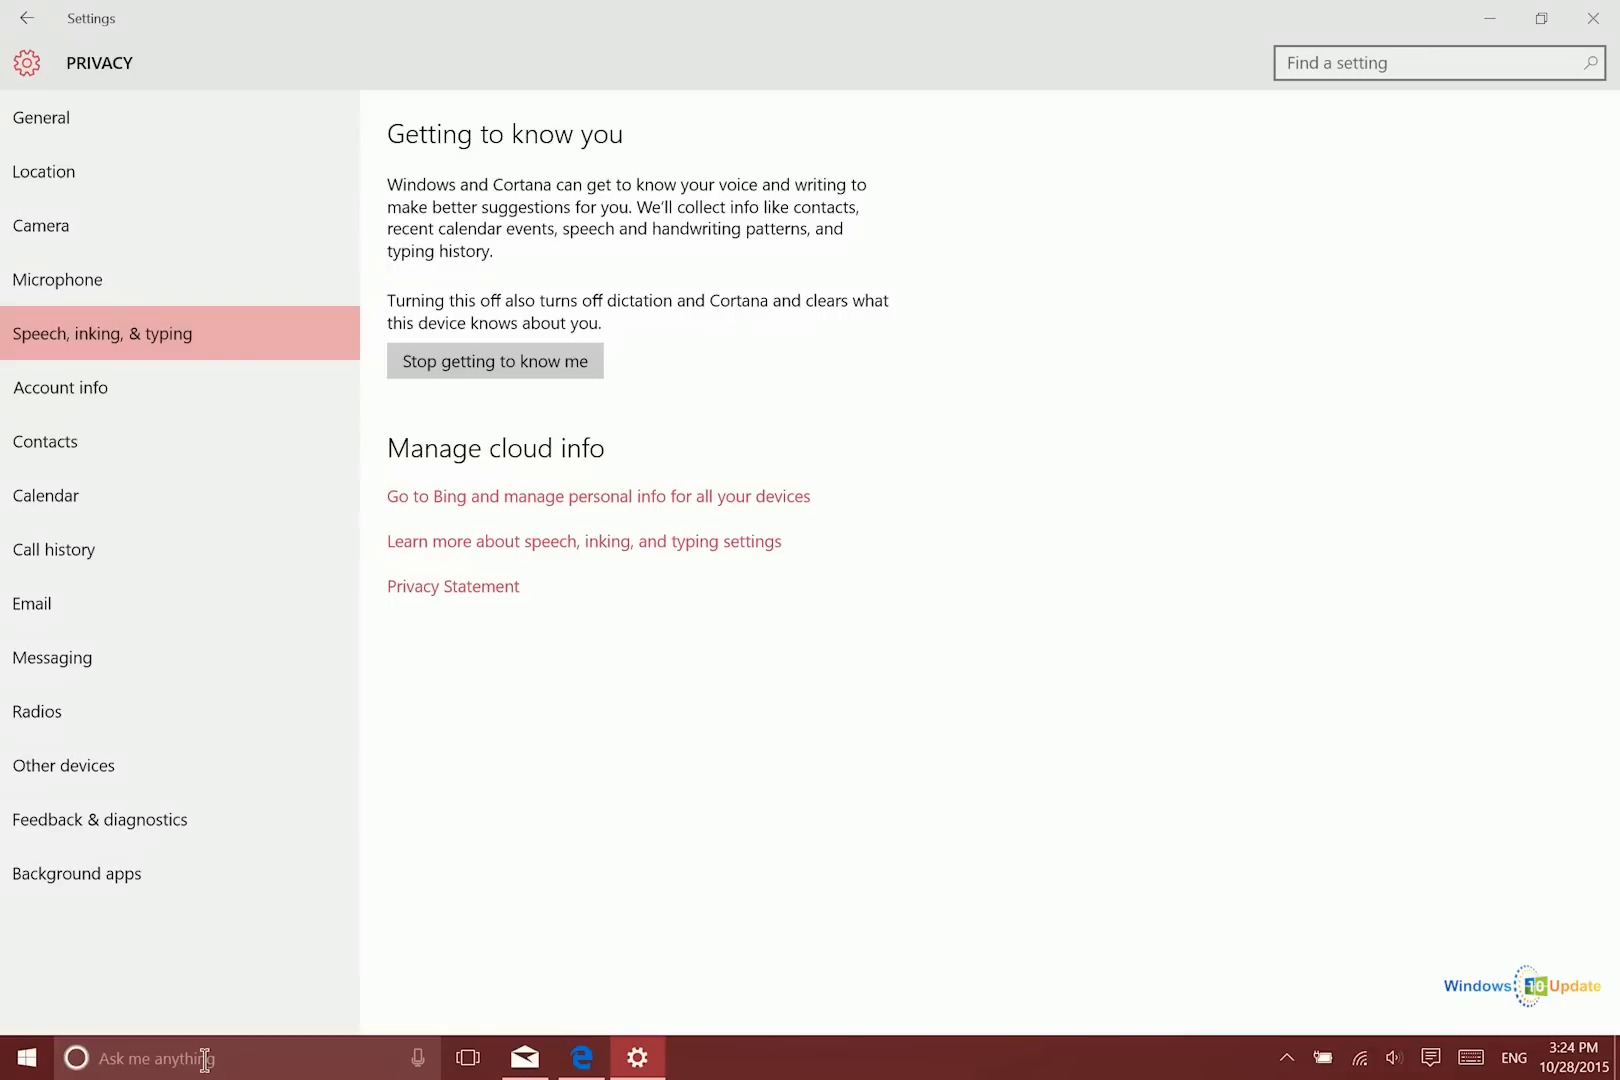
{"action": "mouse_move", "coordinate": [98, 904]}
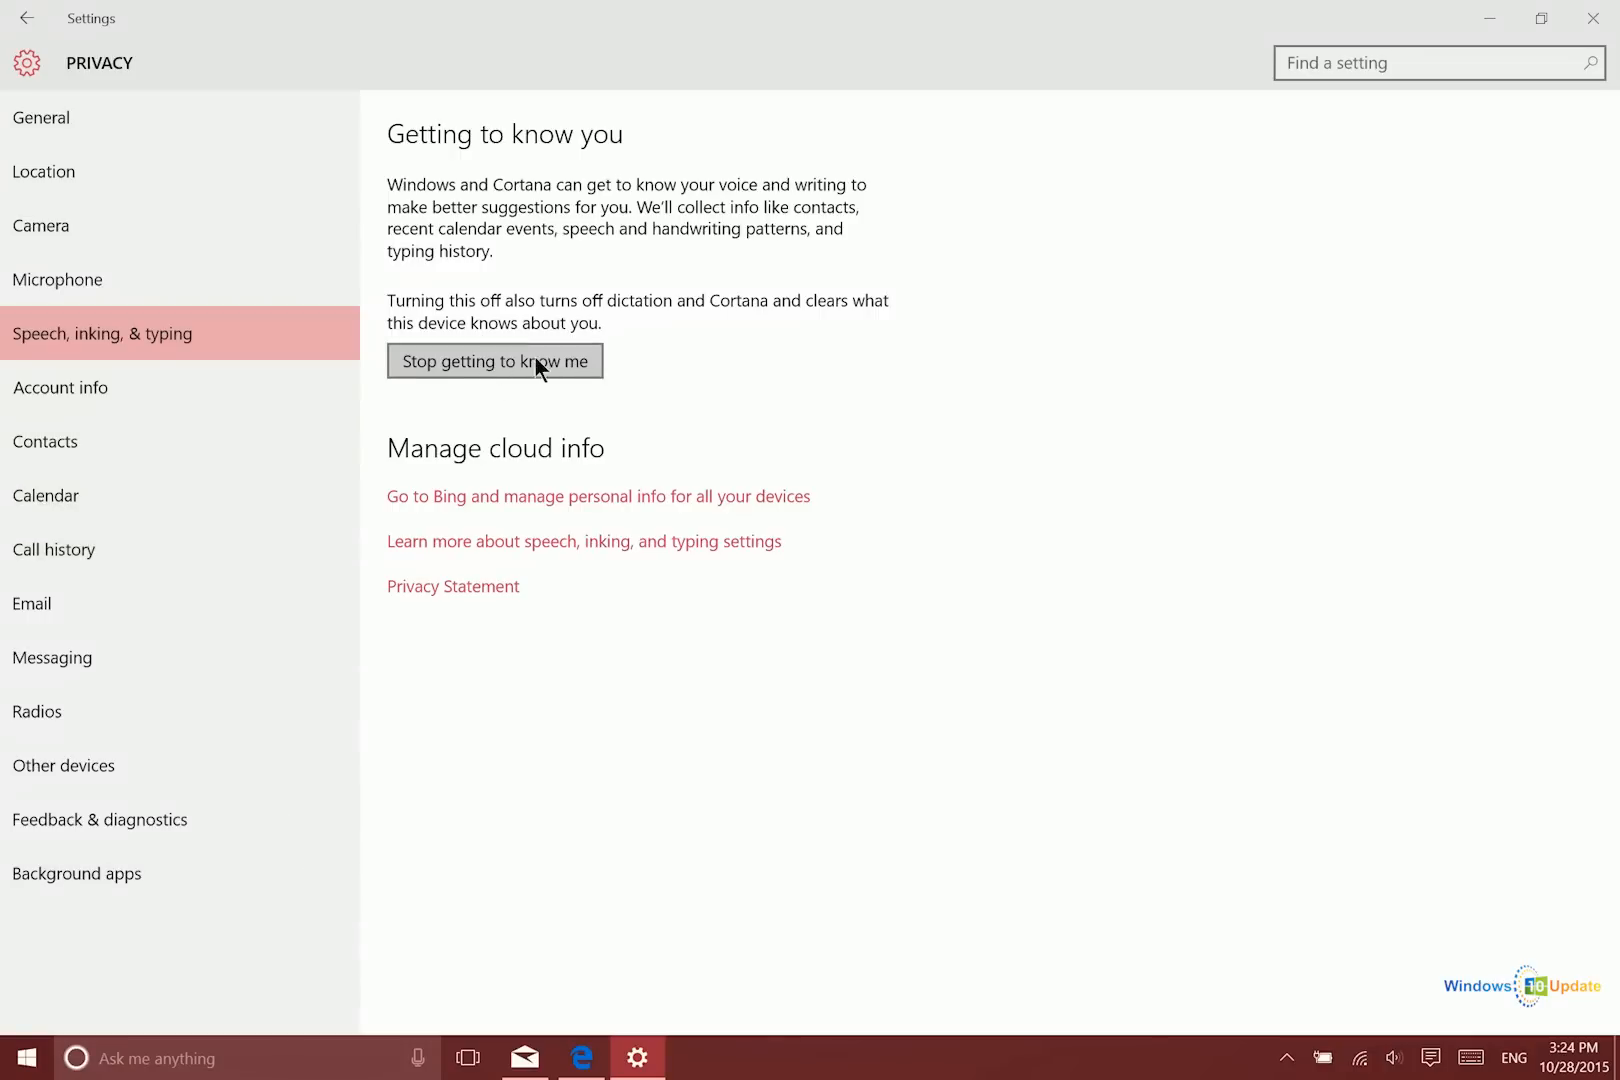
{"action": "mouse_move", "coordinate": [478, 368]}
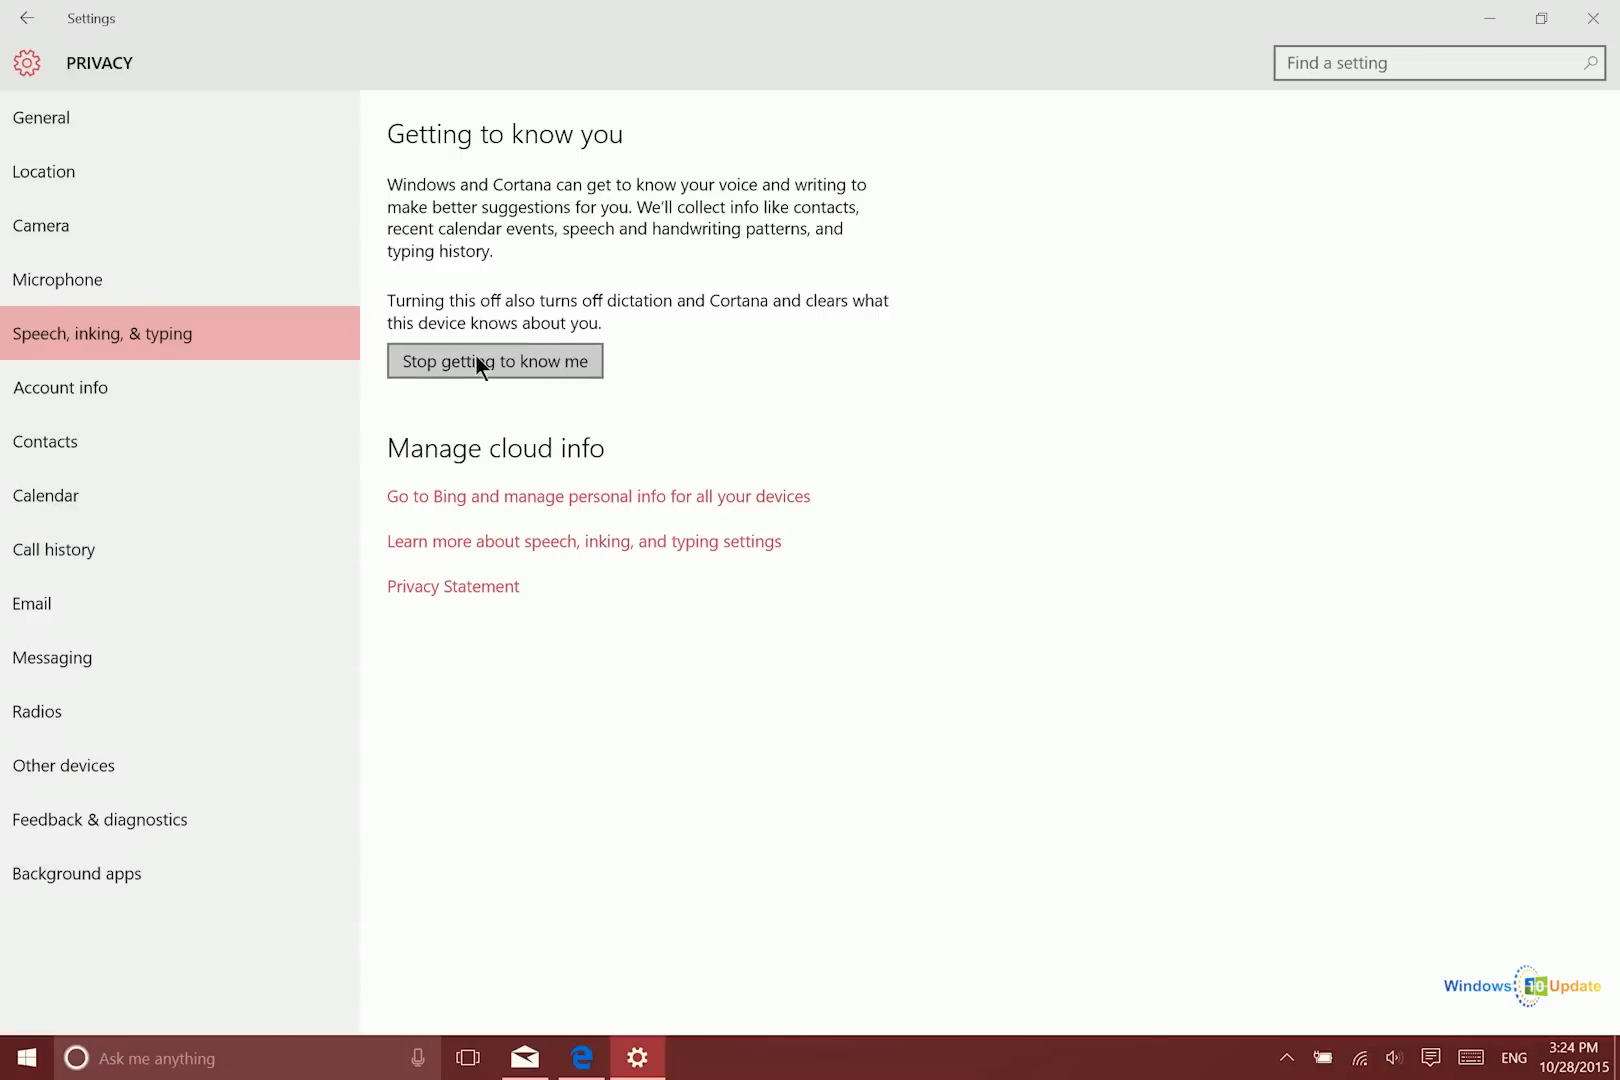
{"action": "mouse_move", "coordinate": [666, 230]}
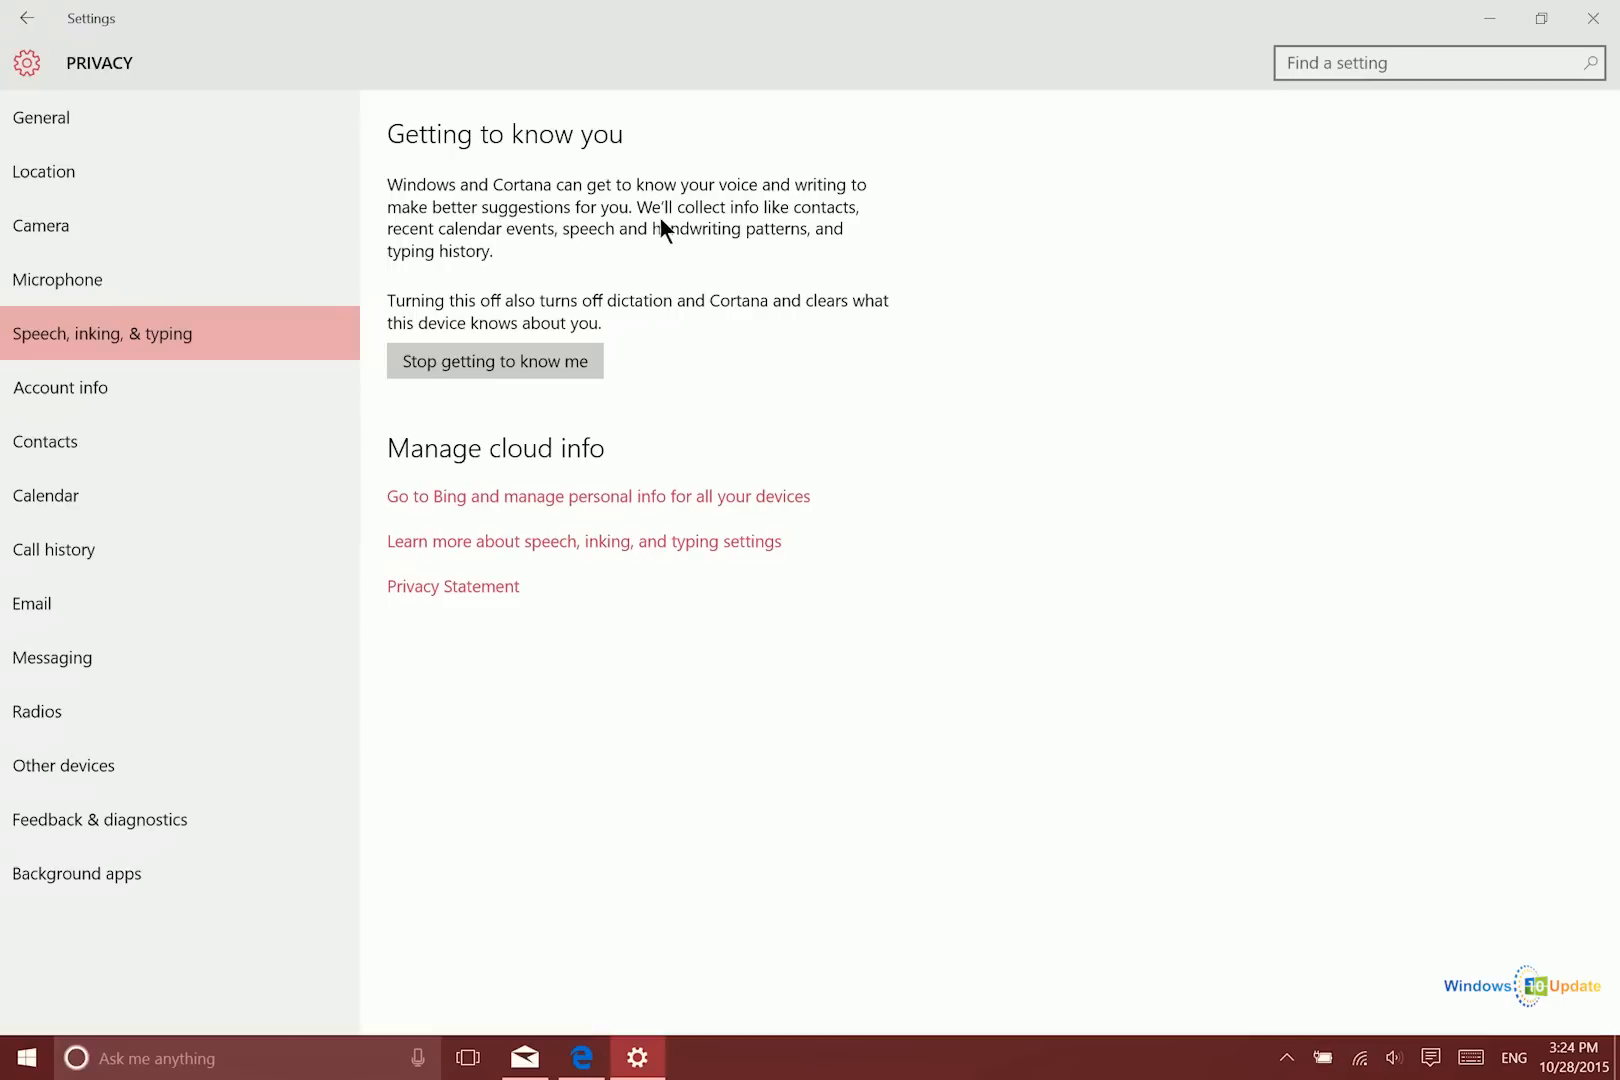
{"action": "mouse_move", "coordinate": [526, 280]}
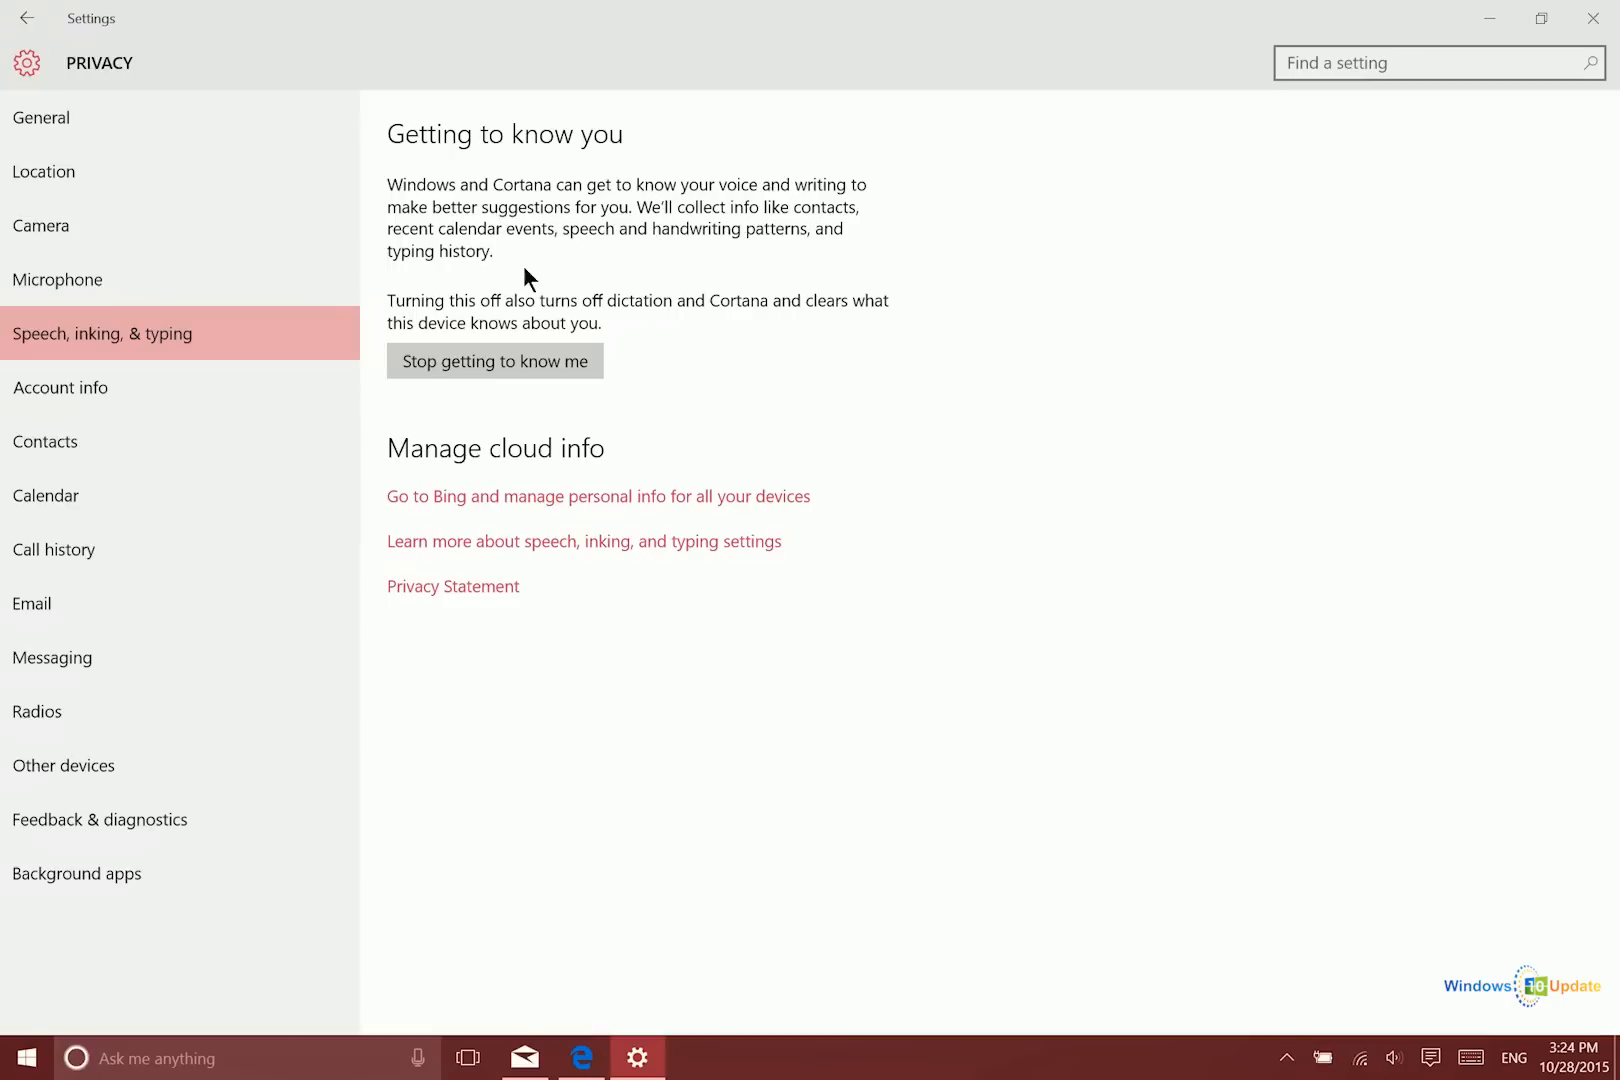
{"action": "mouse_move", "coordinate": [614, 248]}
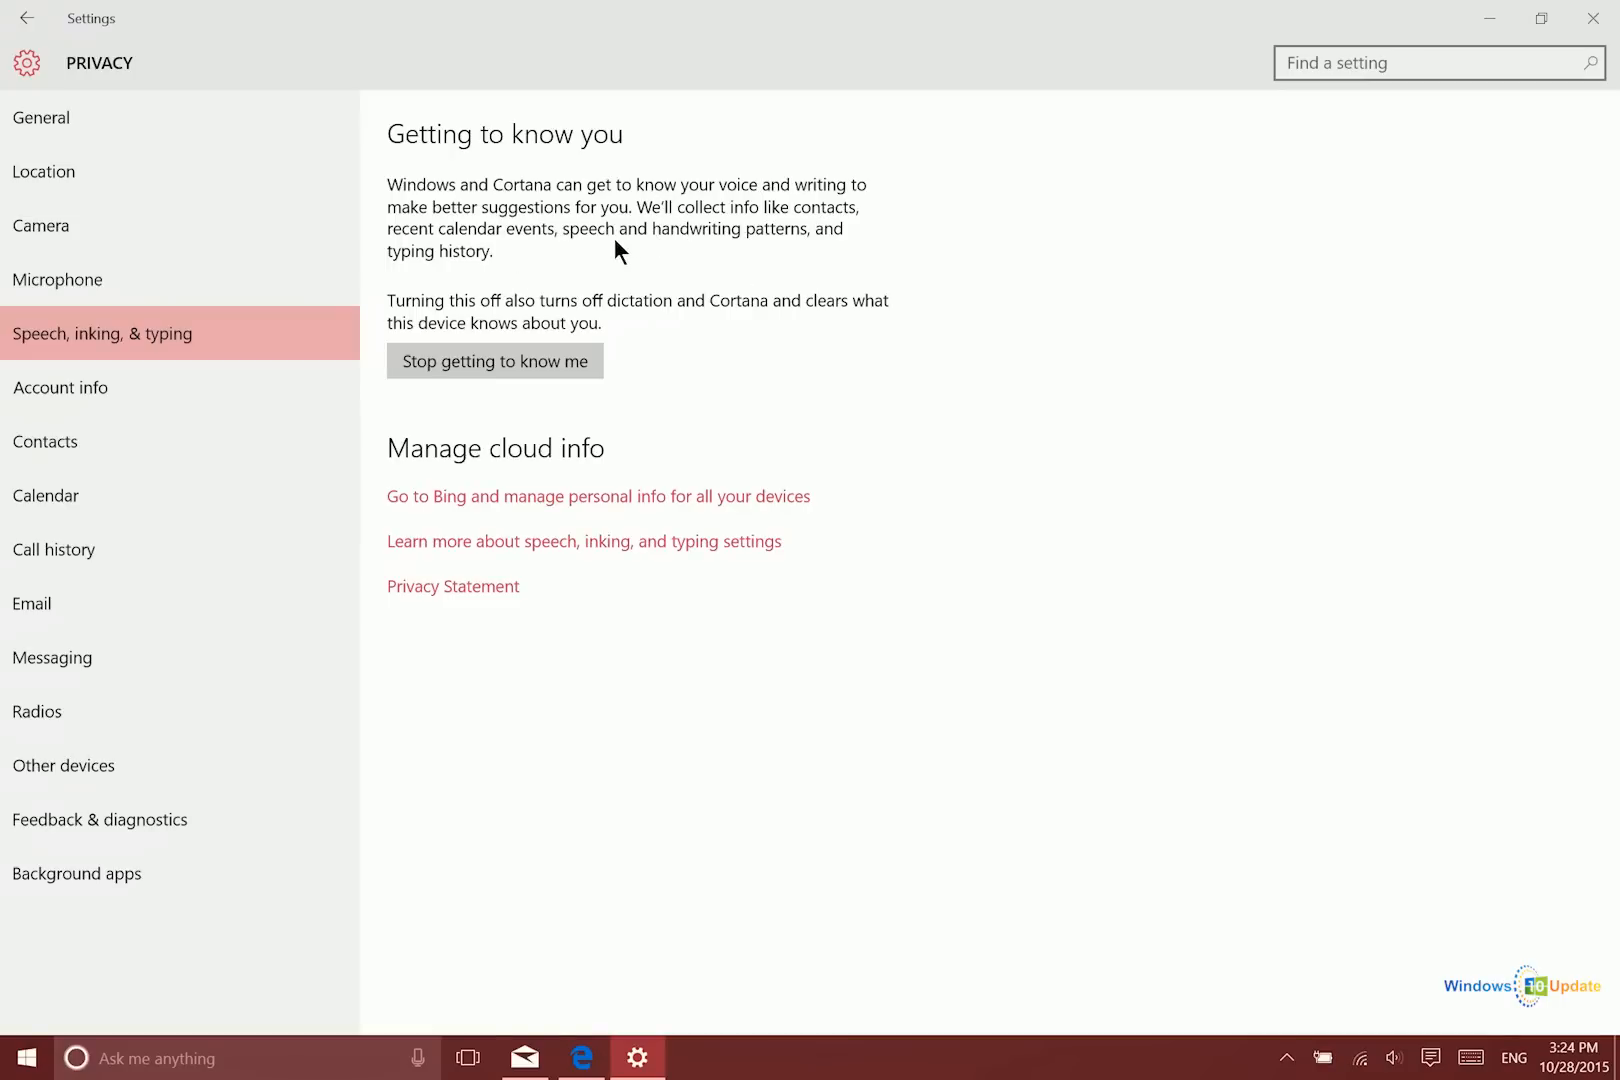
{"action": "mouse_move", "coordinate": [782, 248]}
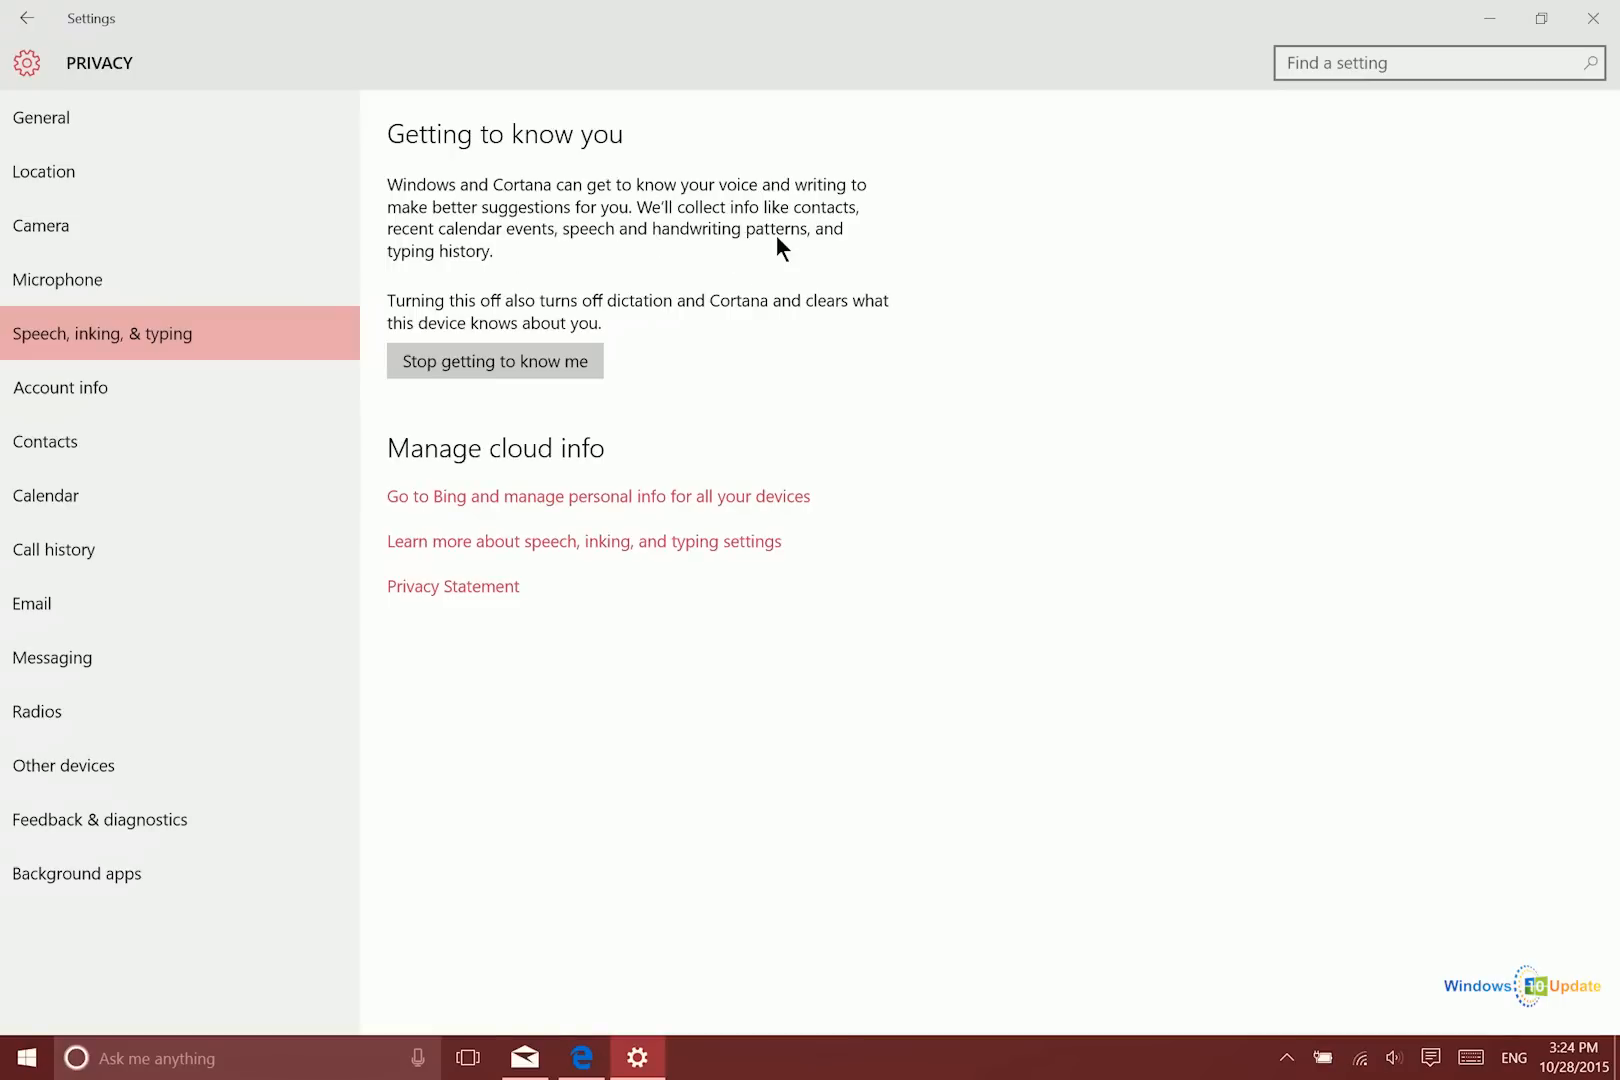
{"action": "mouse_move", "coordinate": [470, 280]}
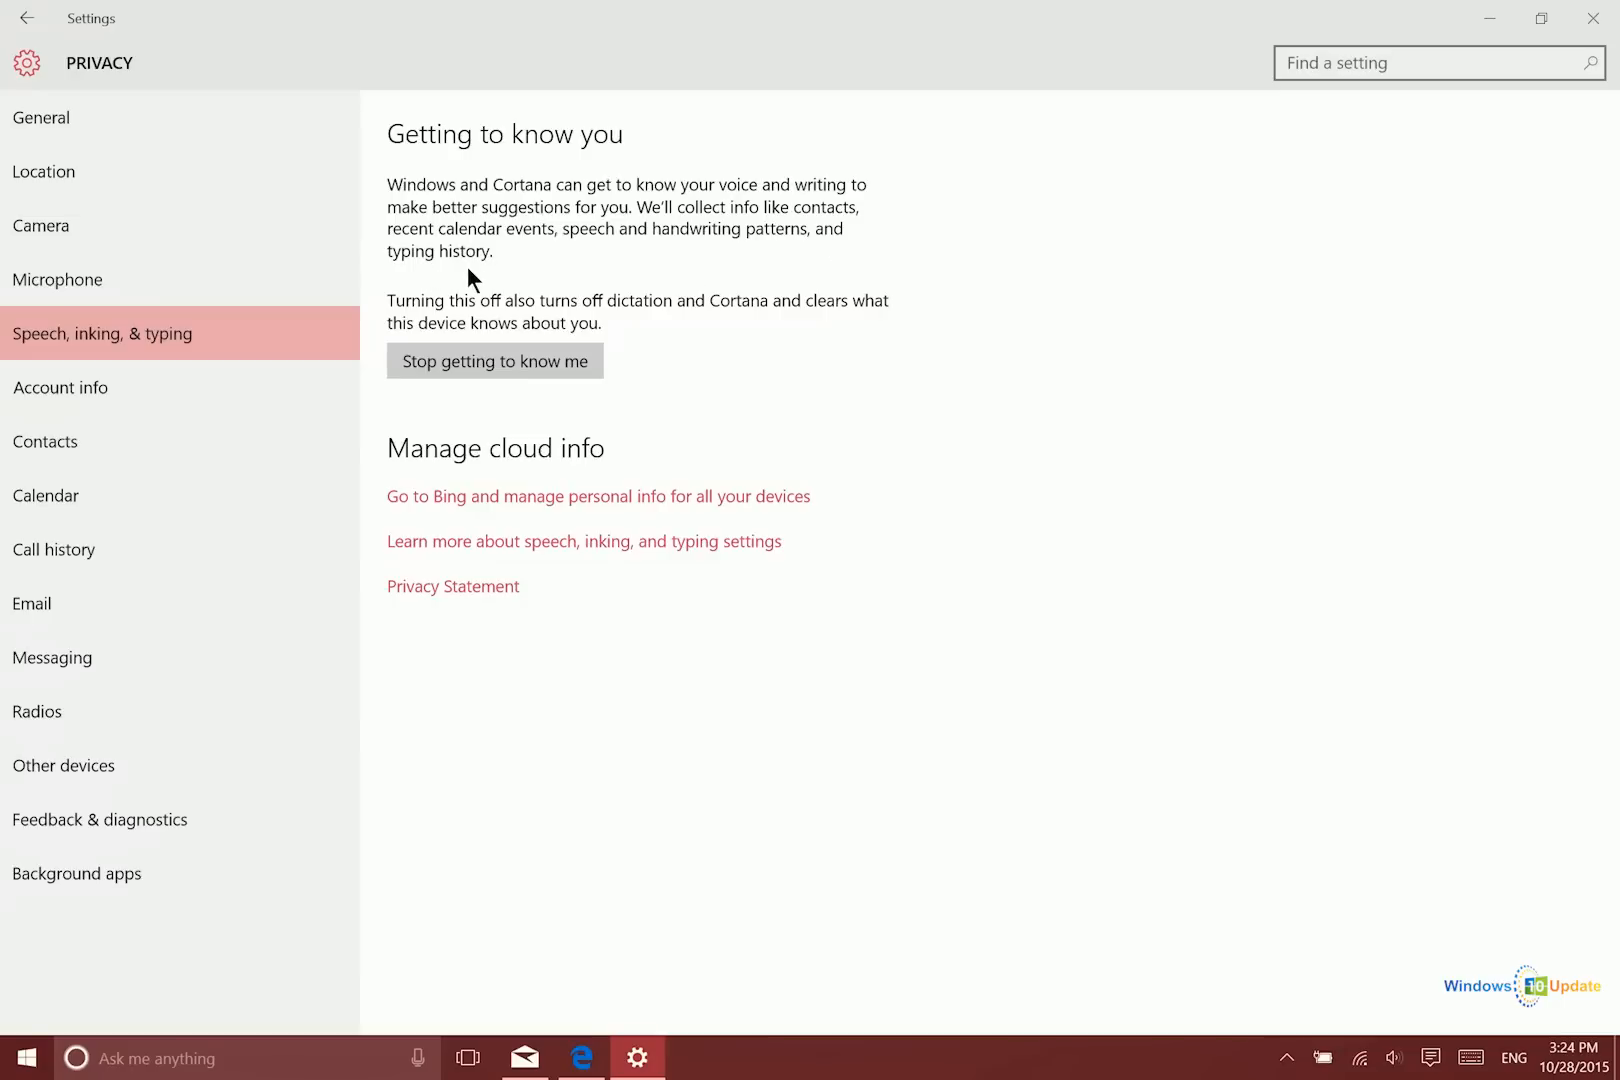
{"action": "mouse_move", "coordinate": [816, 306]}
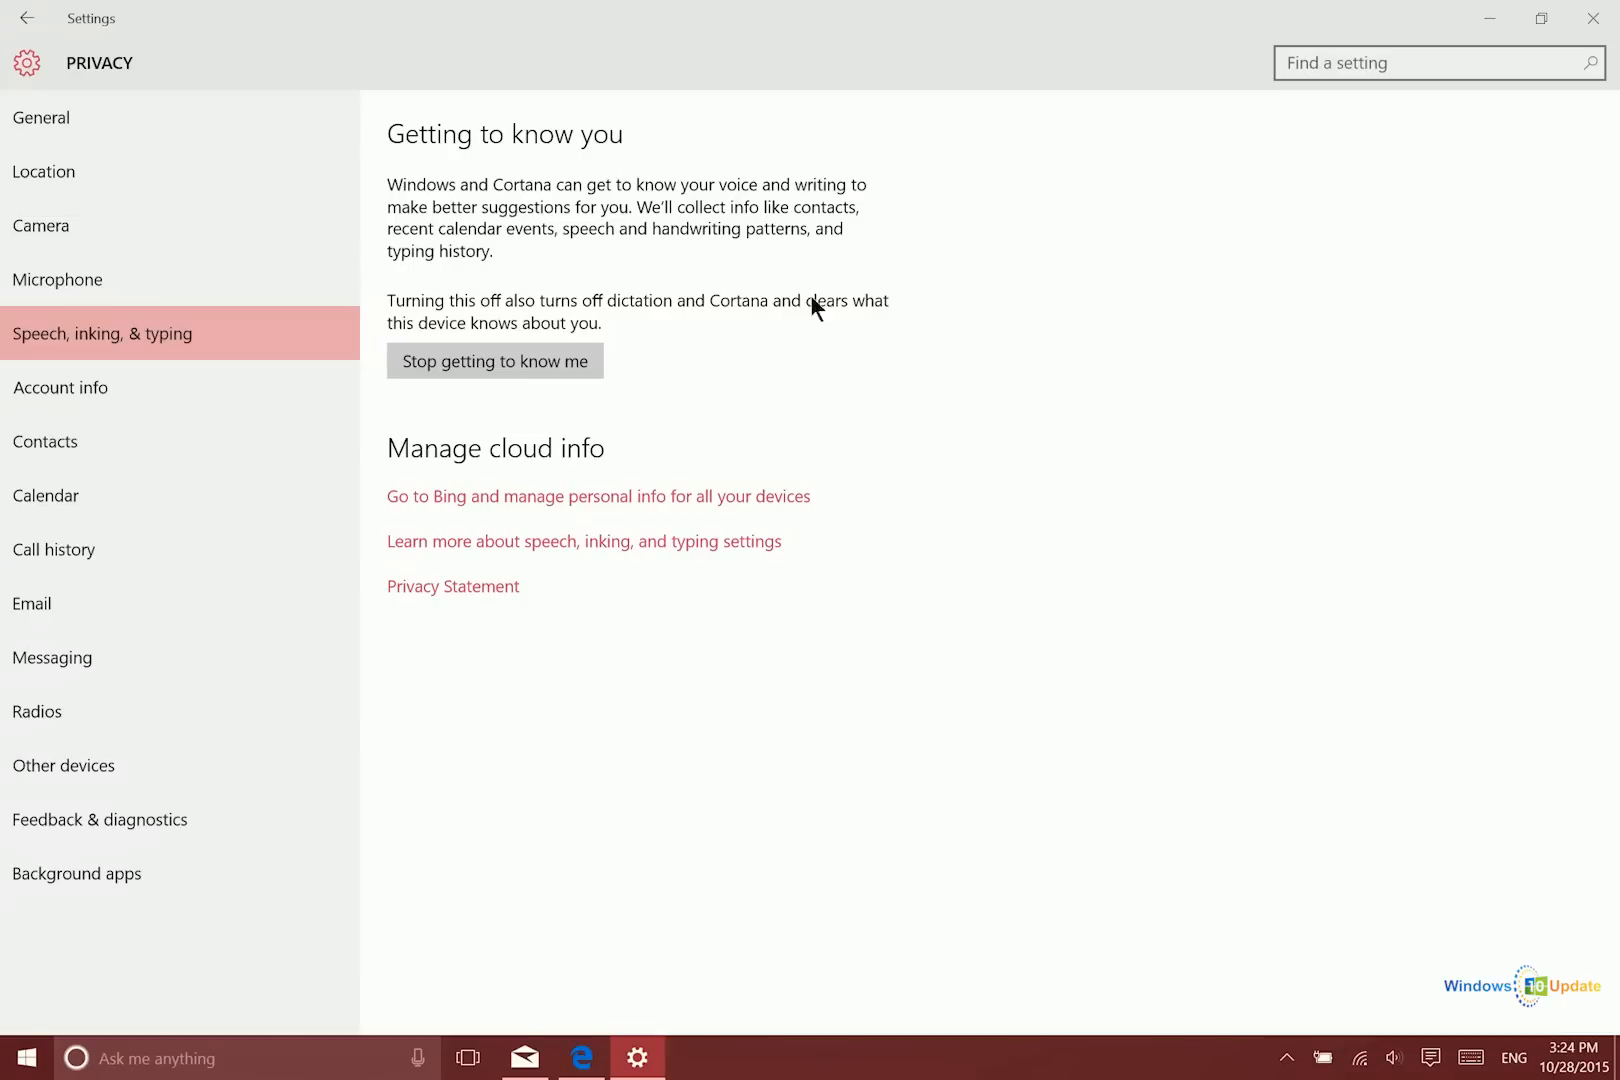
{"action": "mouse_move", "coordinate": [824, 166]}
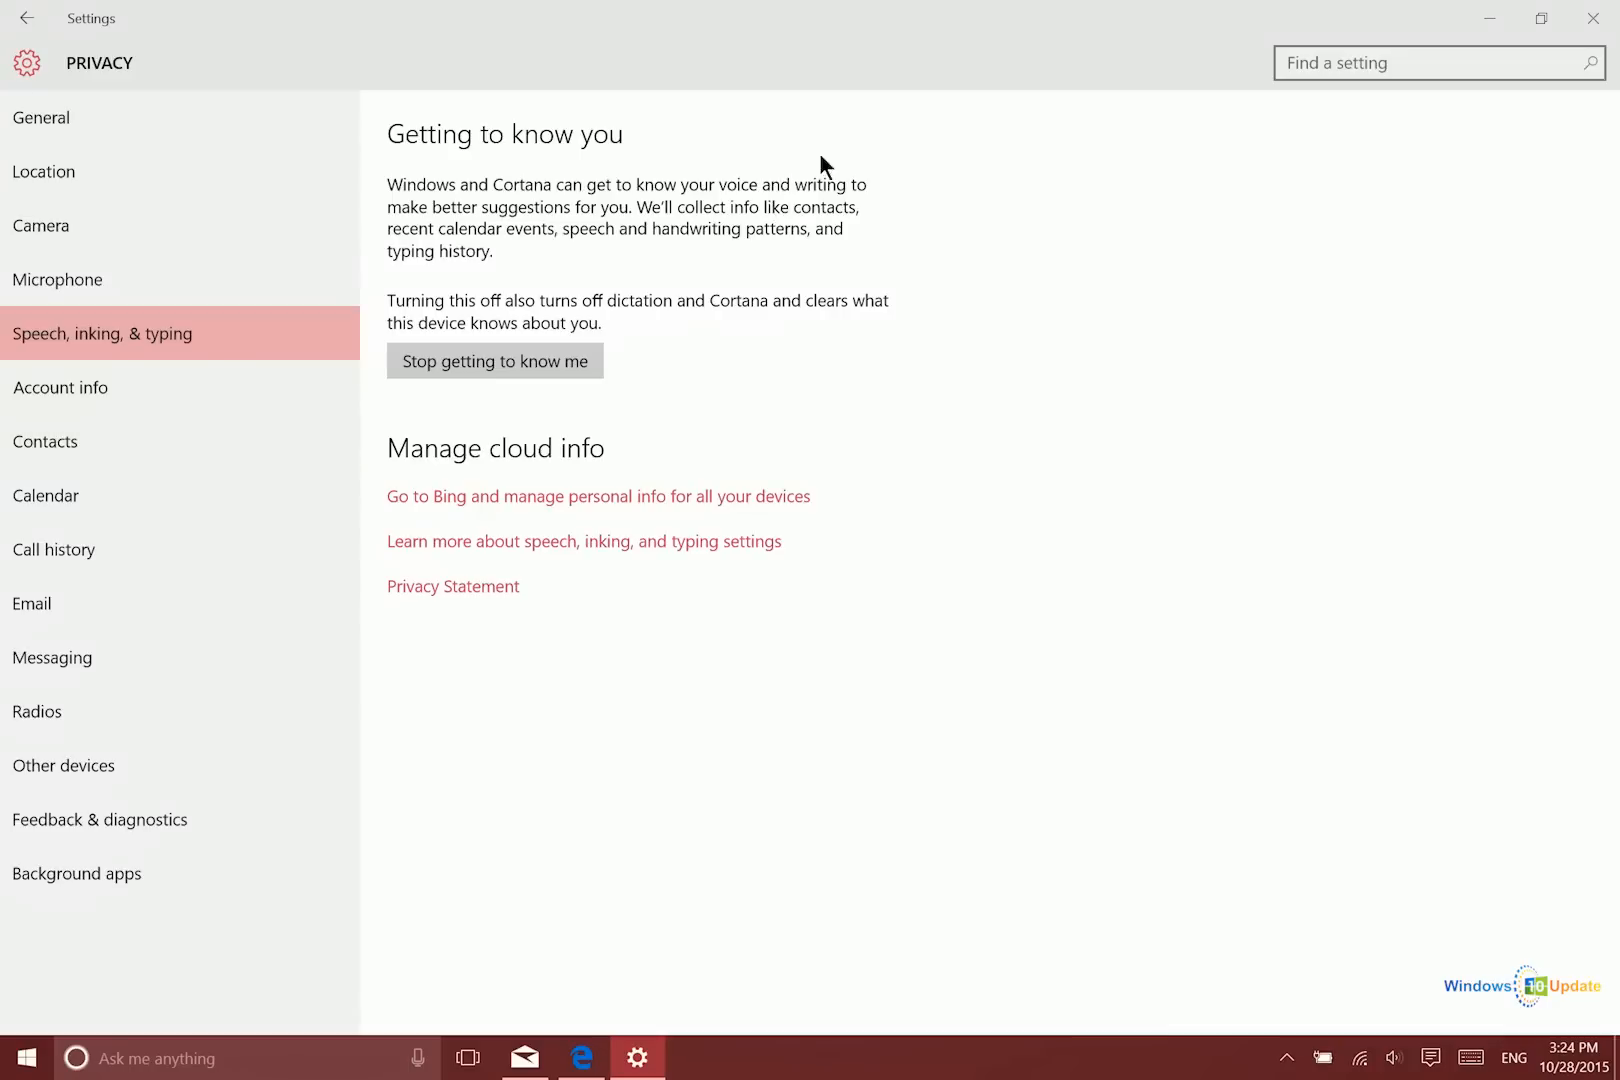
{"action": "mouse_move", "coordinate": [390, 282]}
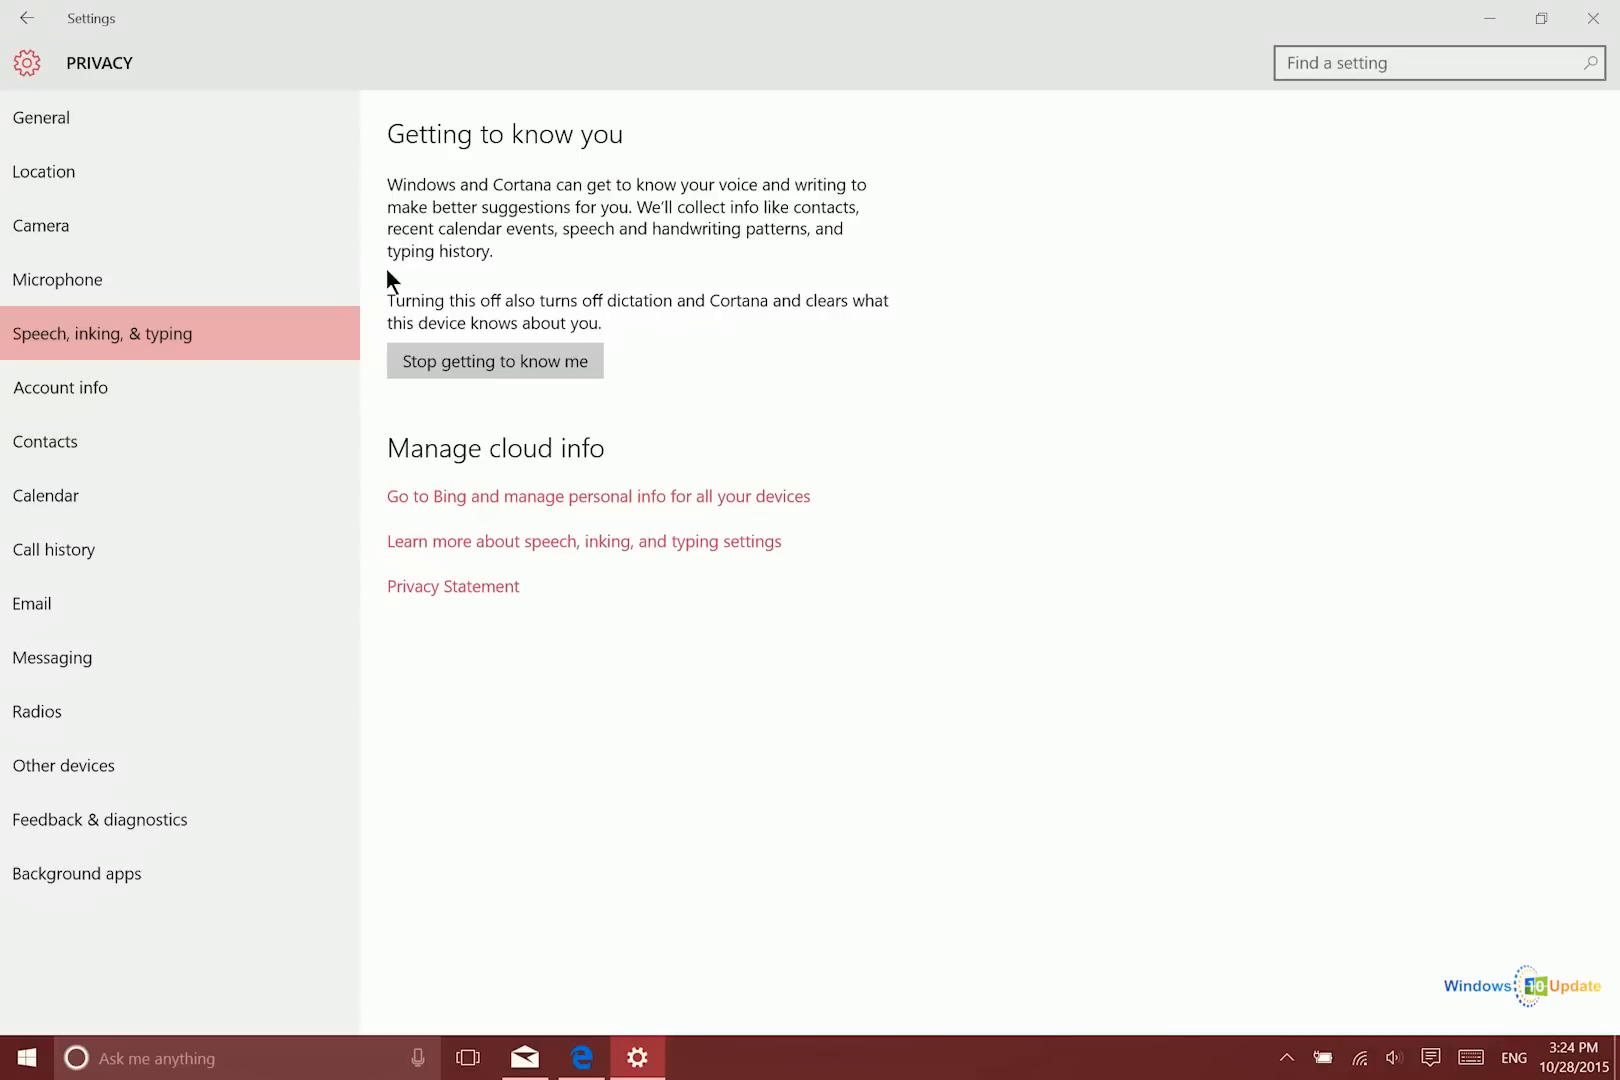
{"action": "mouse_move", "coordinate": [372, 276]}
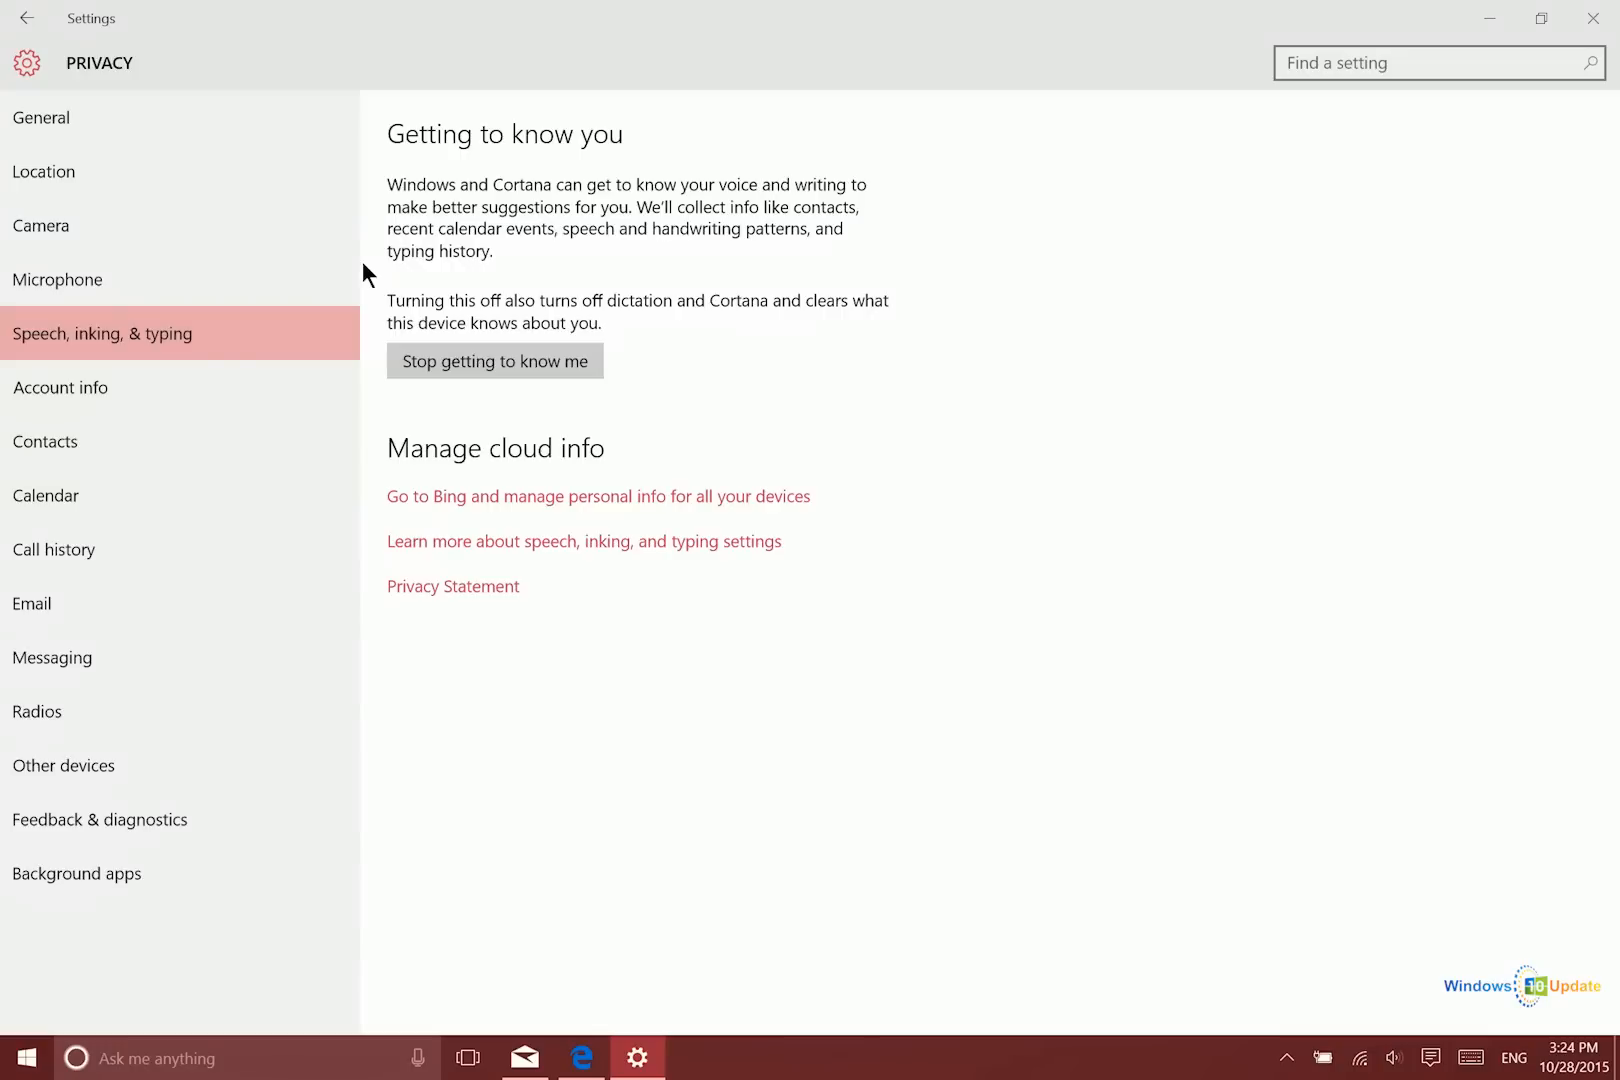
{"action": "mouse_move", "coordinate": [1046, 302]}
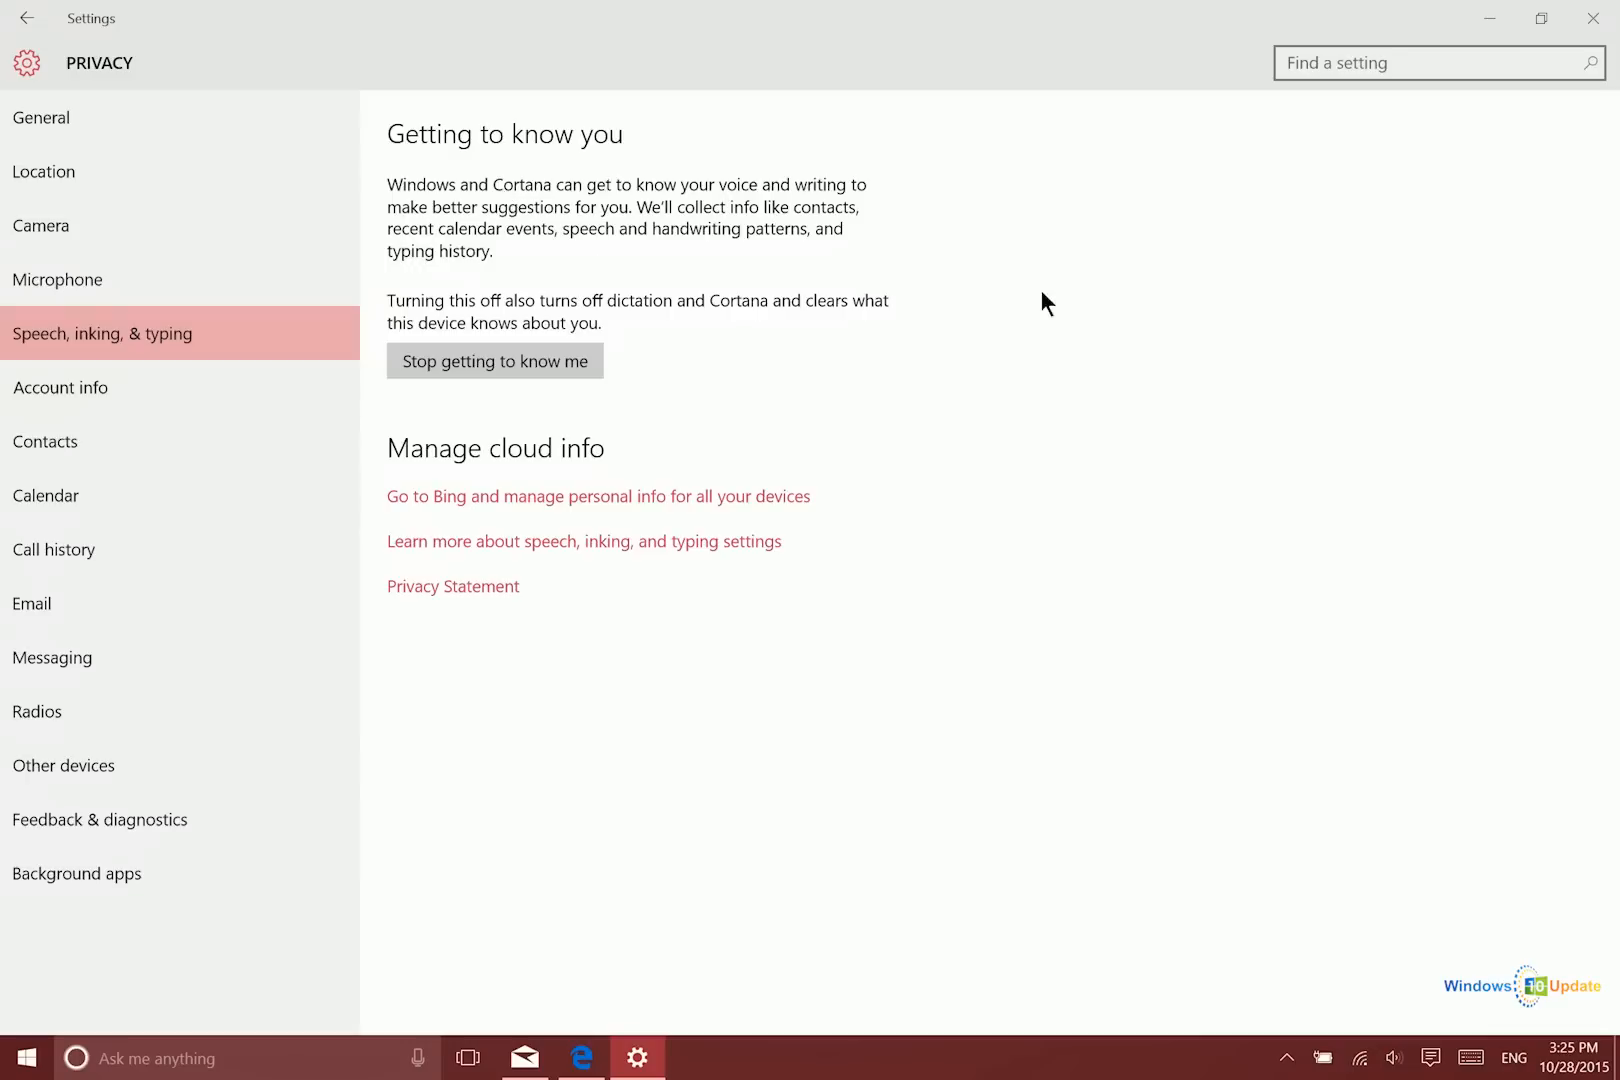
{"action": "mouse_move", "coordinate": [906, 166]}
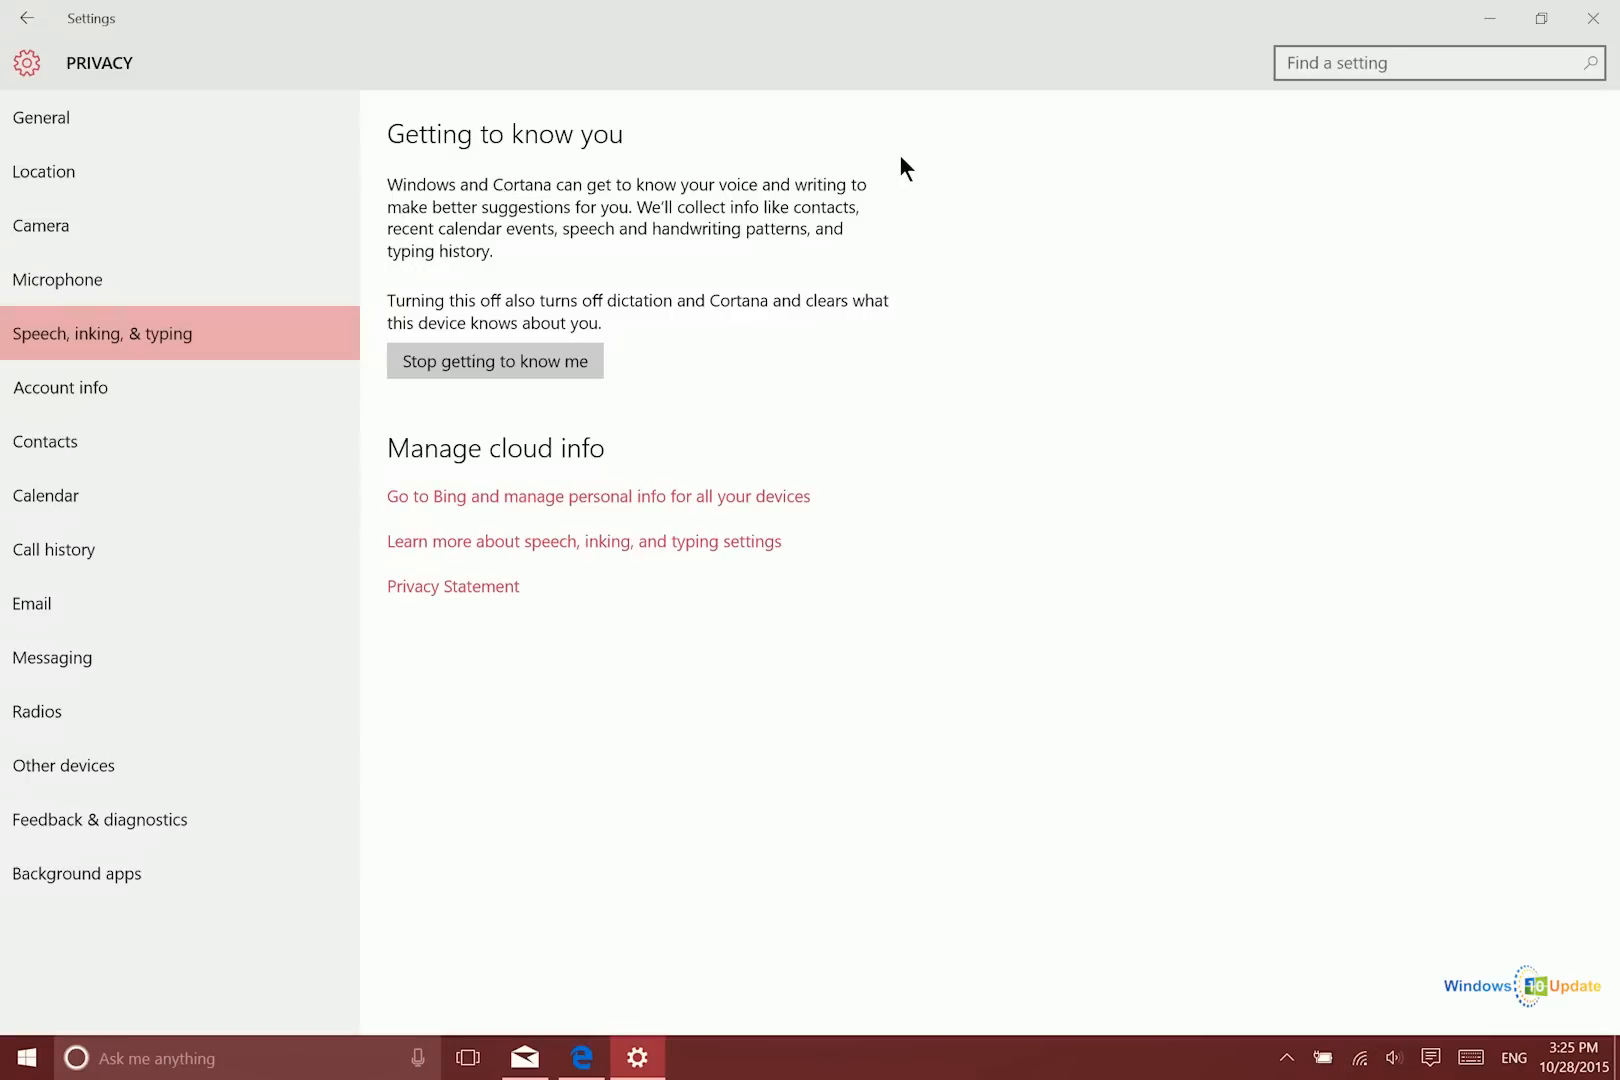
{"action": "mouse_move", "coordinate": [918, 208]}
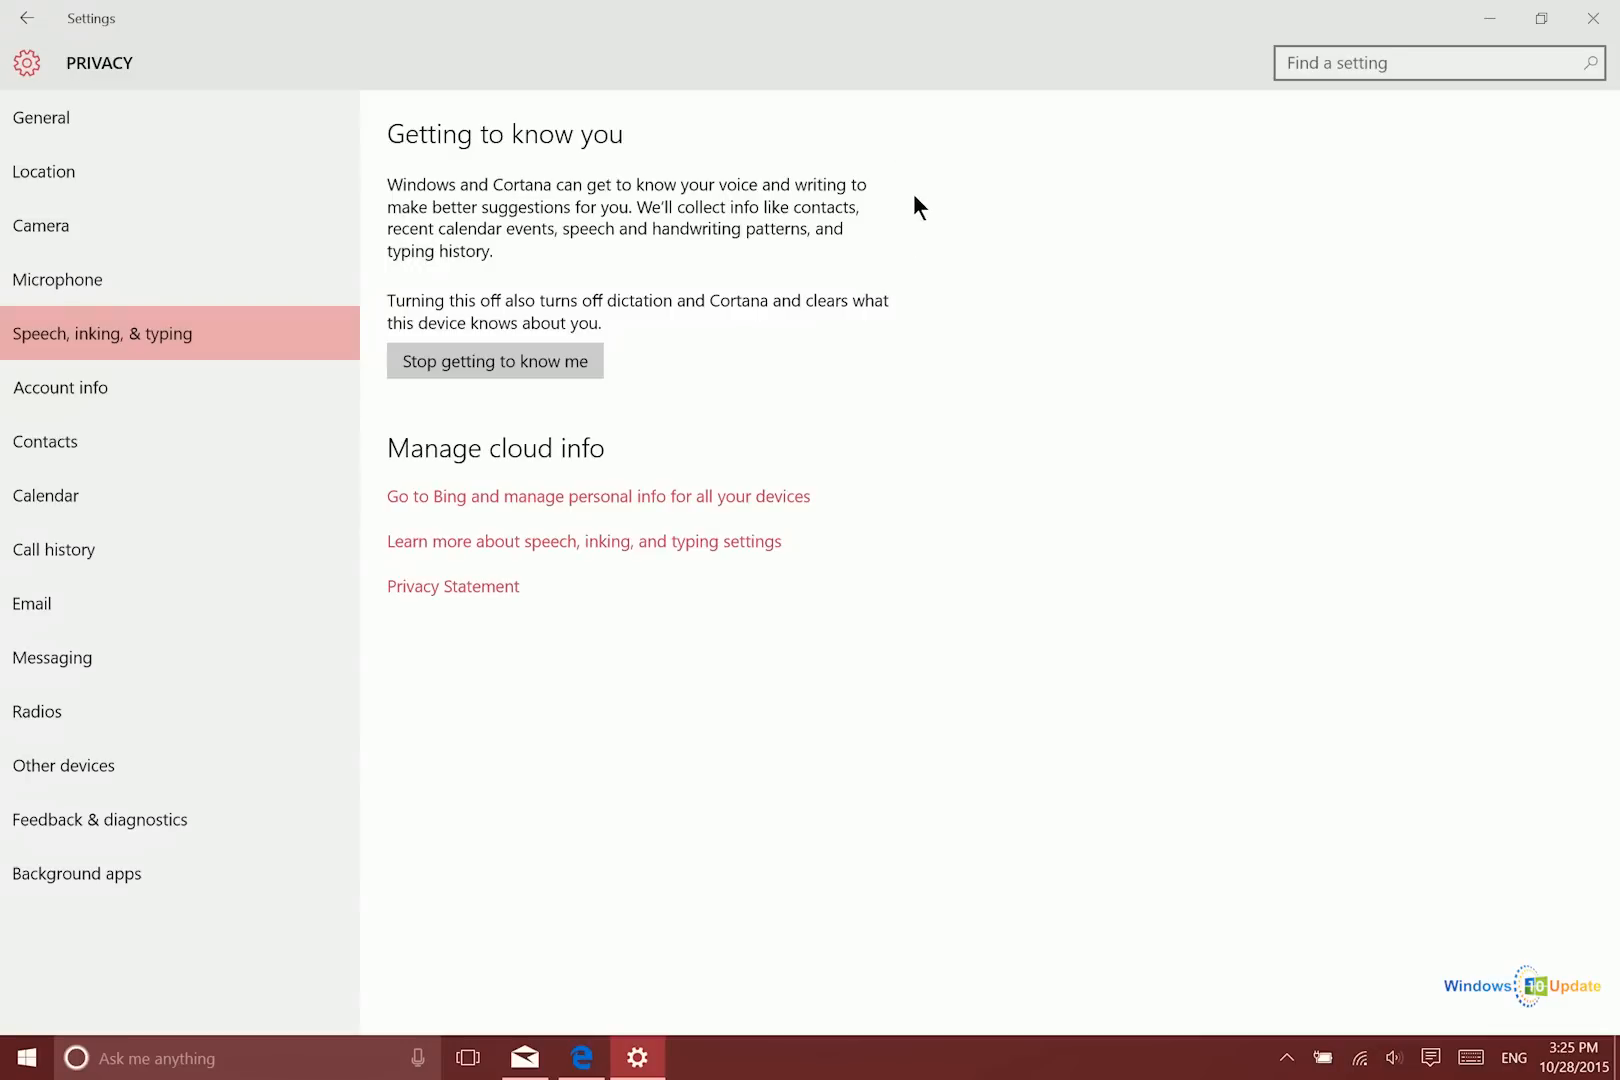
{"action": "mouse_move", "coordinate": [904, 188]}
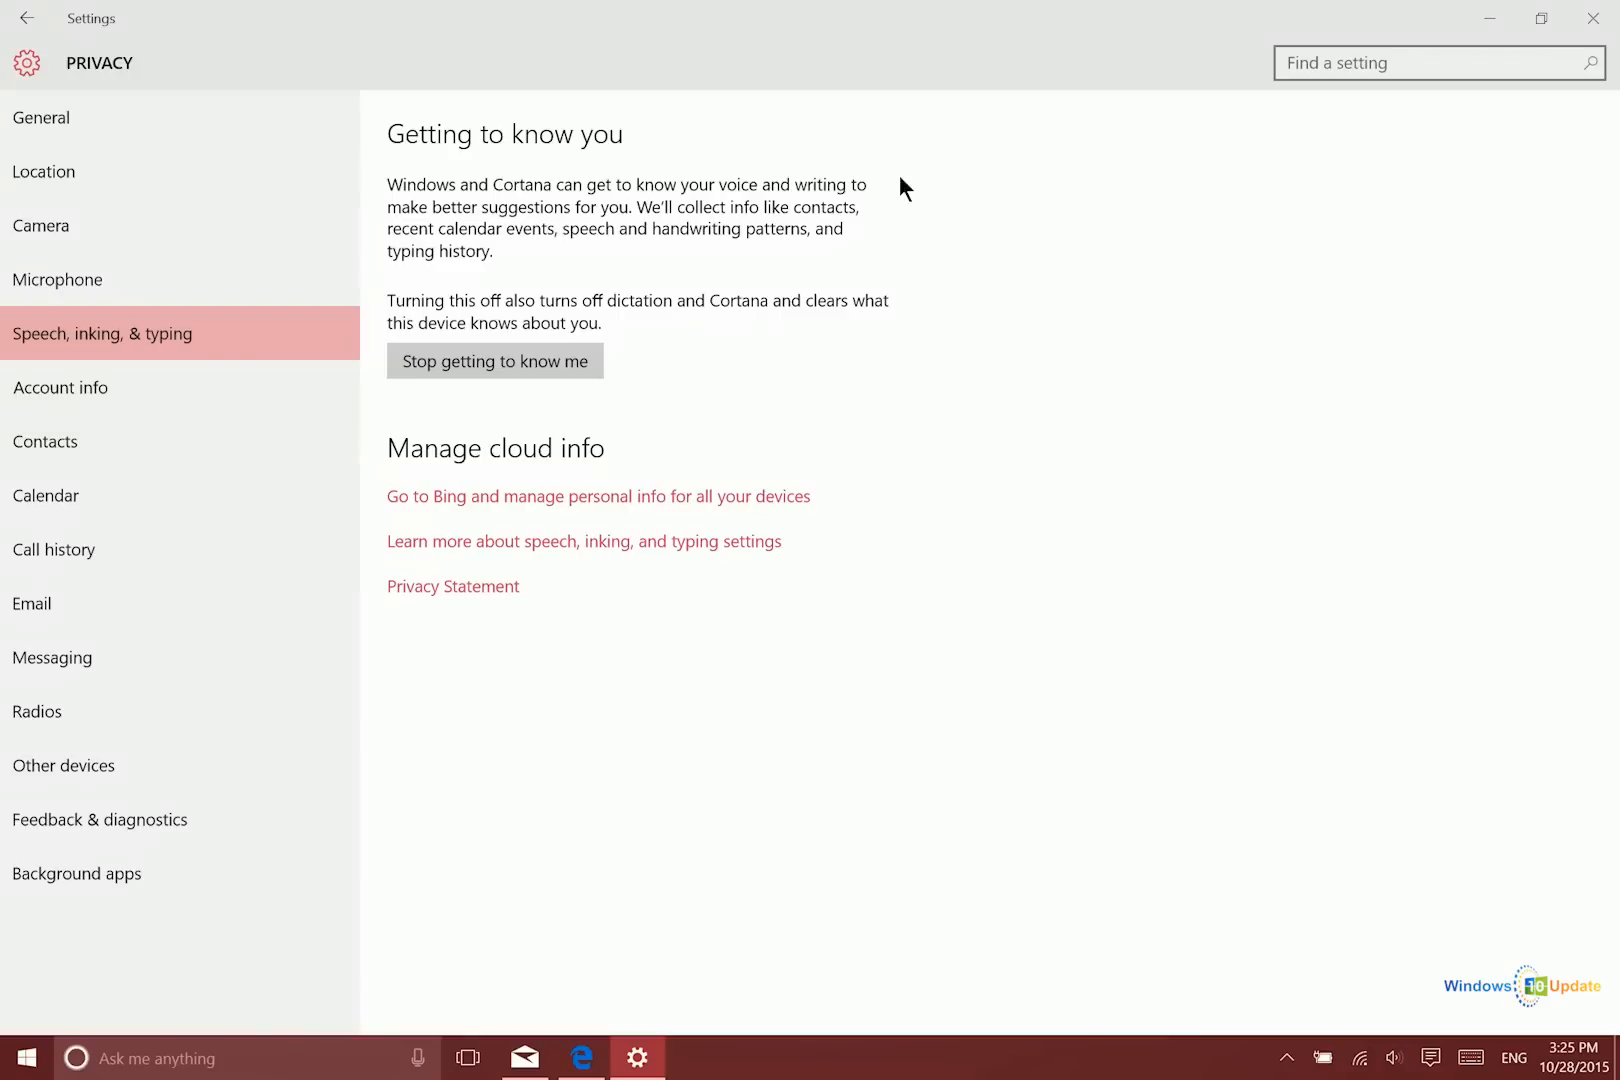
{"action": "mouse_move", "coordinate": [1066, 270]}
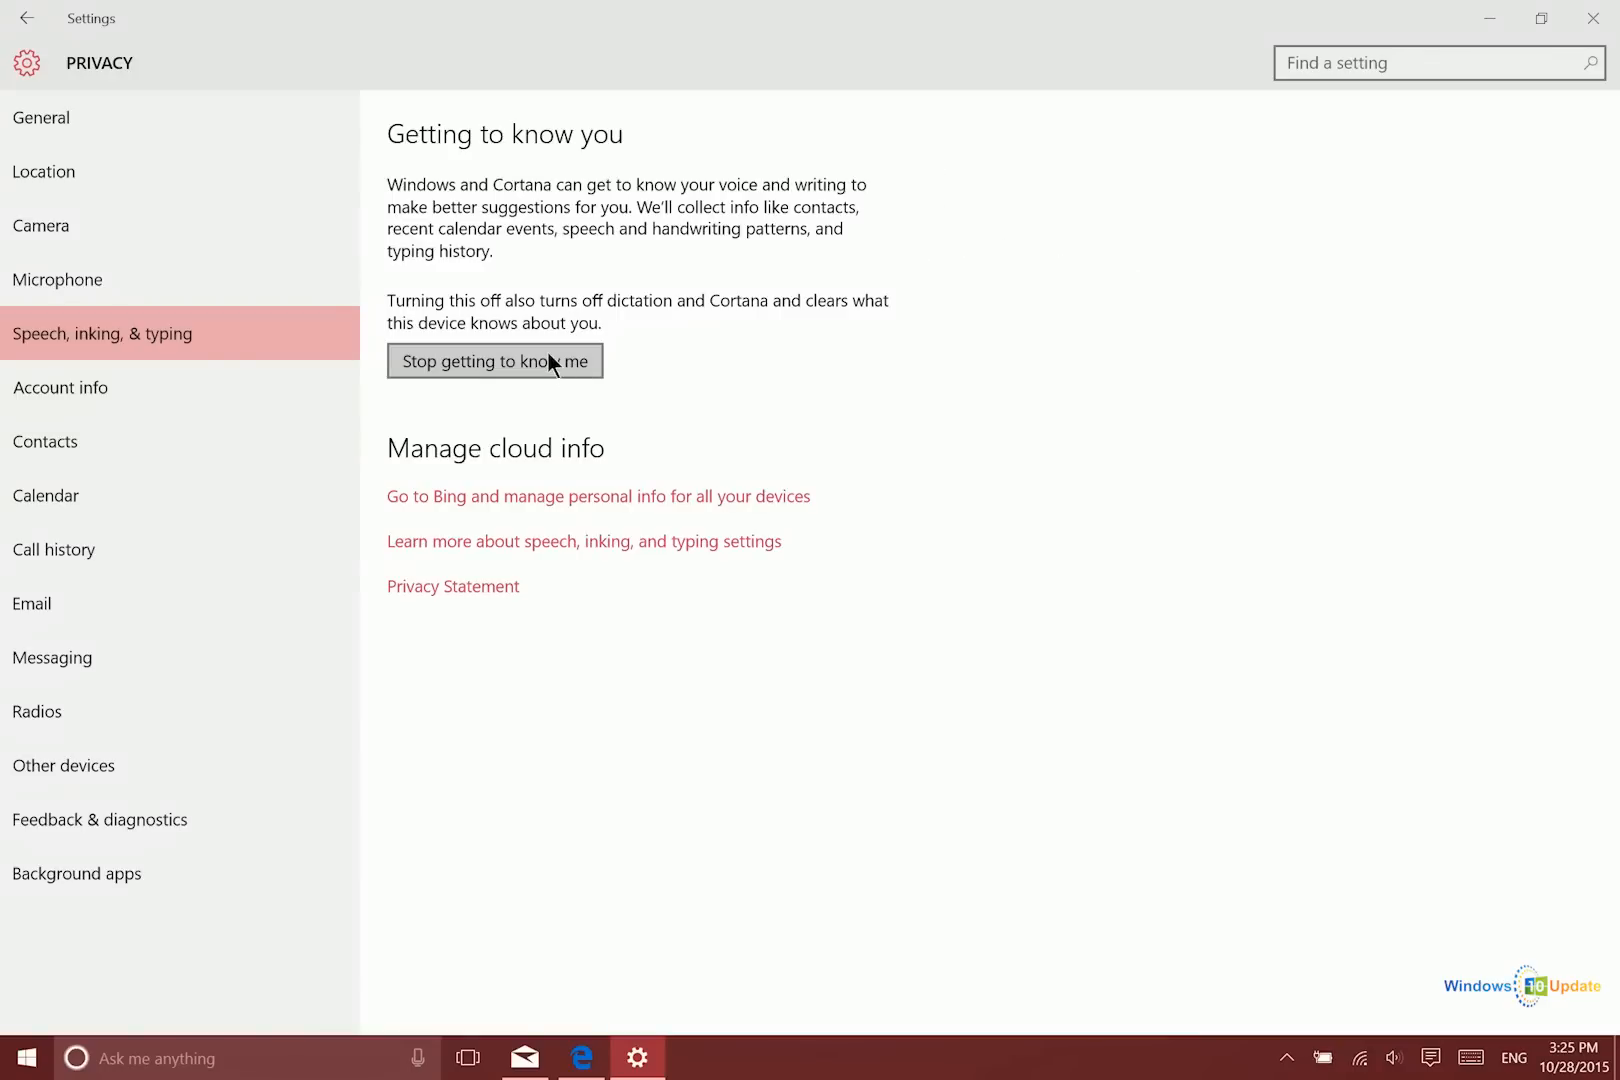
{"action": "mouse_move", "coordinate": [442, 290]}
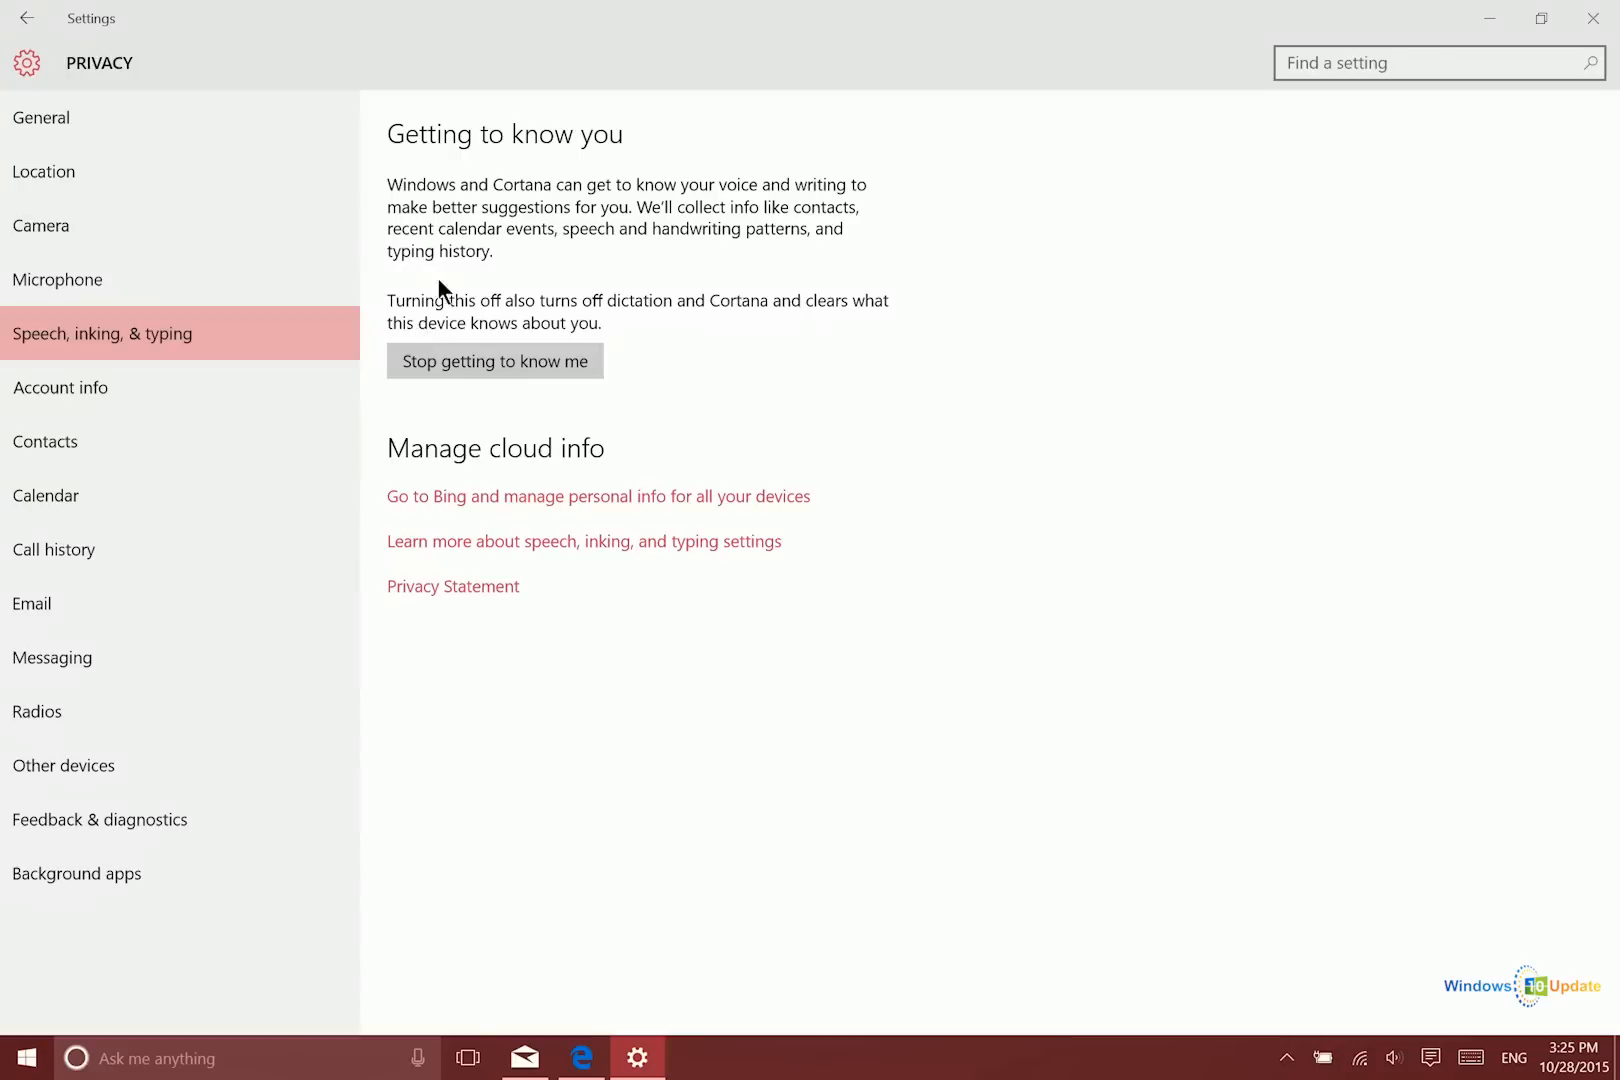
{"action": "mouse_move", "coordinate": [378, 166]}
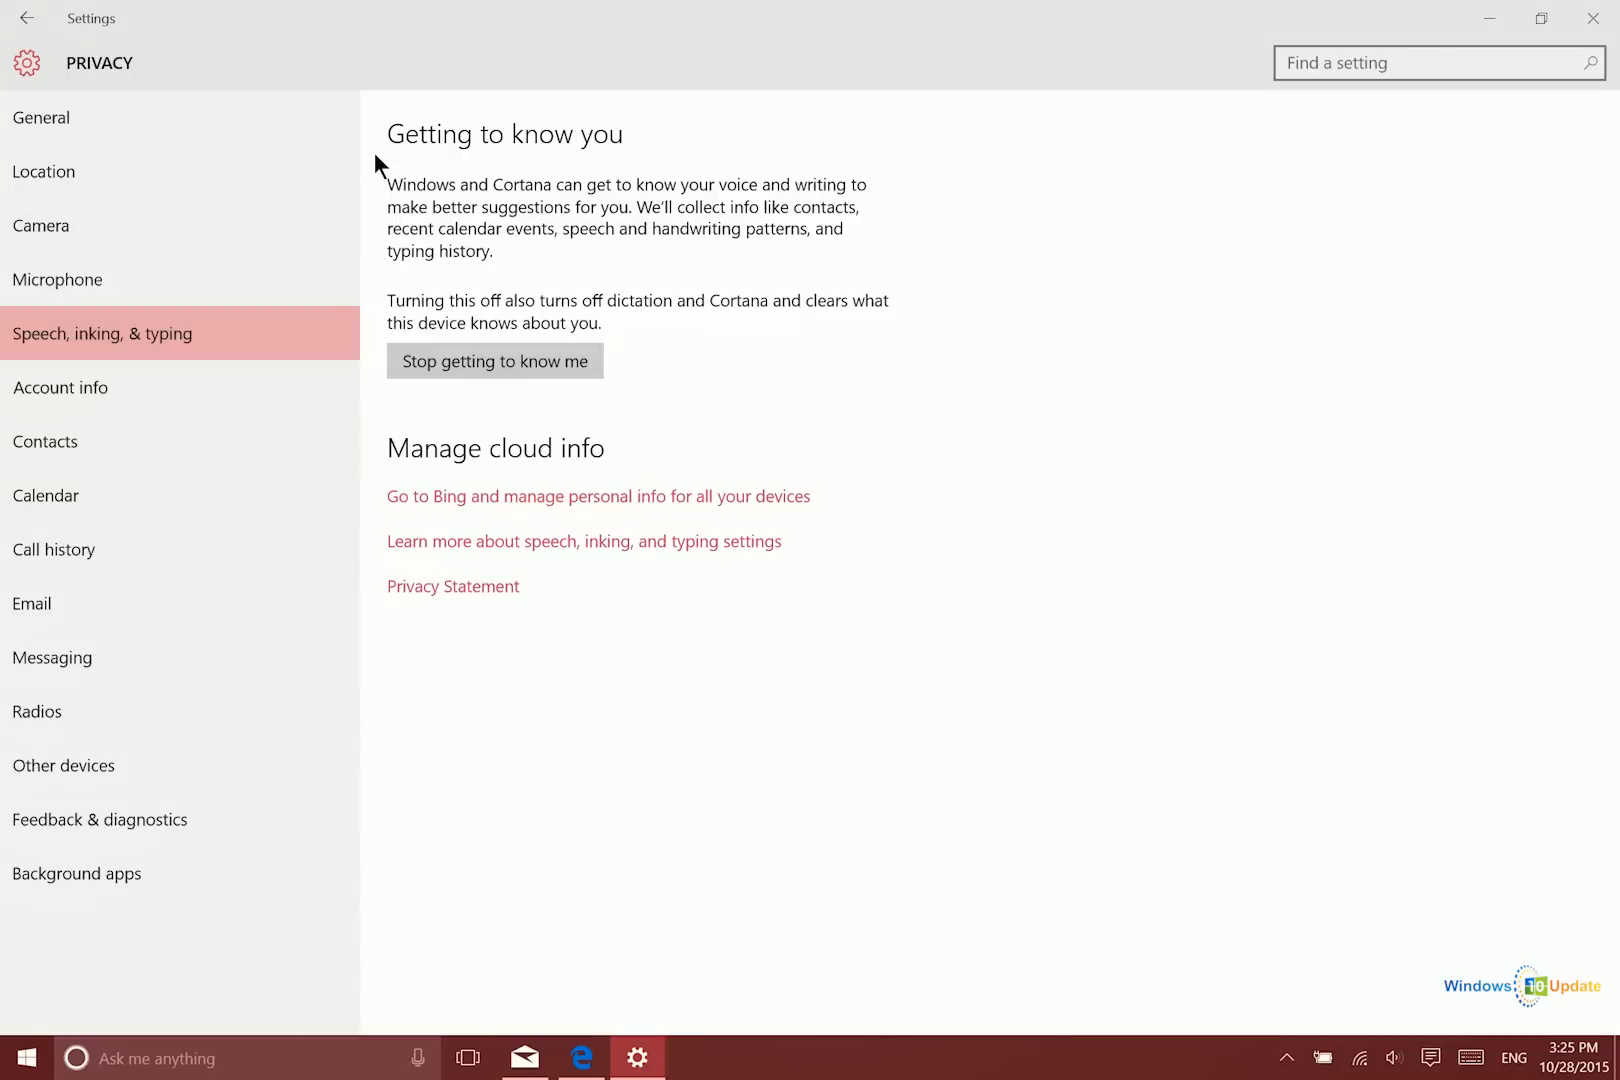
{"action": "mouse_move", "coordinate": [374, 172]}
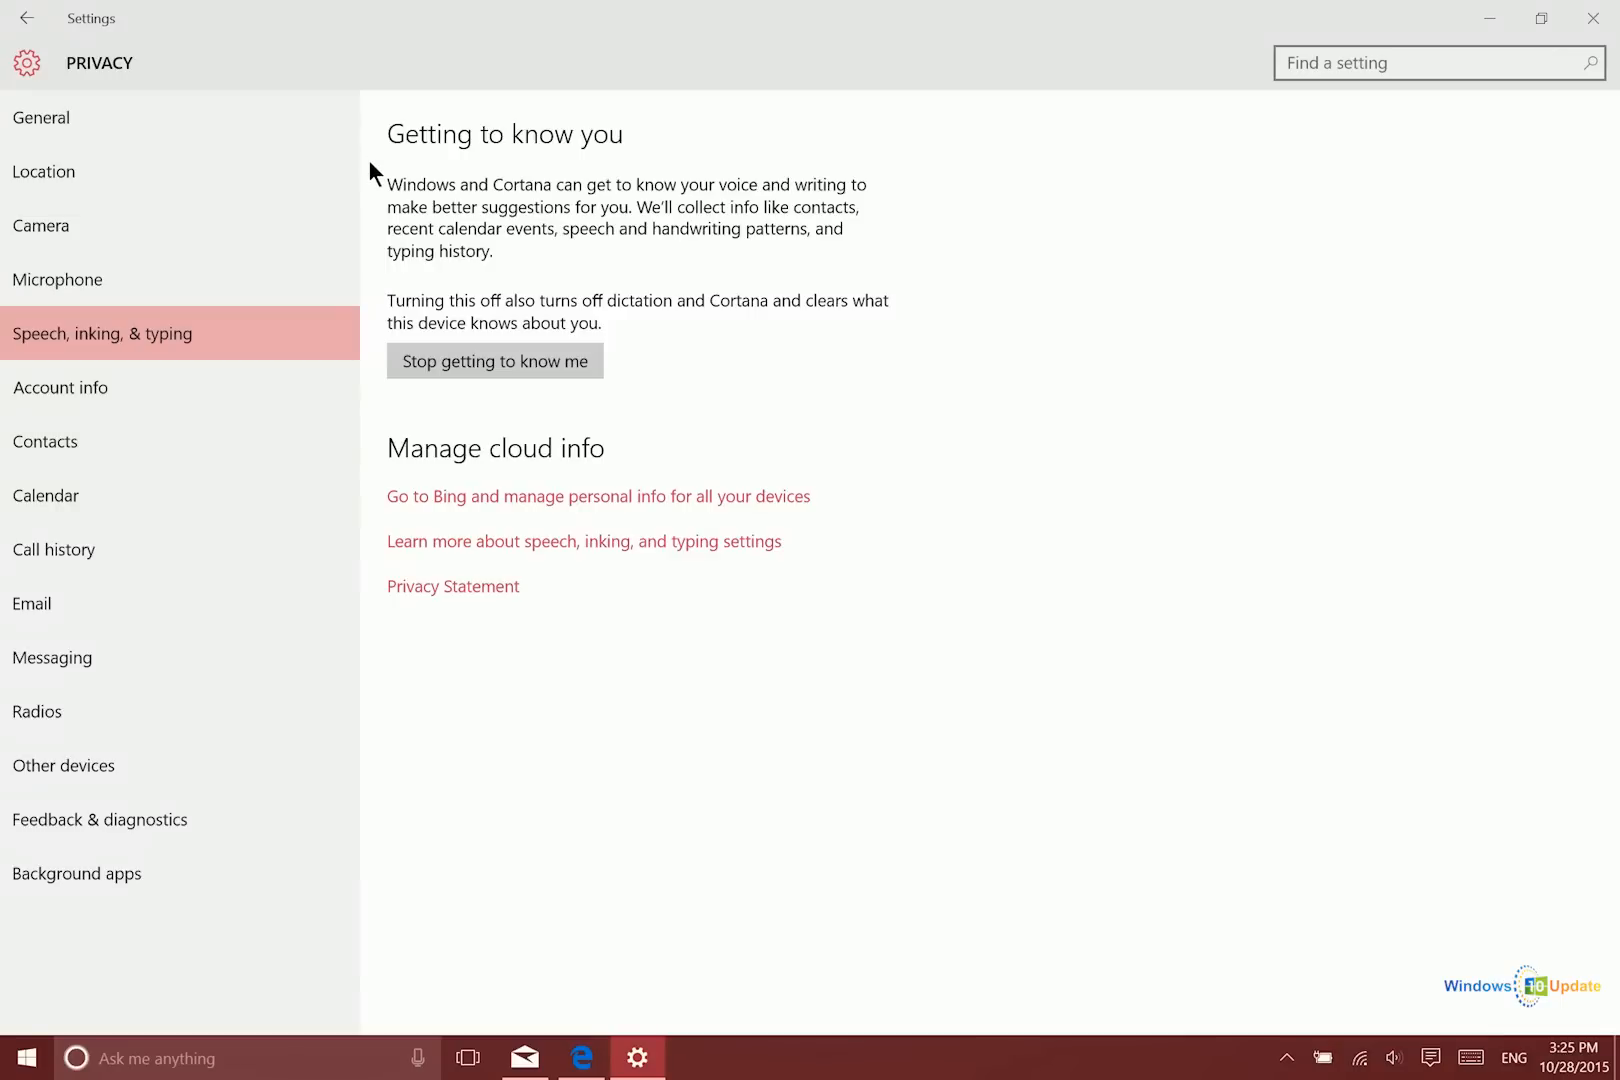
{"action": "mouse_move", "coordinate": [404, 180]}
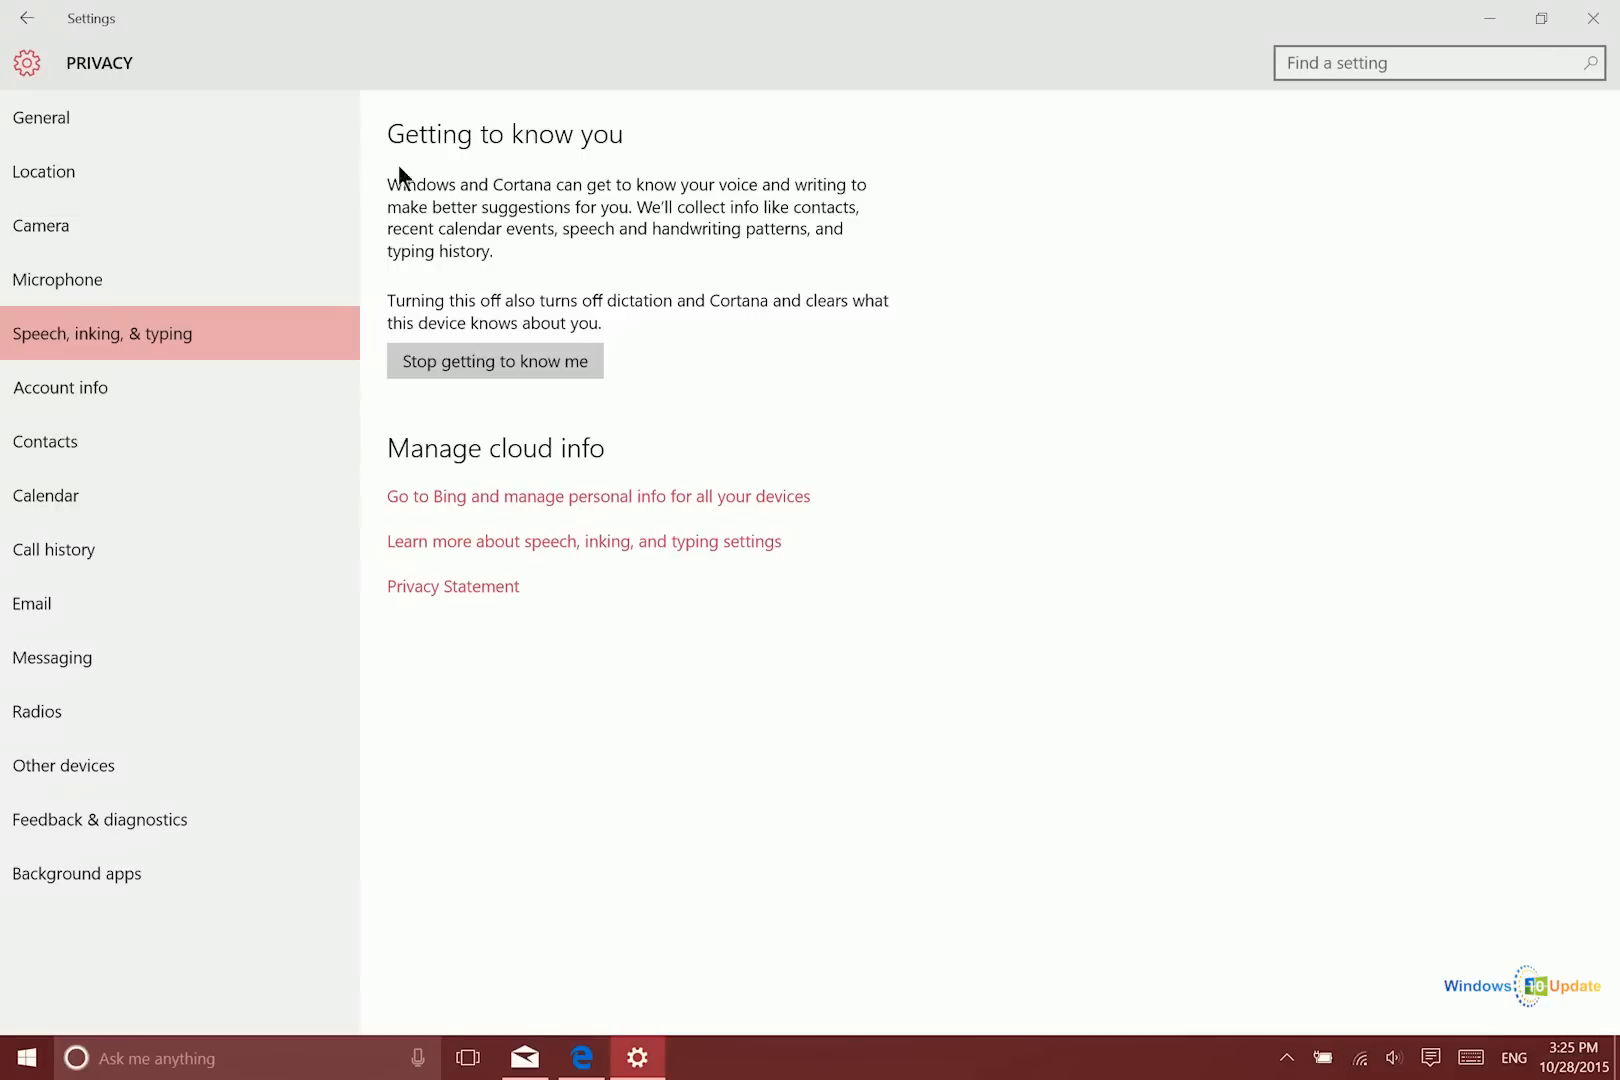
{"action": "mouse_move", "coordinate": [902, 172]}
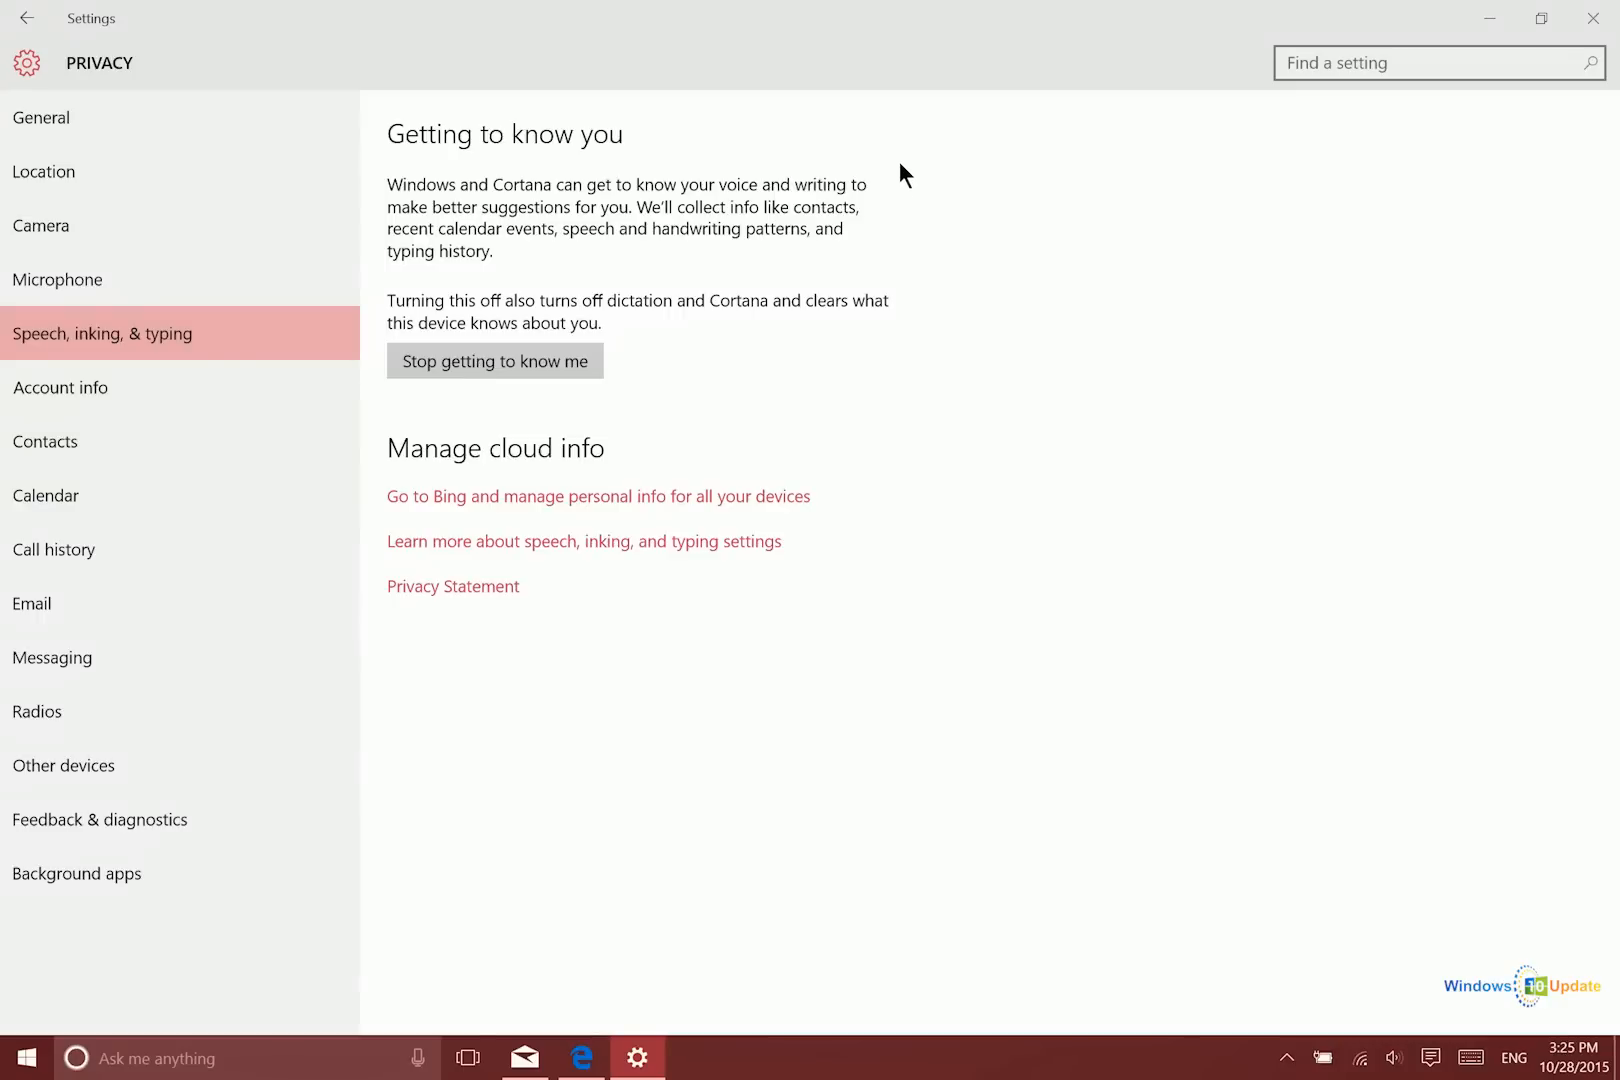
{"action": "mouse_move", "coordinate": [614, 398]}
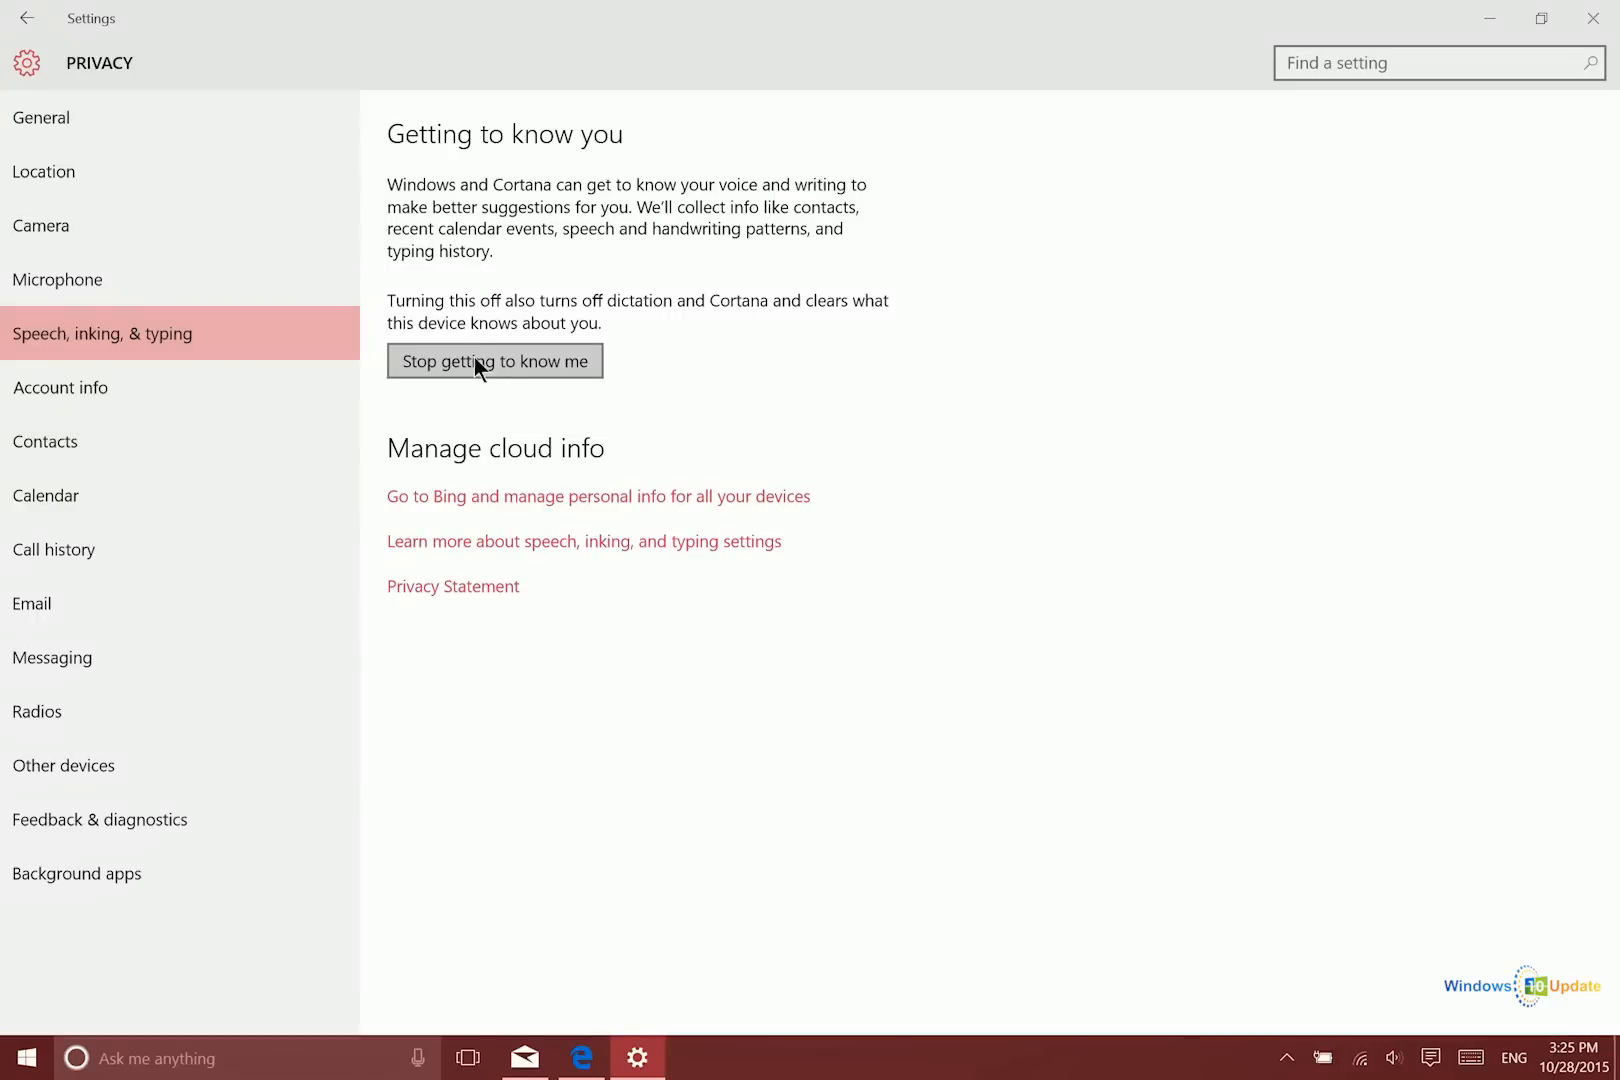
{"action": "left_click", "coordinate": [494, 360]}
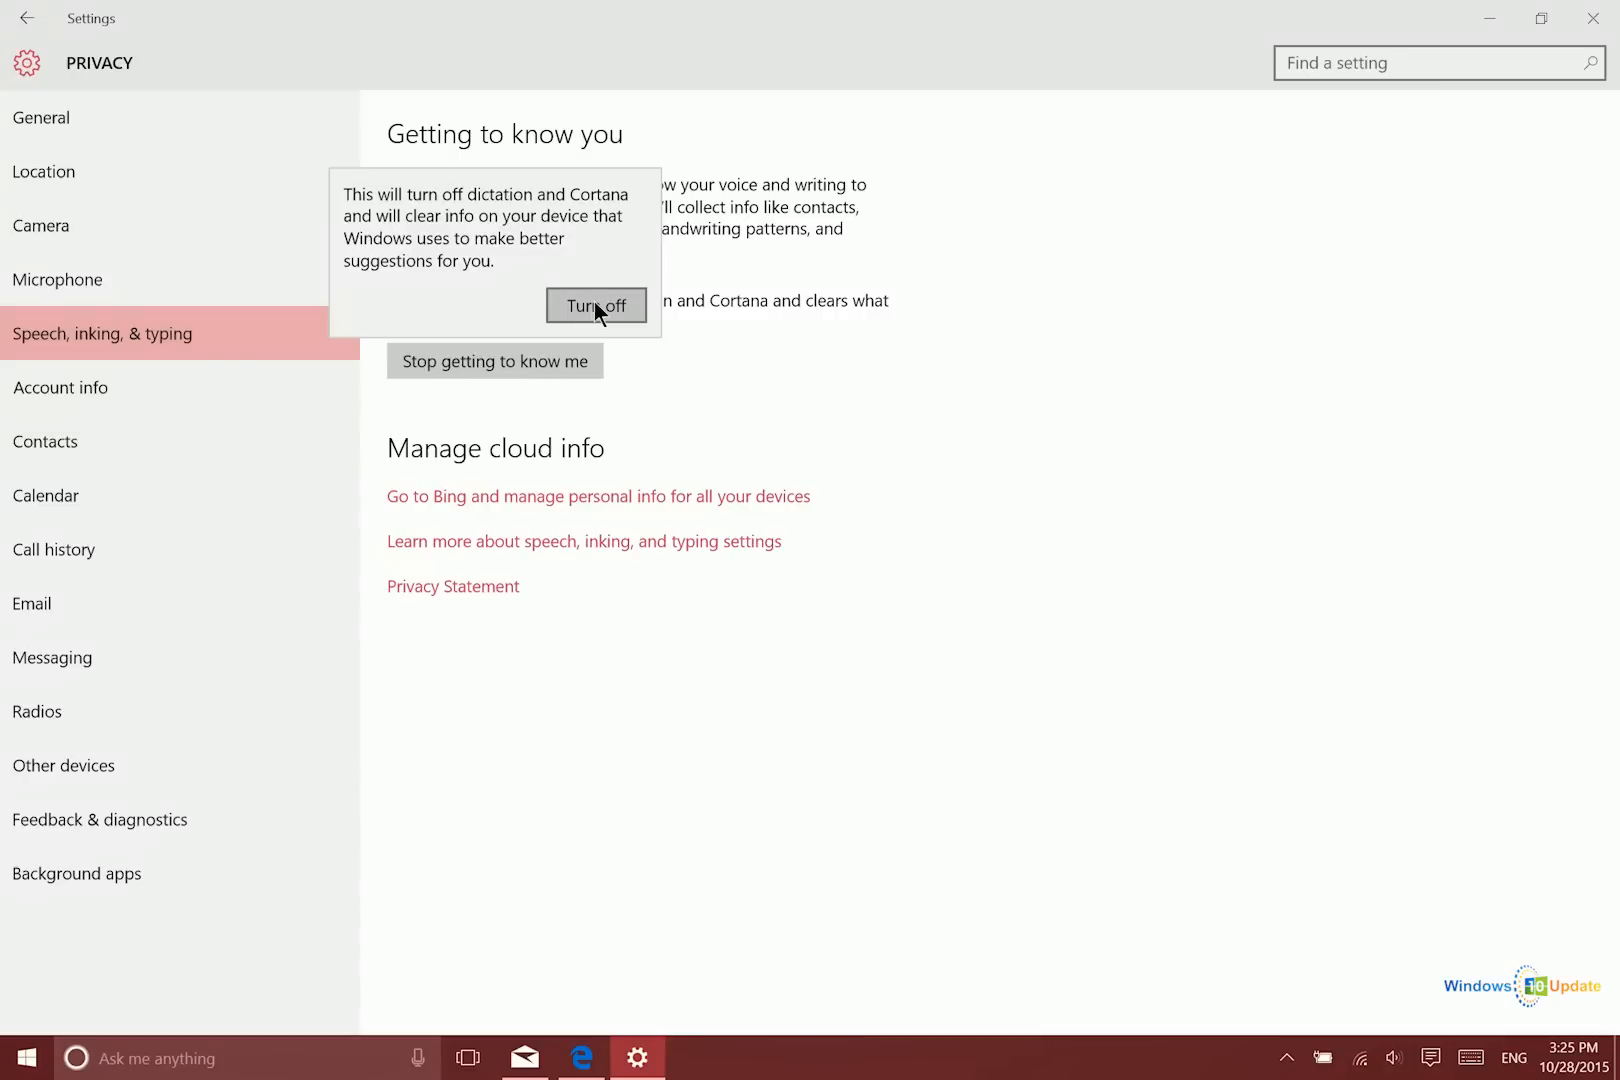
{"action": "left_click", "coordinate": [596, 306]}
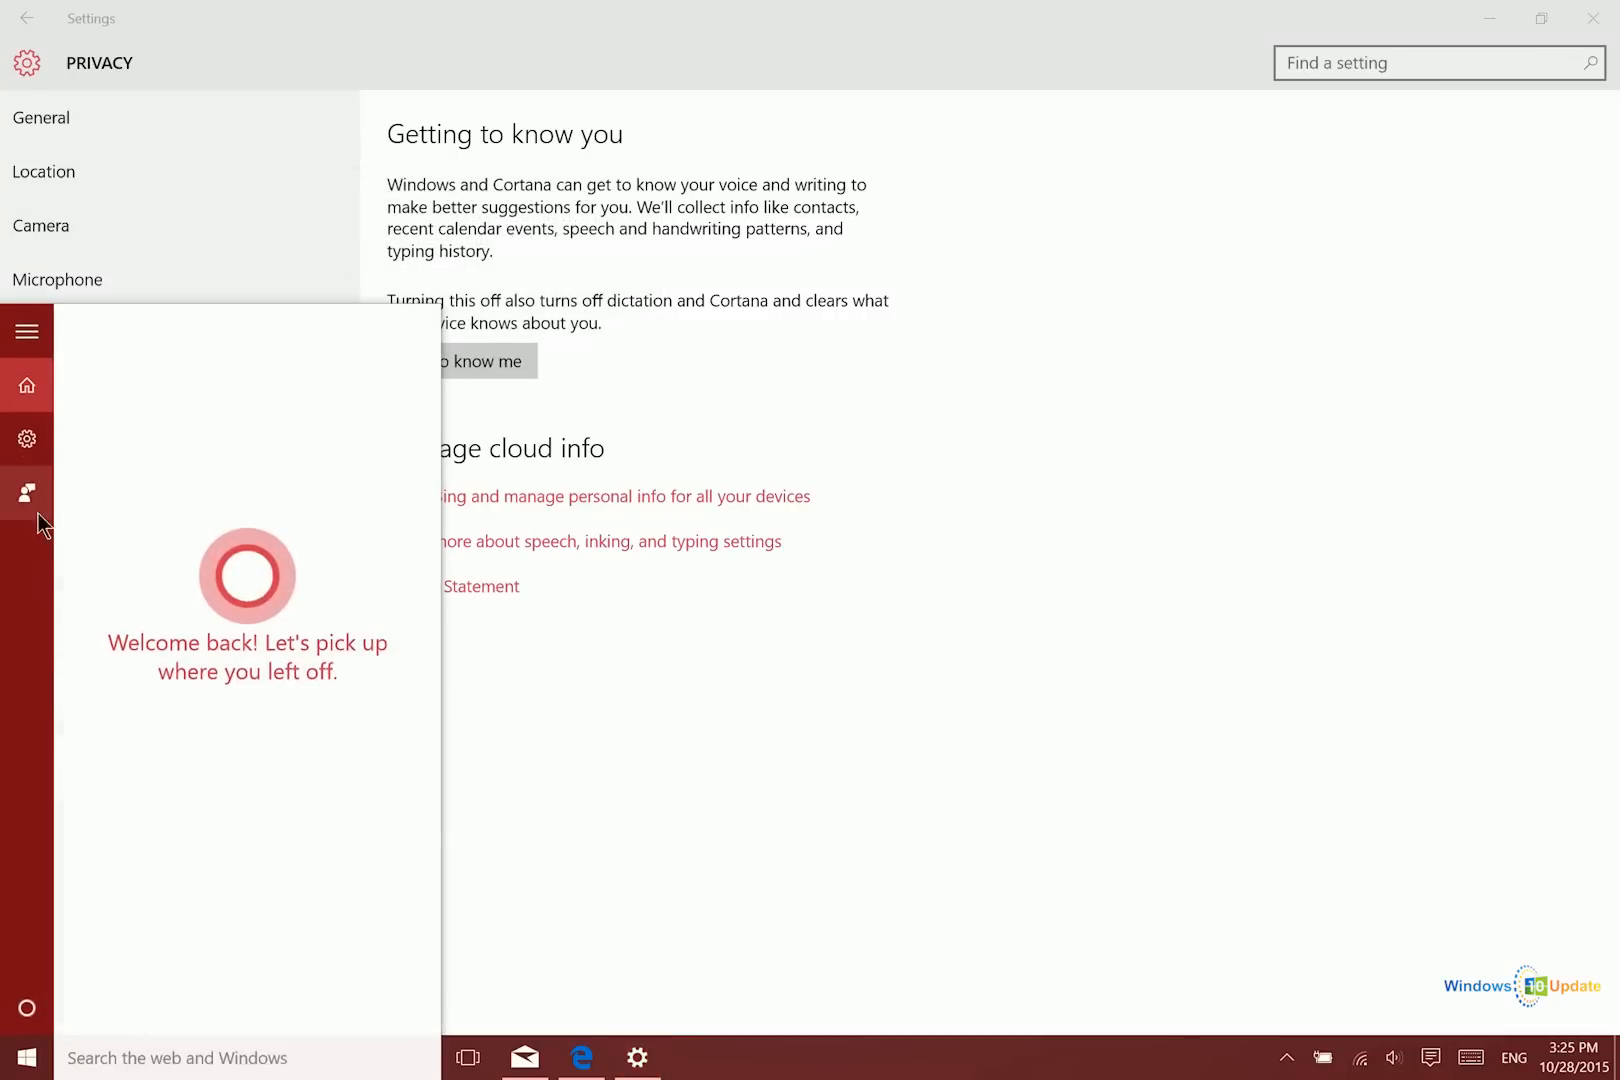
- Show Cortana's settings page, with Cortana off and device search history and web results on
{"action": "left_click", "coordinate": [26, 438]}
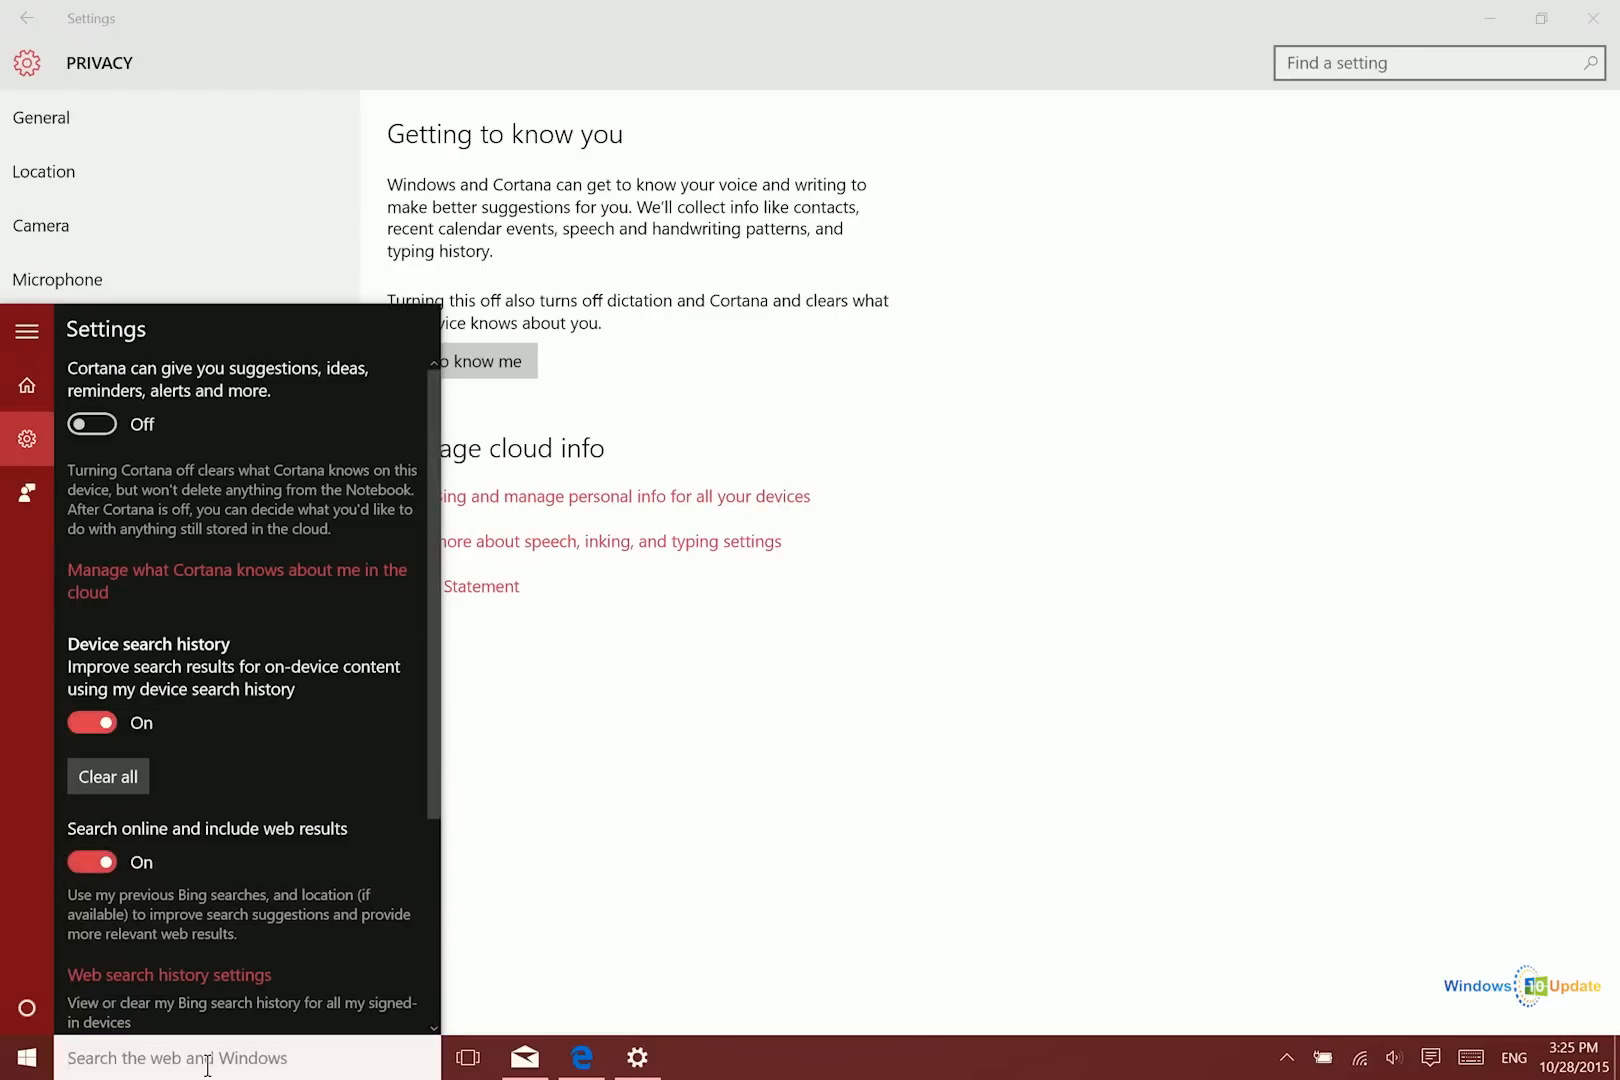
{"action": "mouse_move", "coordinate": [24, 1010]}
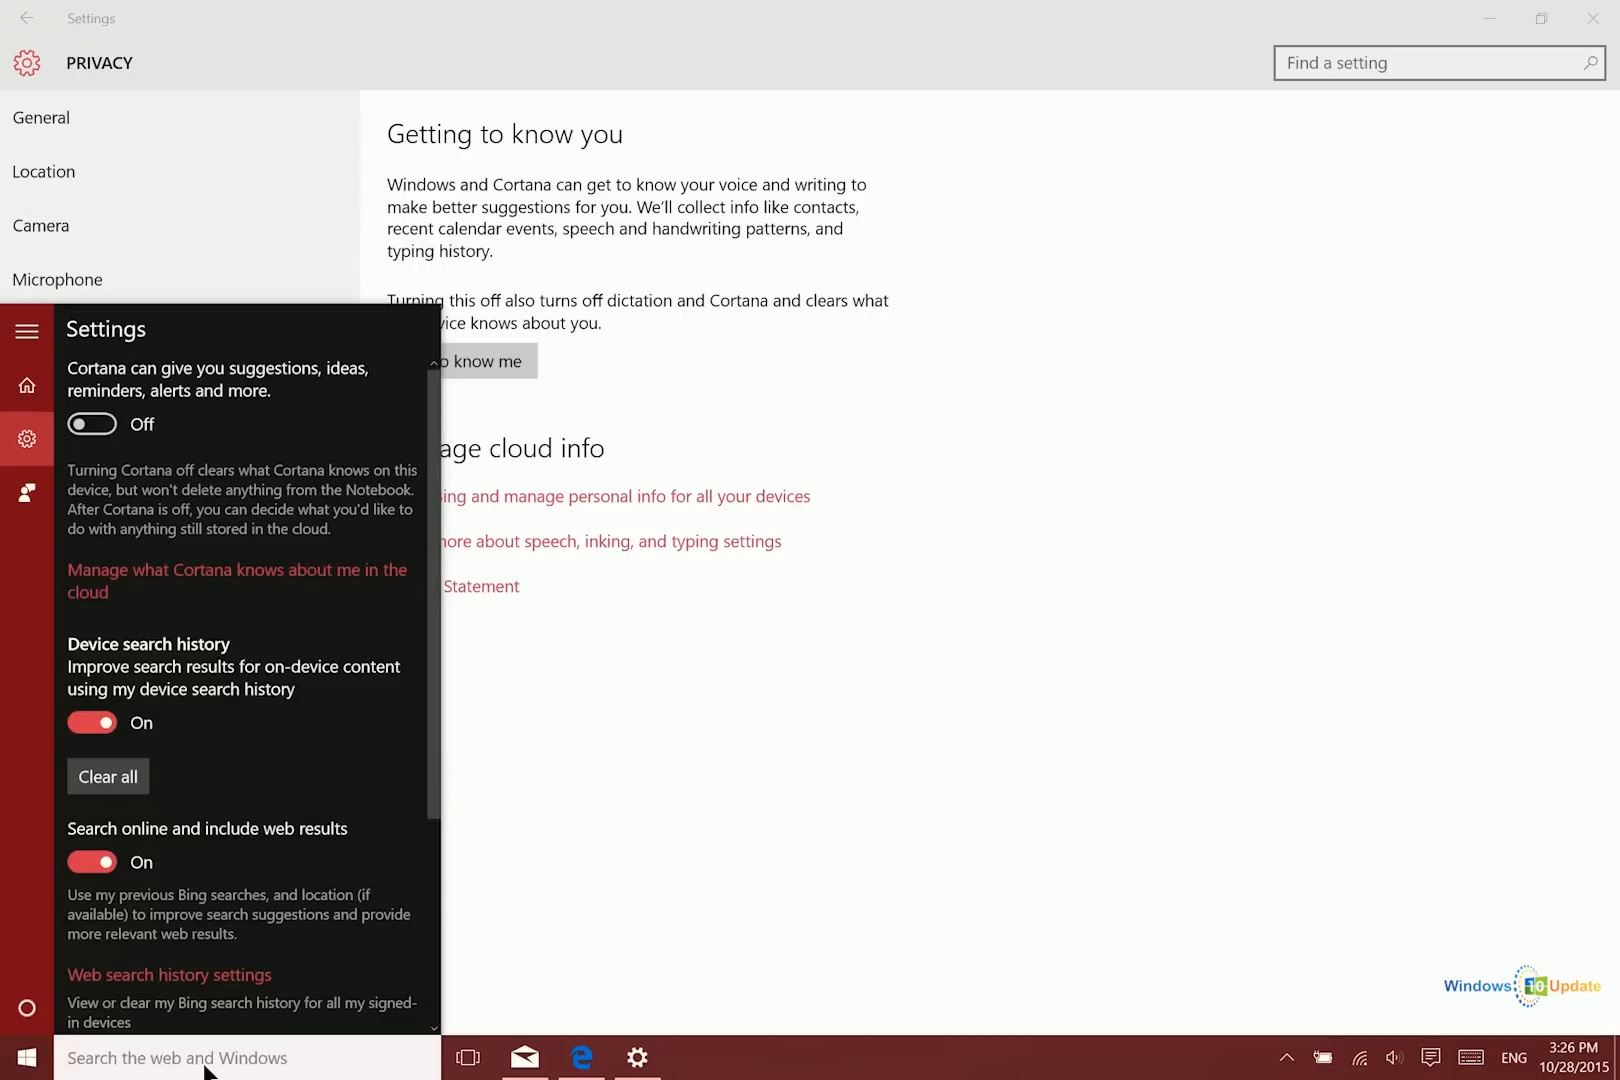
{"action": "mouse_move", "coordinate": [338, 836]}
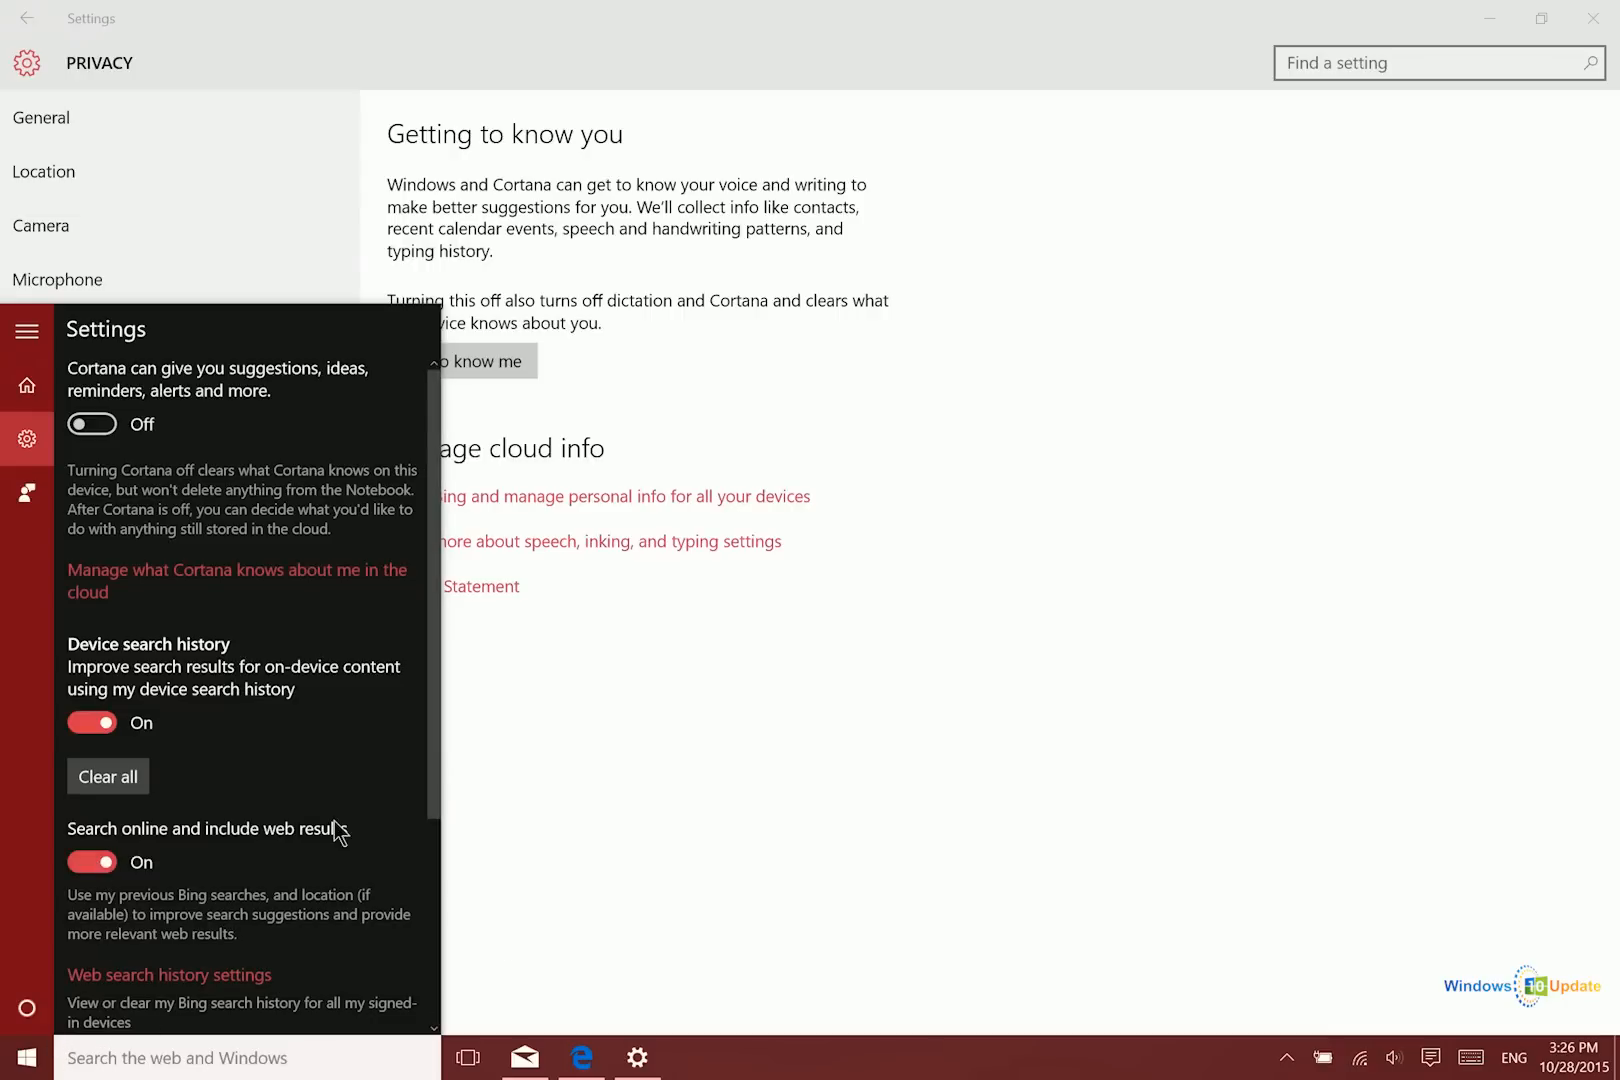
{"action": "mouse_move", "coordinate": [432, 816]}
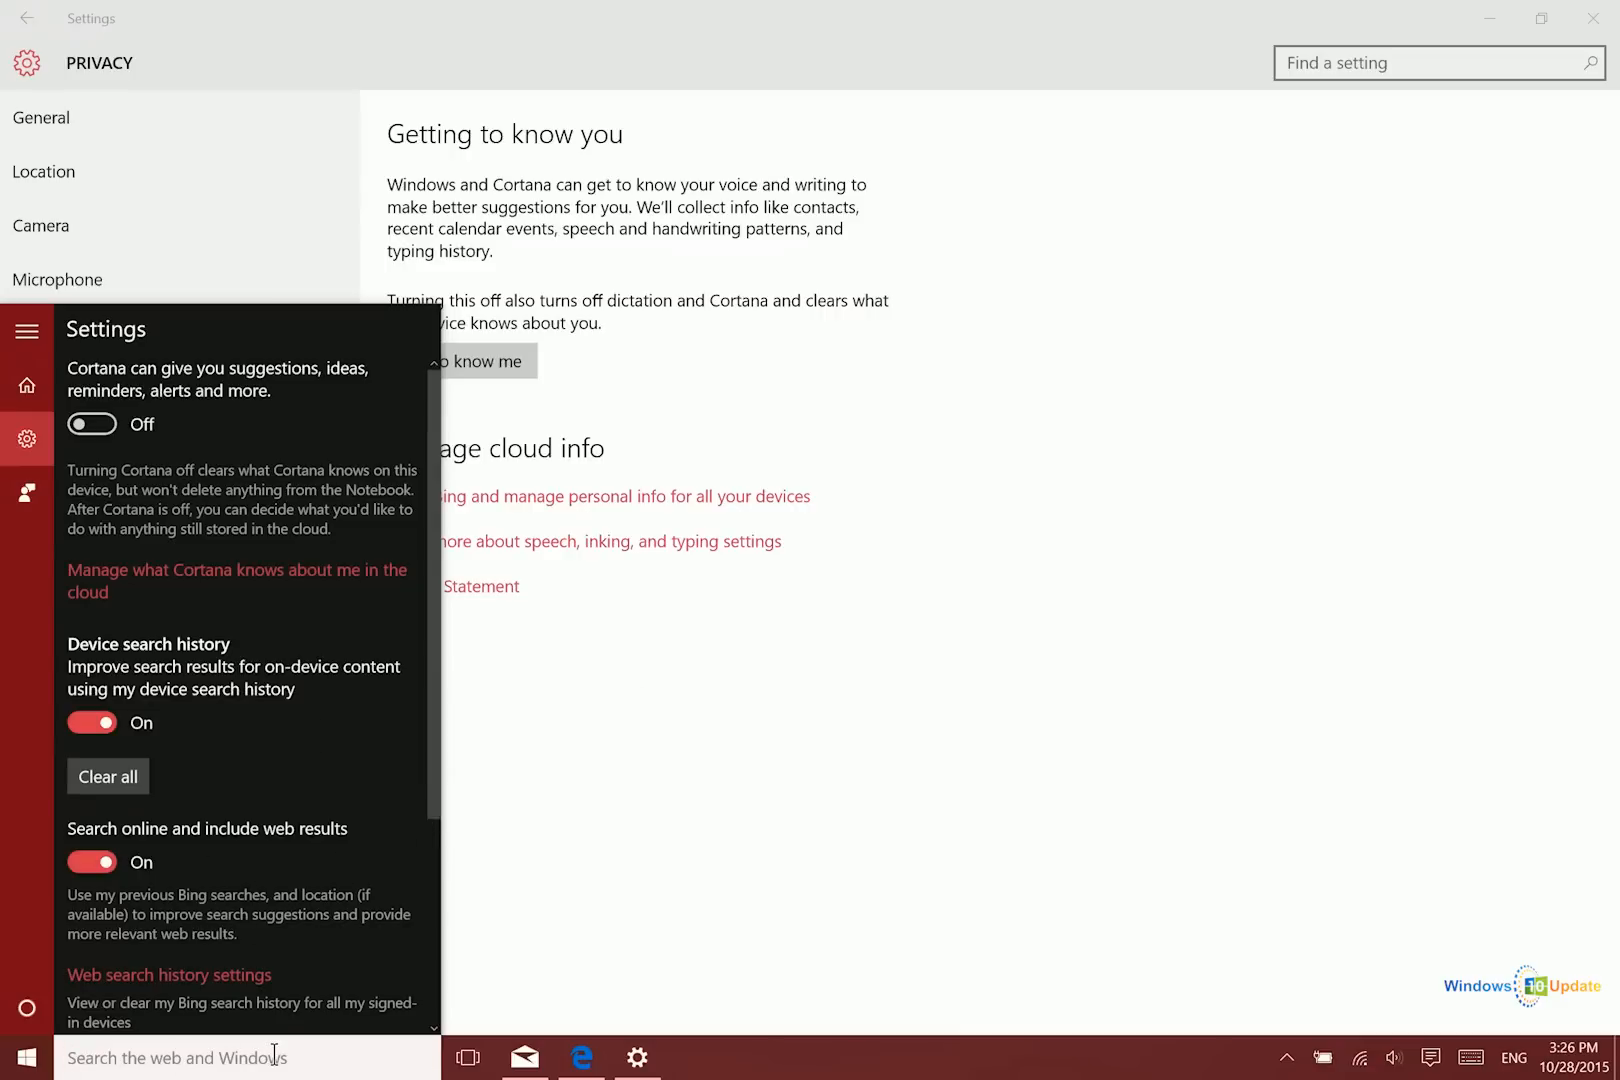
{"action": "mouse_move", "coordinate": [926, 608]}
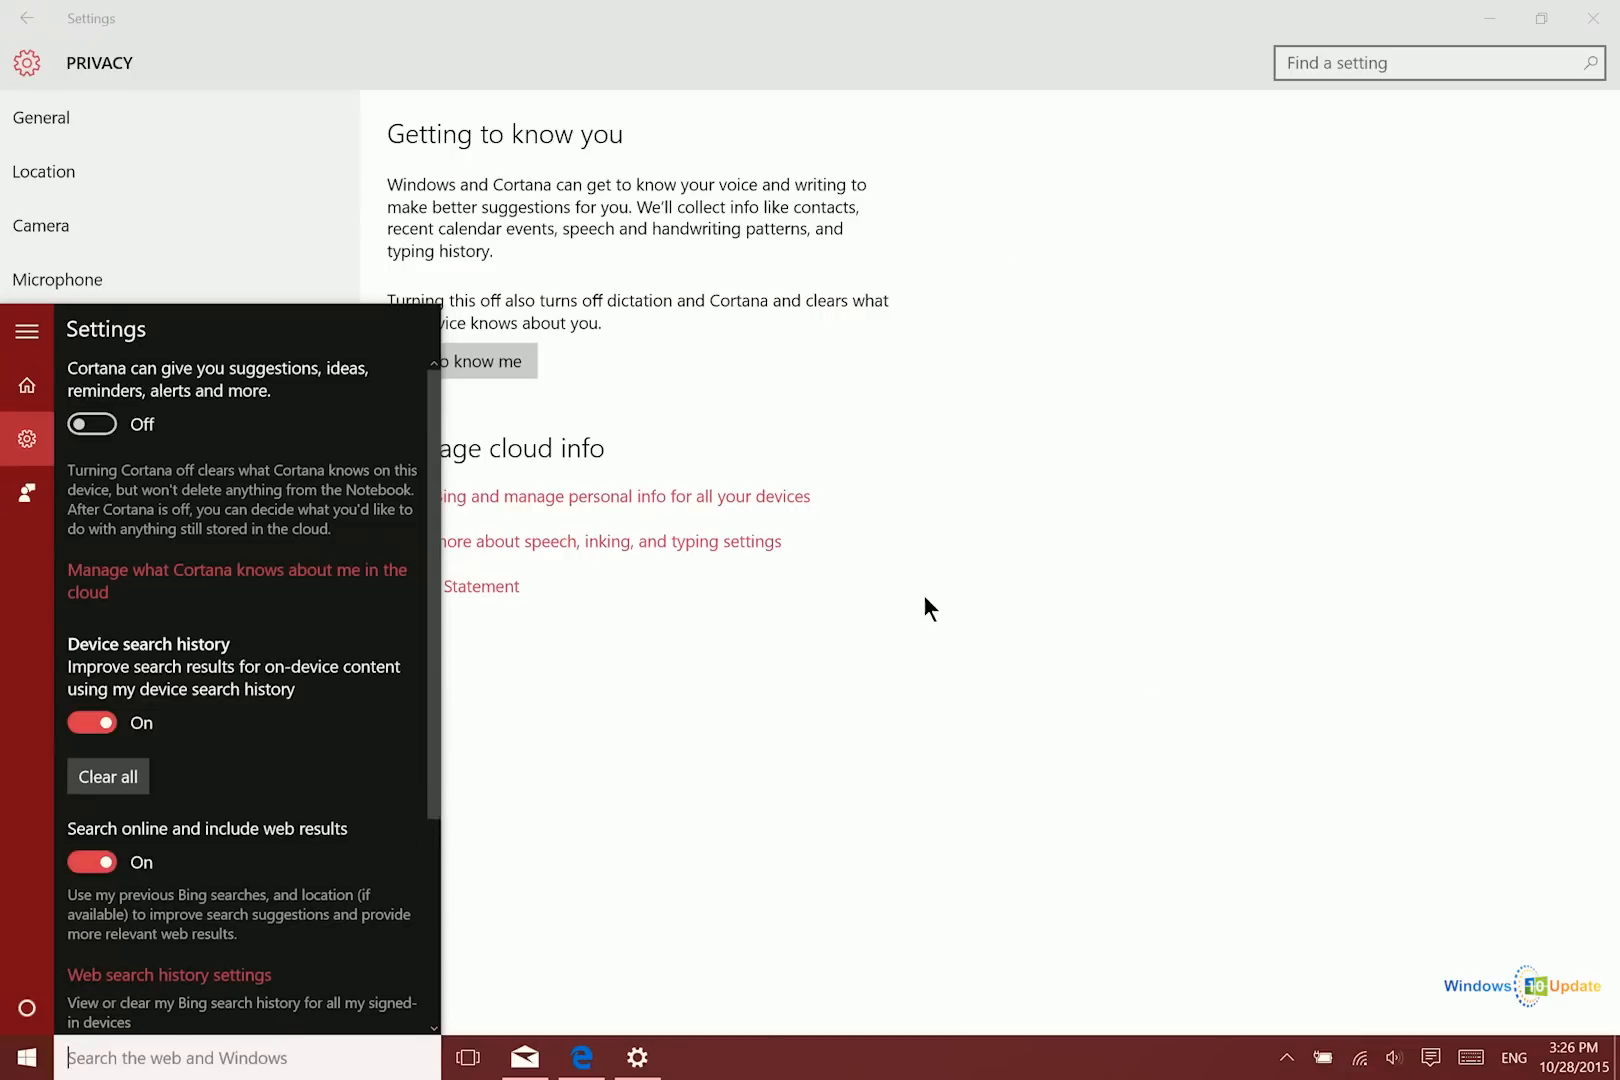
{"action": "mouse_move", "coordinate": [1356, 572]}
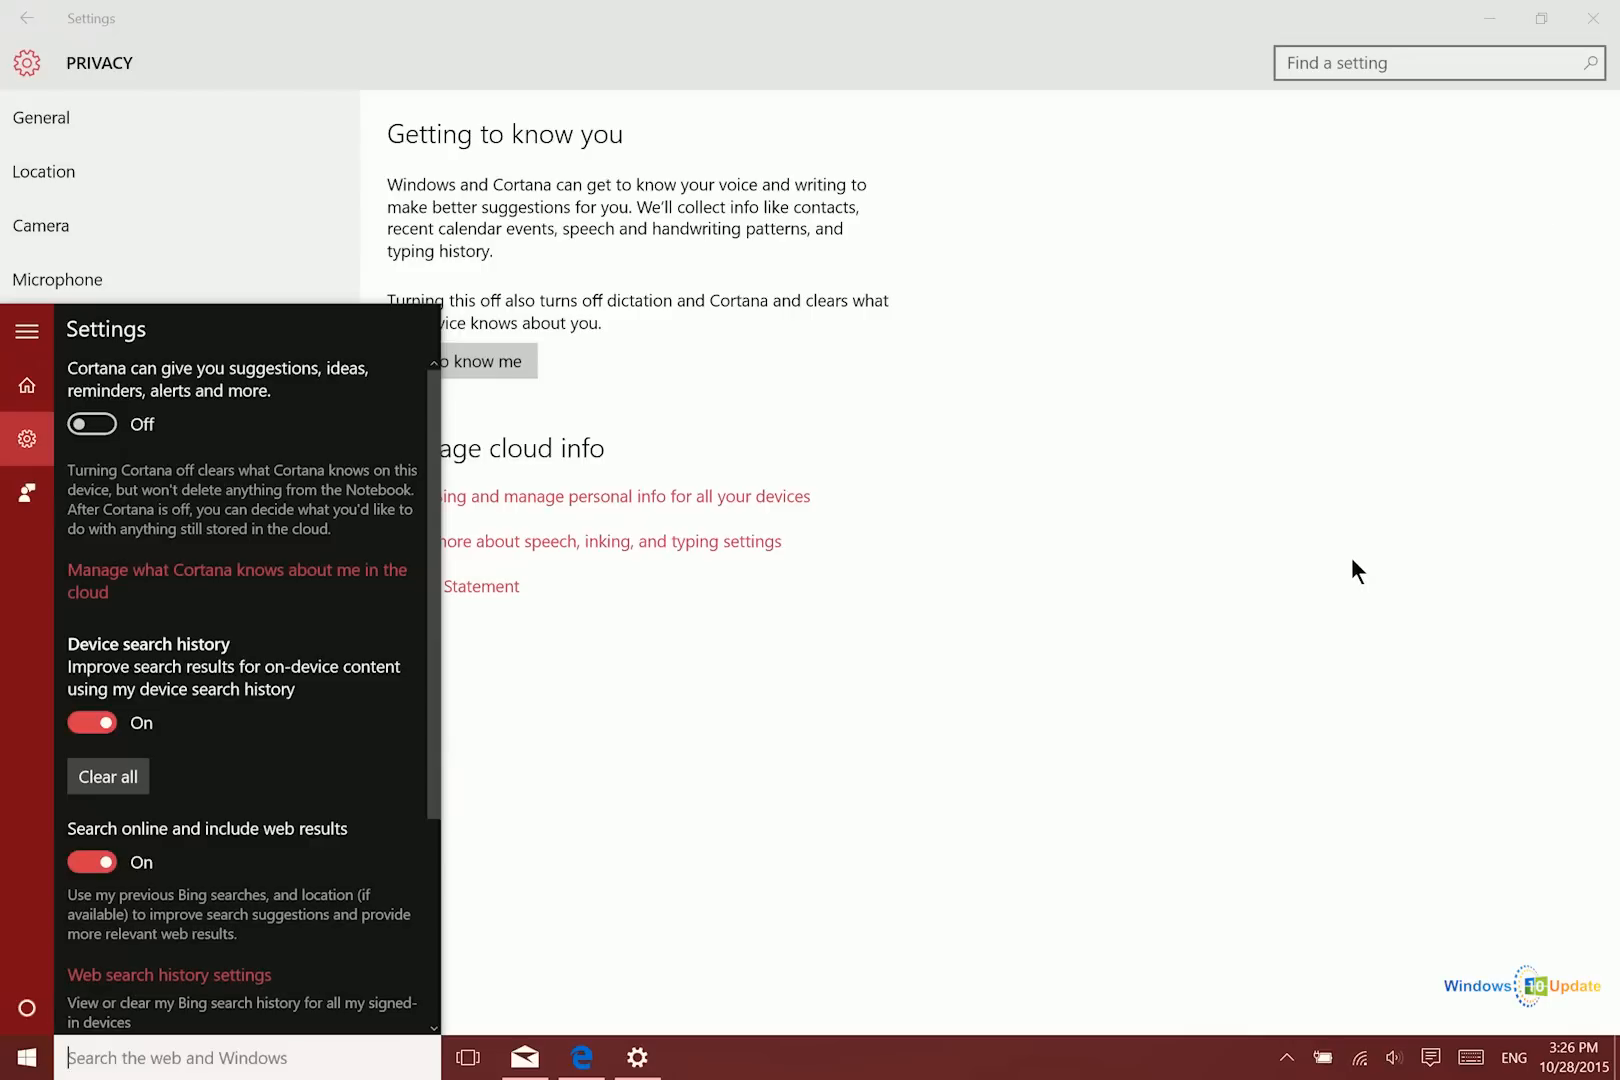
{"action": "mouse_move", "coordinate": [714, 832]}
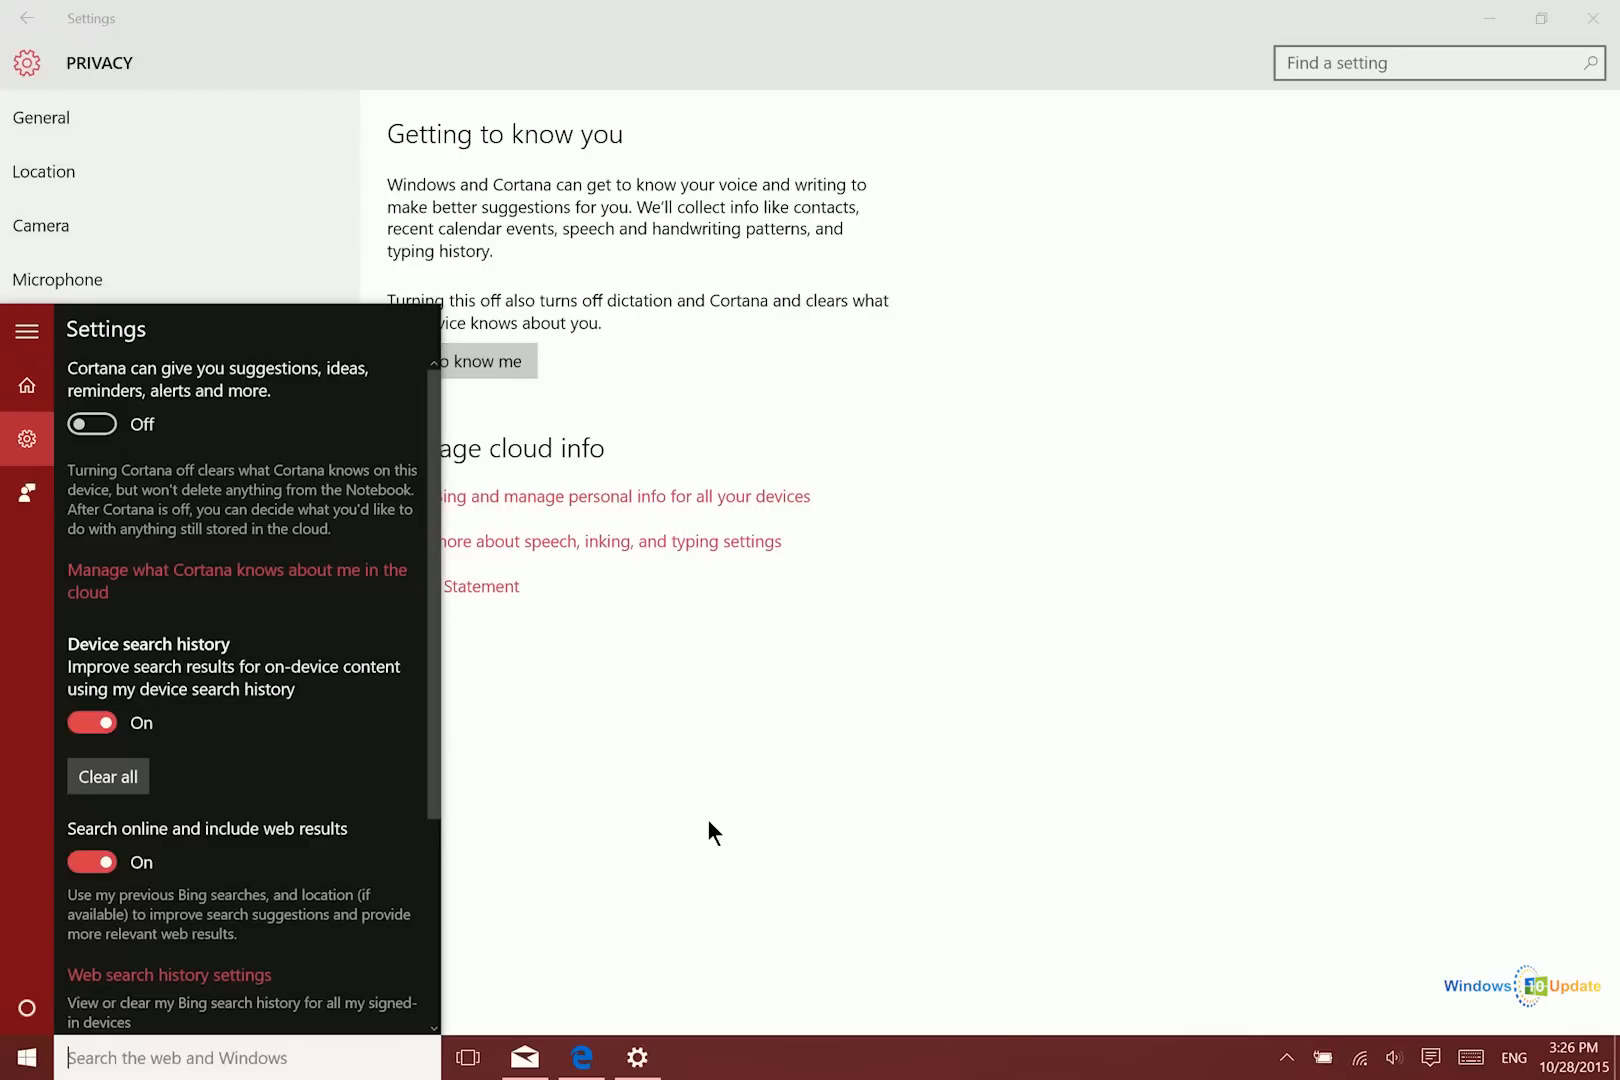